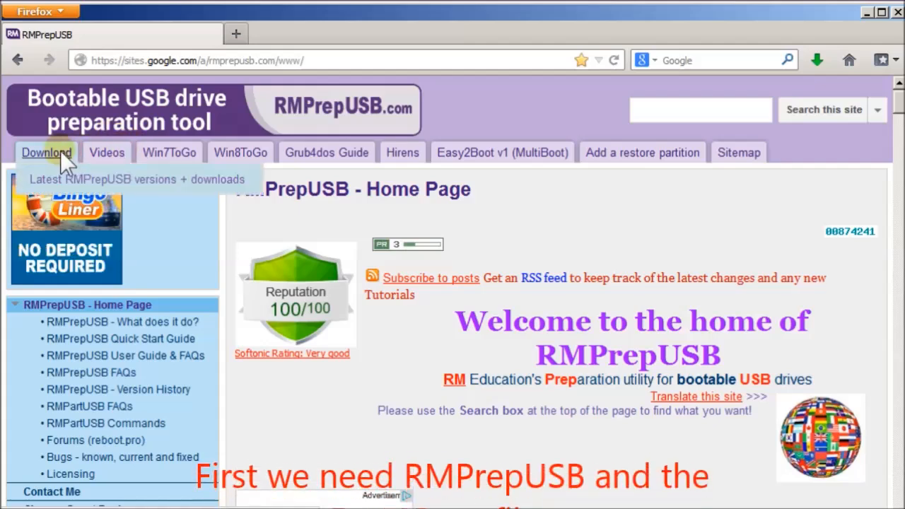
Step: Reach the 'Latest RMPrepUSB versions + downloads' page, then head to the Easy2Boot tutorial page
left_click(135, 178)
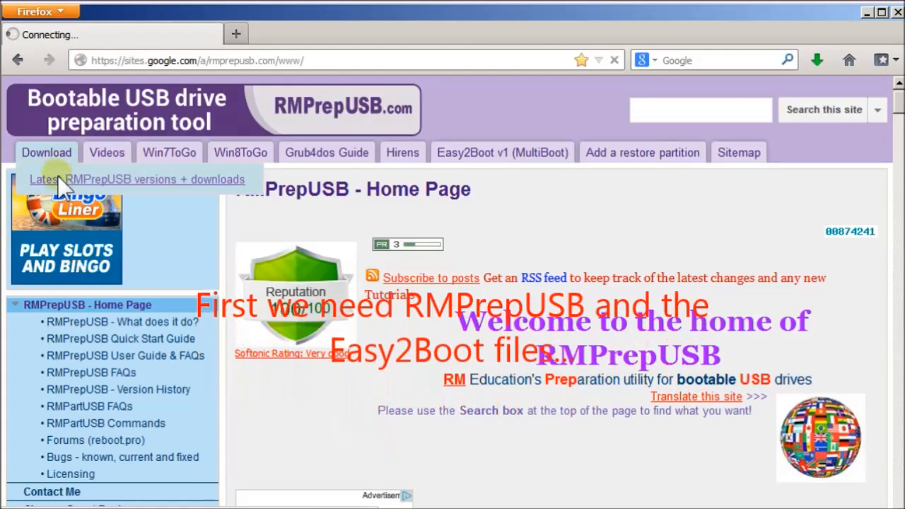
left_click(137, 178)
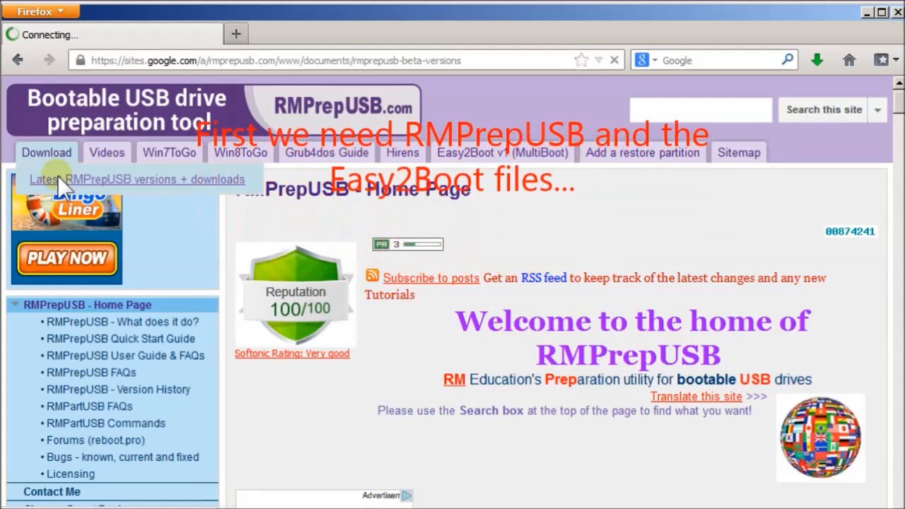
left_click(137, 178)
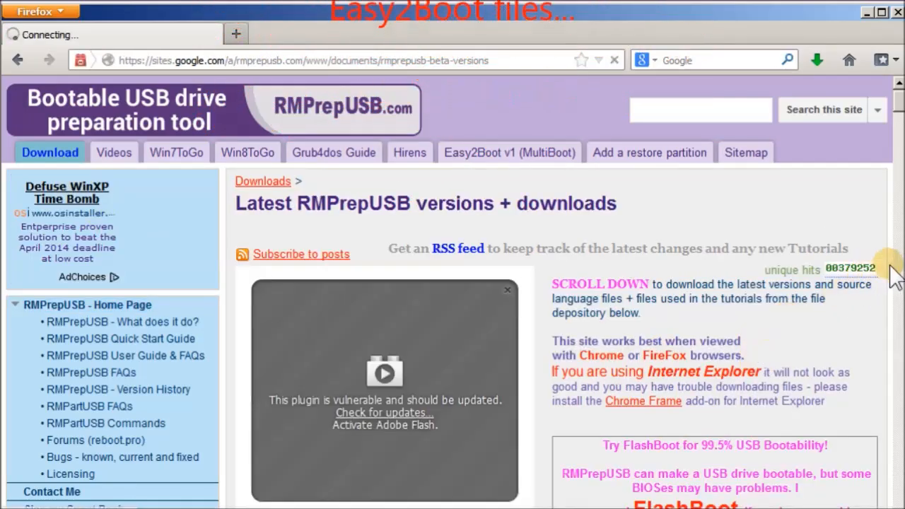
scroll("down", 3)
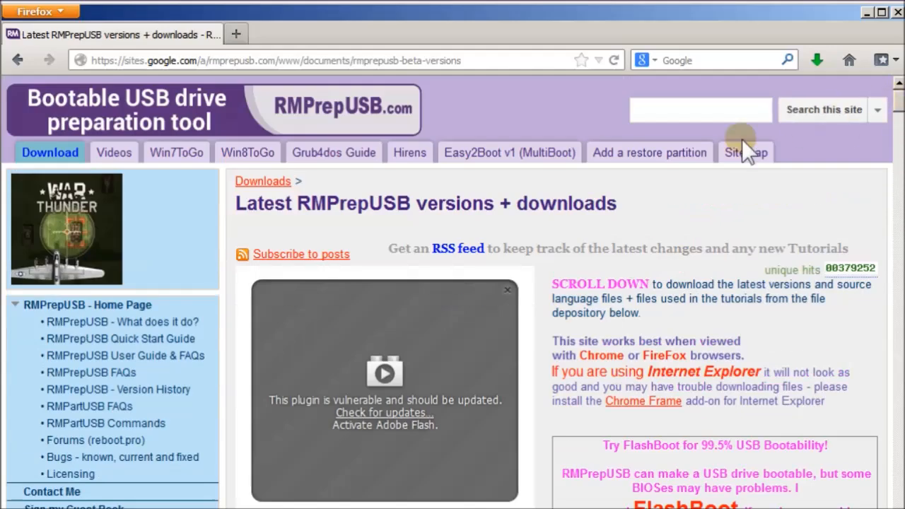
left_click(509, 153)
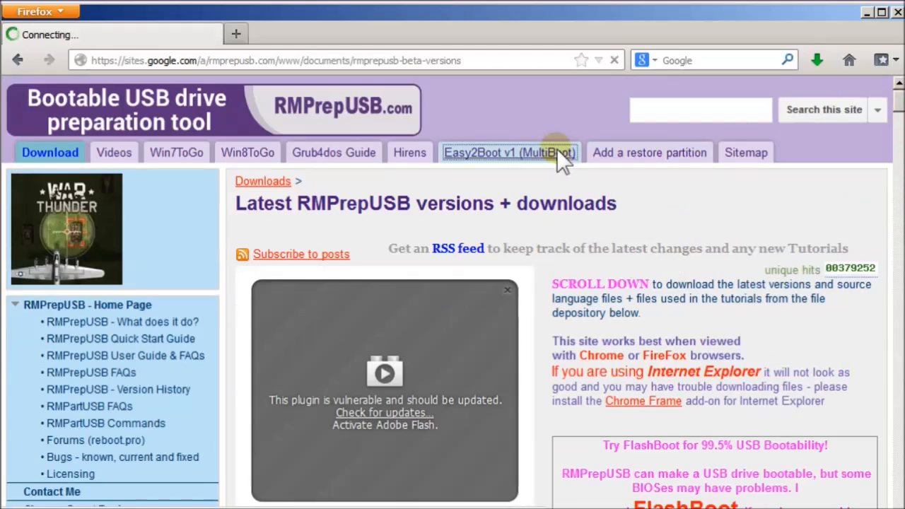
Step: Scroll the 72a Easy2Boot tutorial down to the step on extracting the Easy2Boot download files
left_click(509, 153)
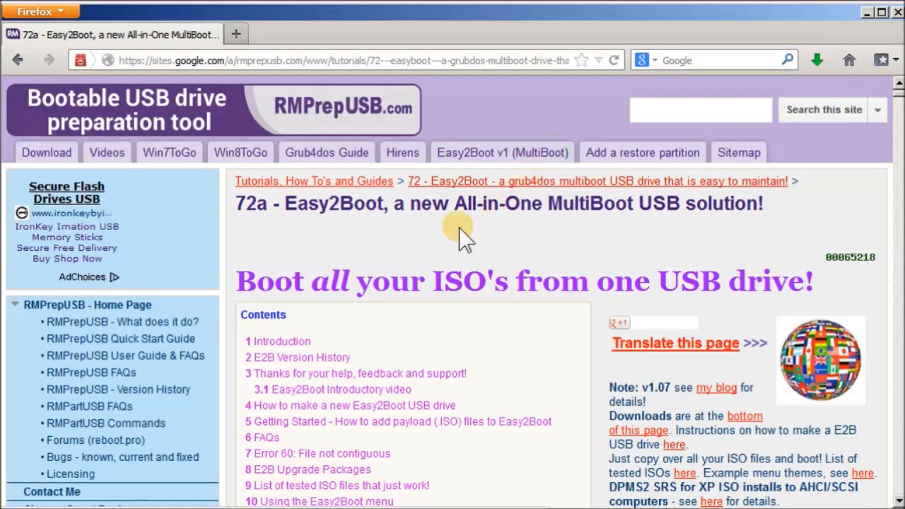
mouse_move(299, 421)
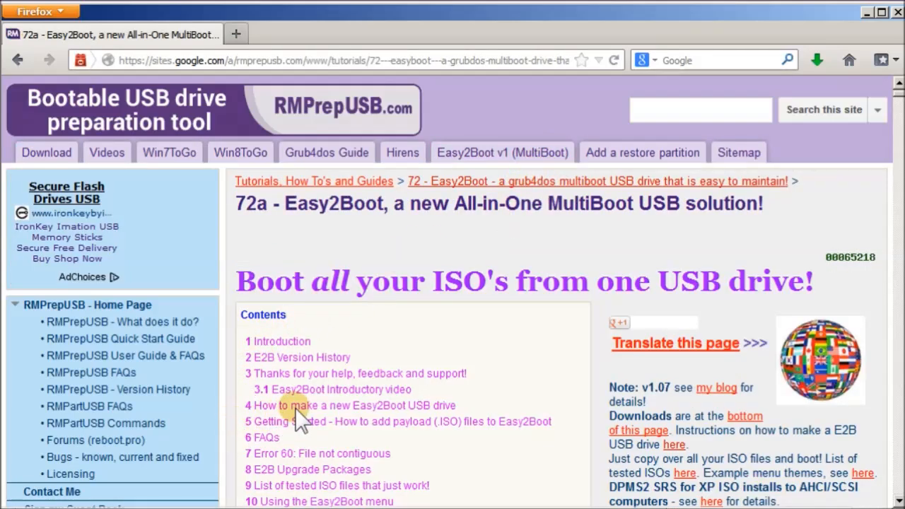
scroll("down", 3)
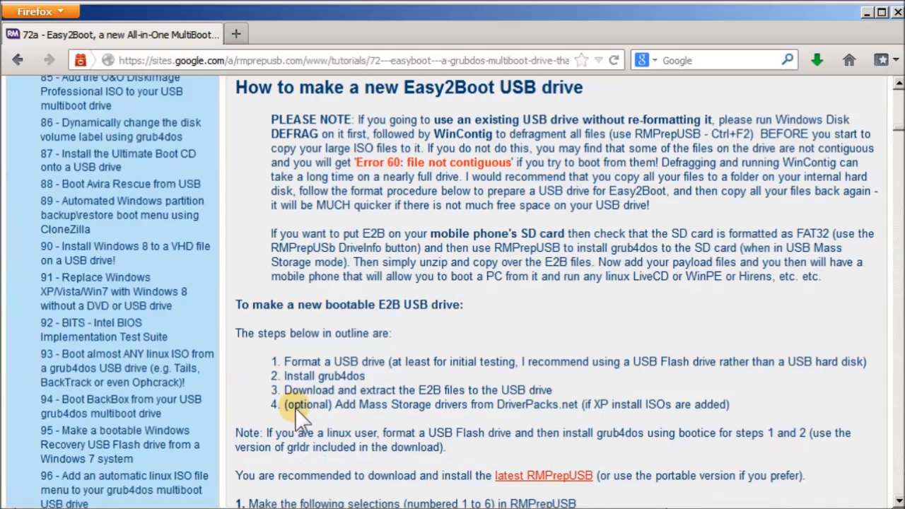
mouse_move(389, 368)
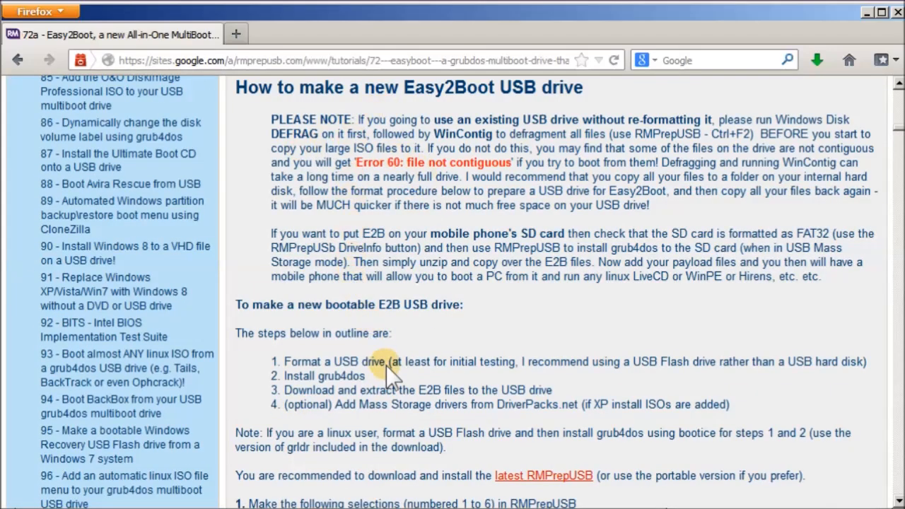
scroll("down", 3)
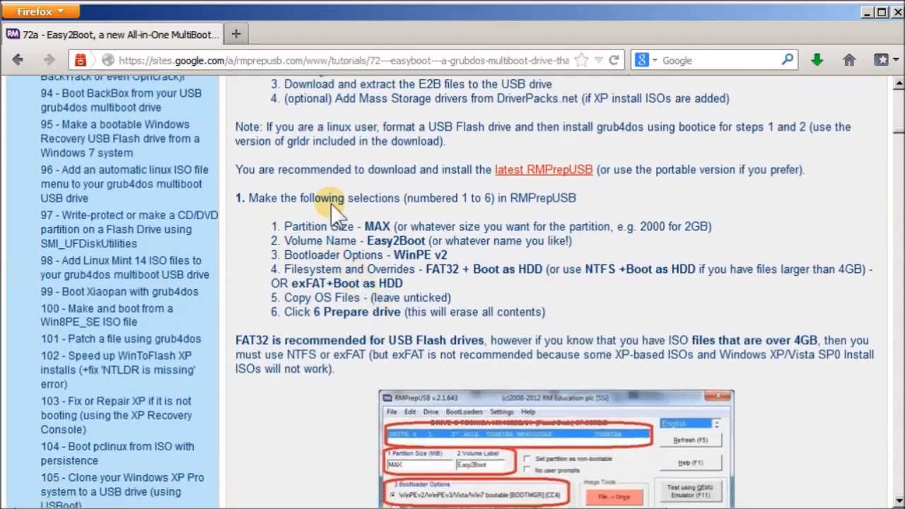
scroll("down", 3)
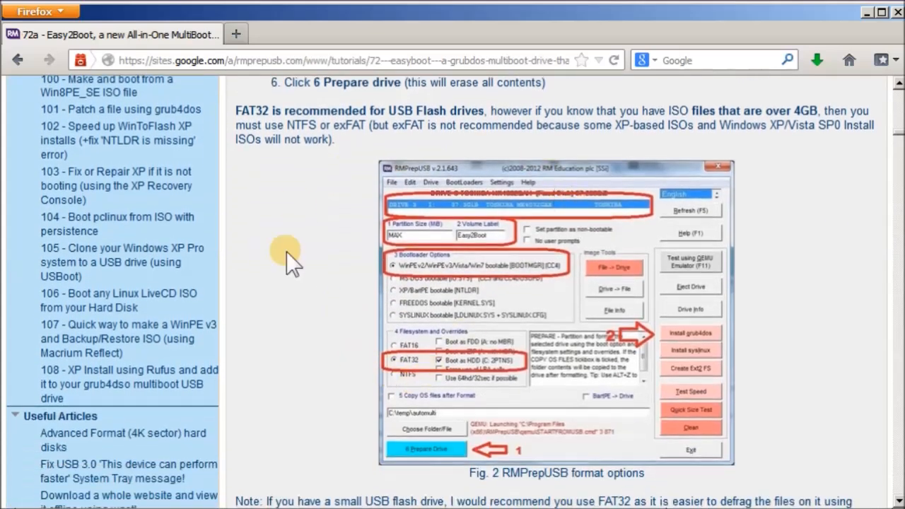
scroll("down", 3)
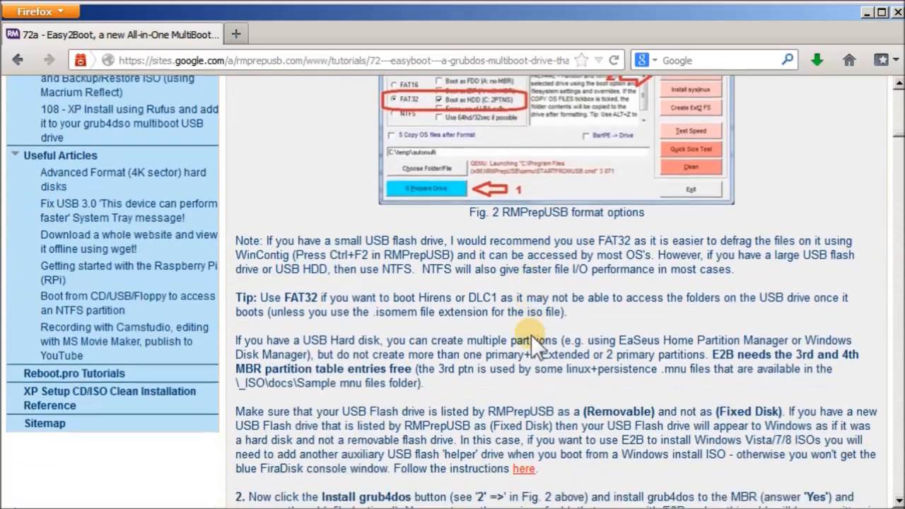
scroll("down", 3)
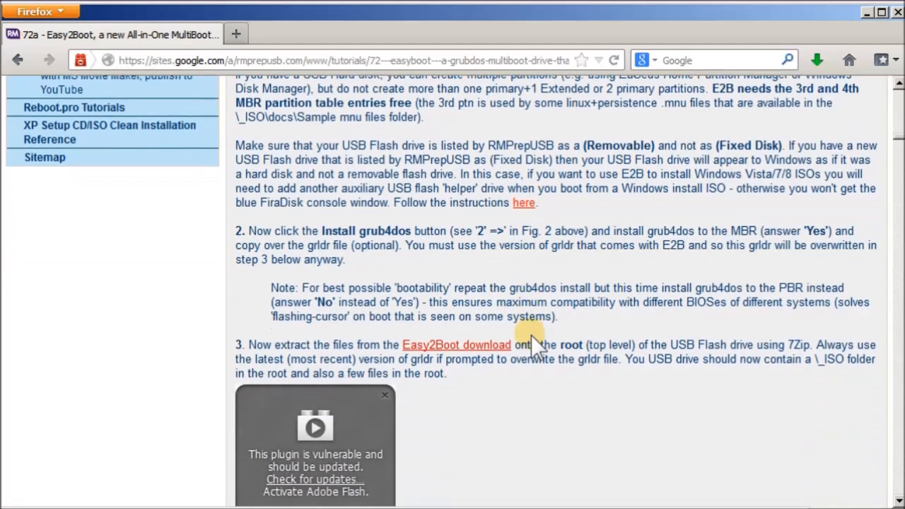
scroll("down", 3)
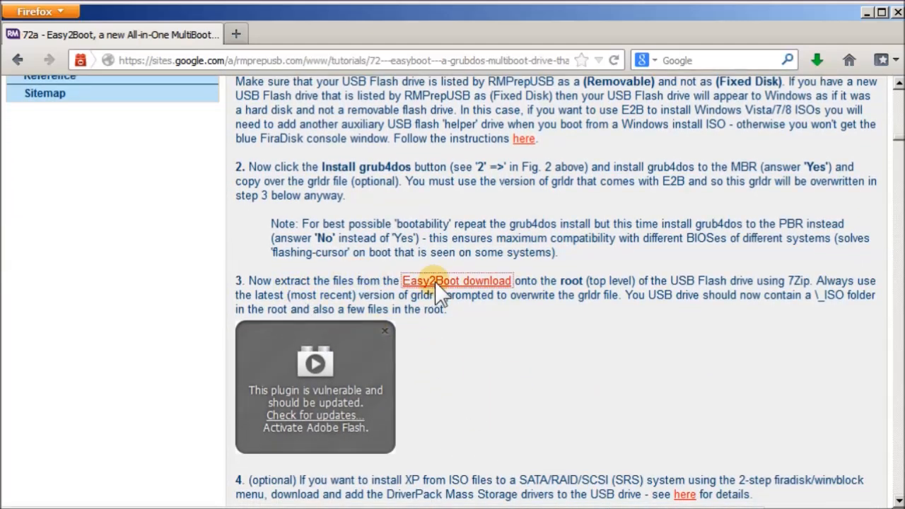
Step: Download the Easy2Boot_v1.07.zip package from the tutorial's 'Easy2Boot download' link
left_click(457, 280)
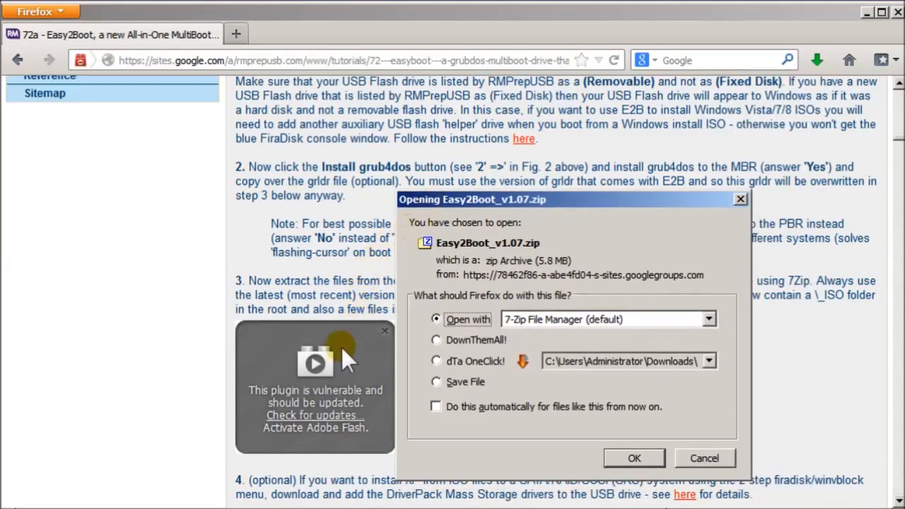
mouse_move(601, 410)
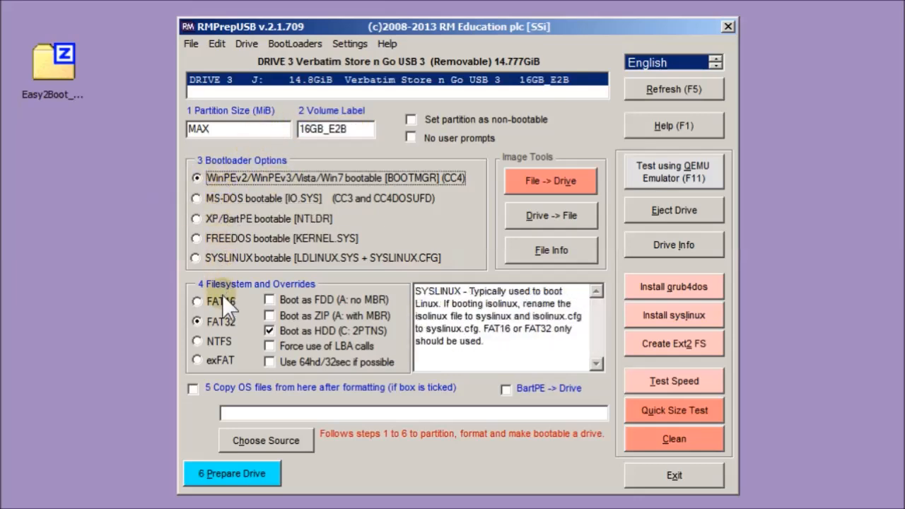
Step: Prepare drive 3 as a bootable FAT32 drive, confirming the erase of all its data
left_click(197, 321)
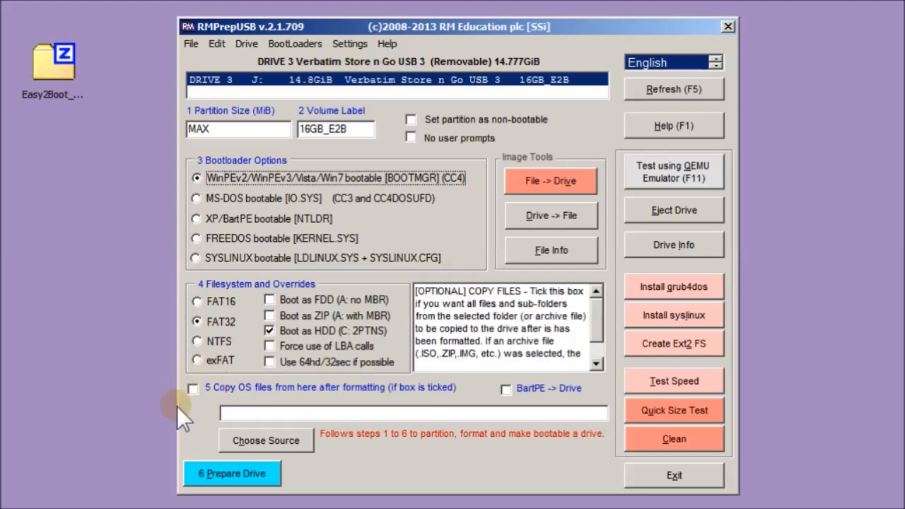
left_click(232, 472)
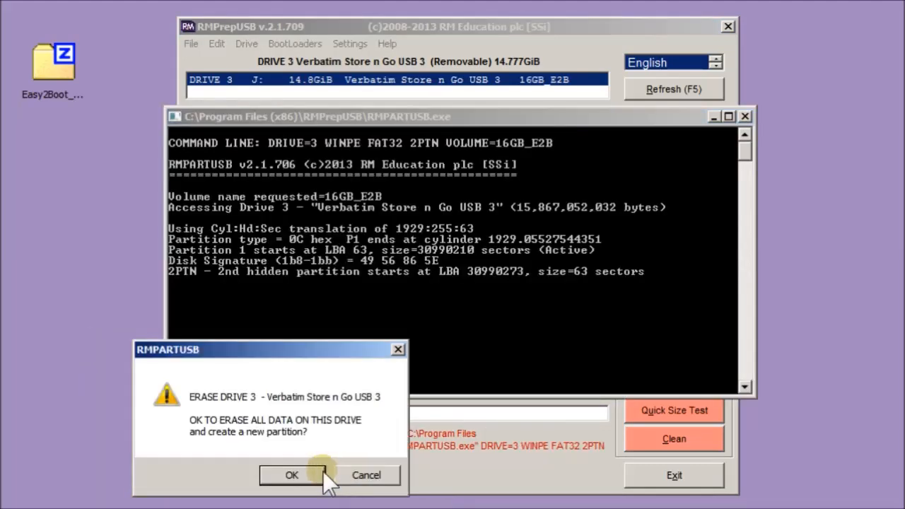
left_click(291, 476)
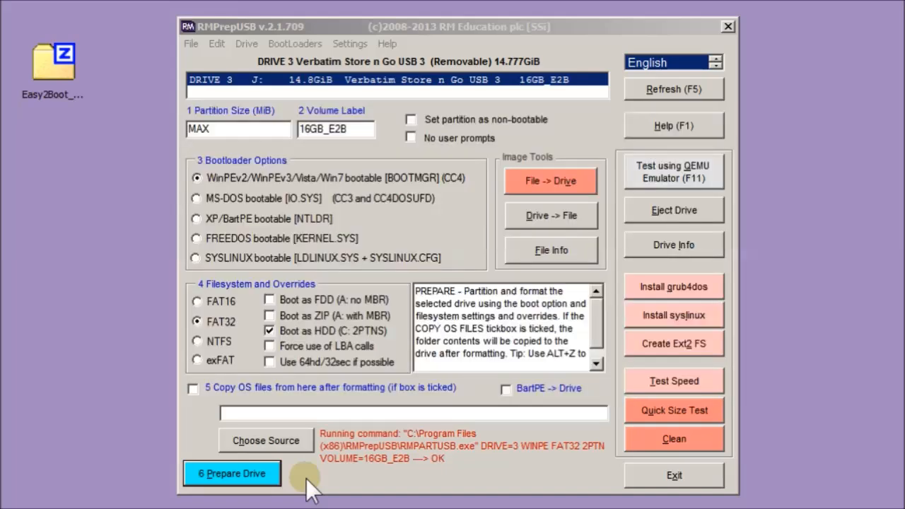
mouse_move(381, 226)
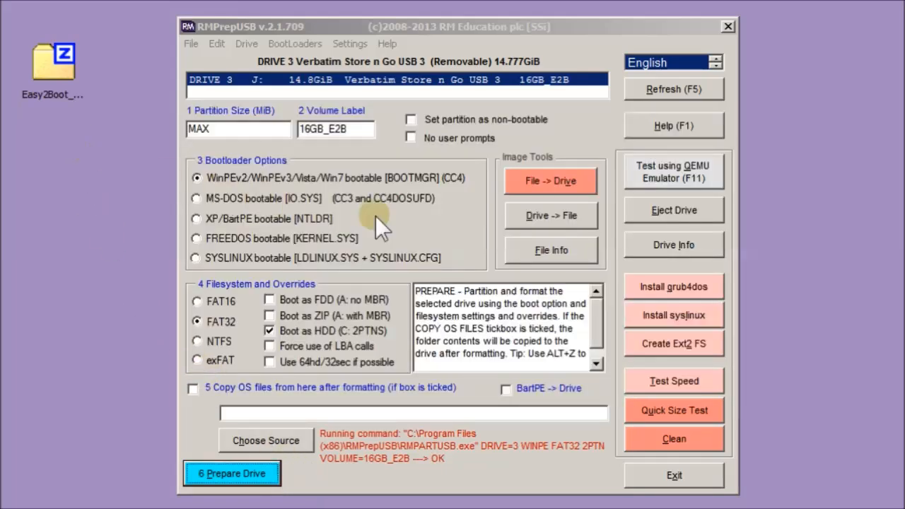
Step: Install grub4dos to the USB drive's MBR and copy grldr to drive J:
left_click(673, 286)
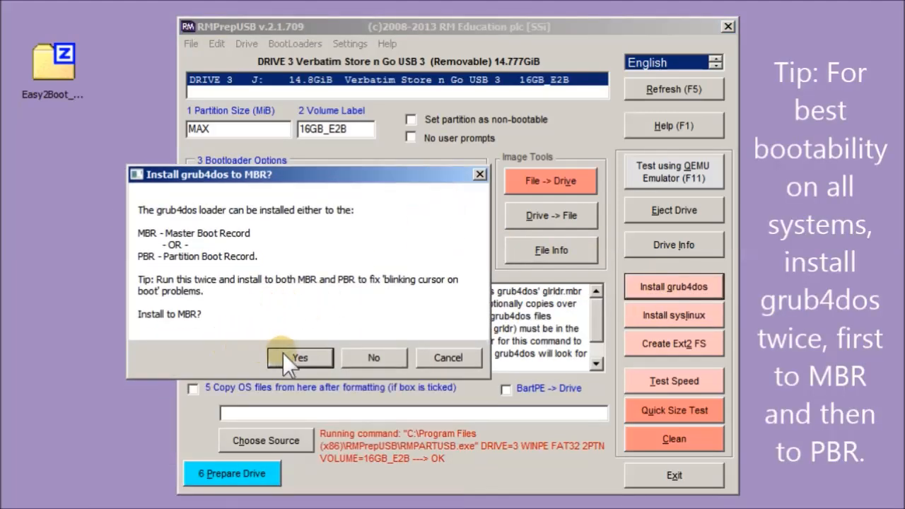
left_click(300, 356)
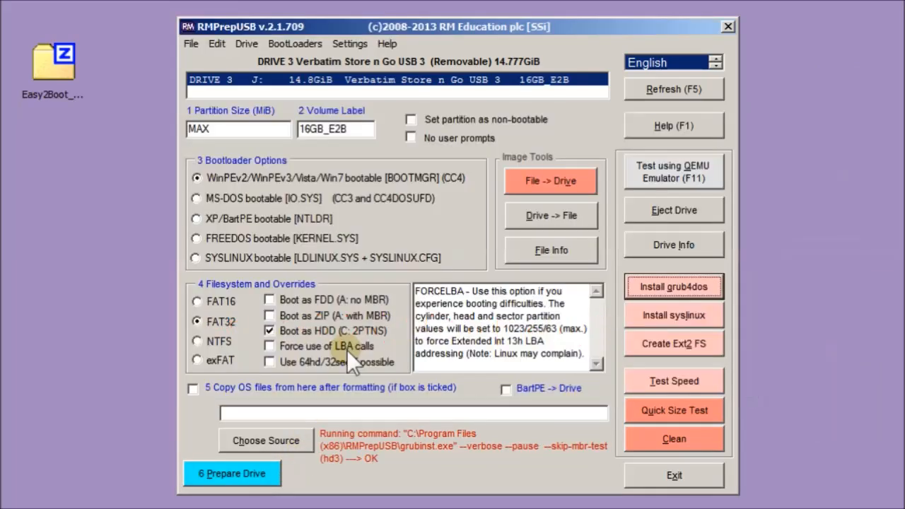
left_click(674, 286)
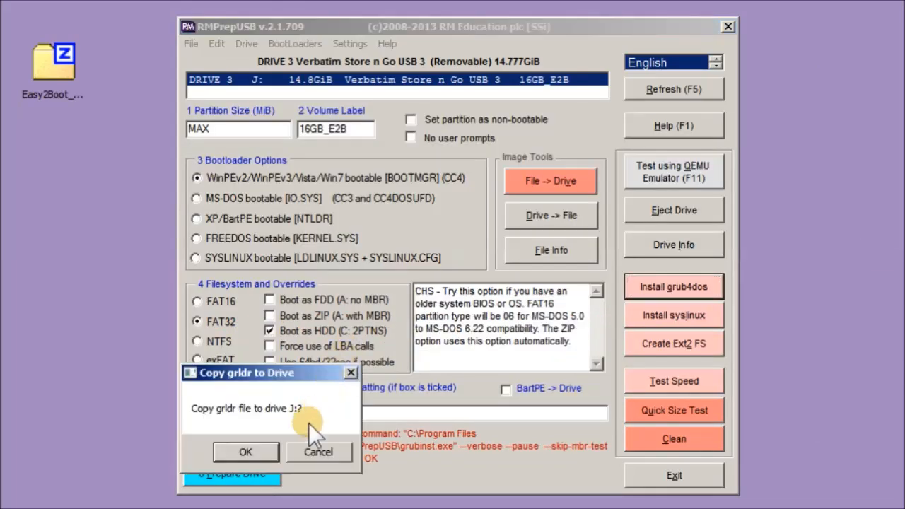
left_click(246, 452)
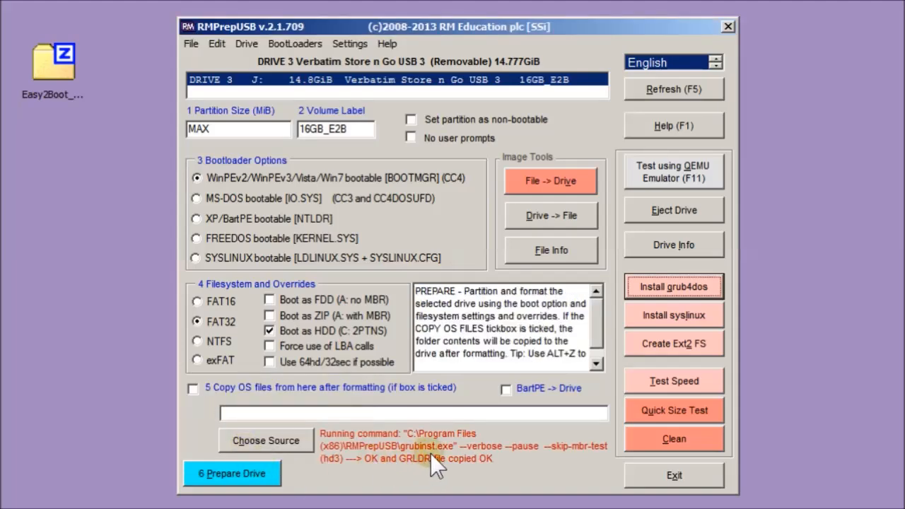
Step: Install grub4dos to the partition boot record, copy grldr again, then open the Easy2Boot zip
left_click(674, 285)
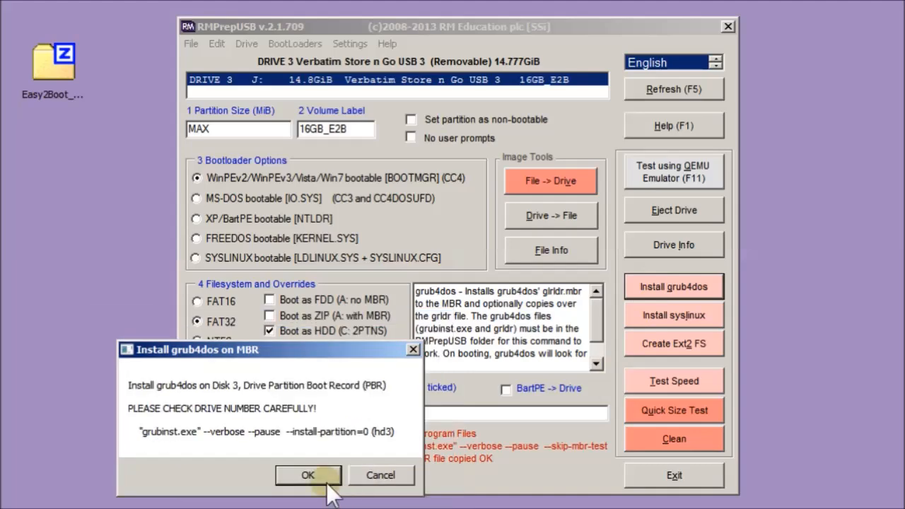
left_click(308, 475)
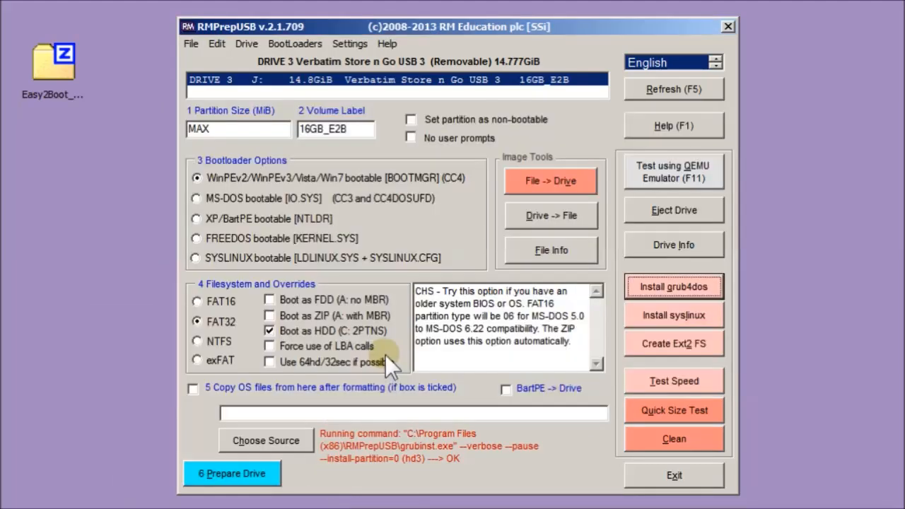
left_click(674, 286)
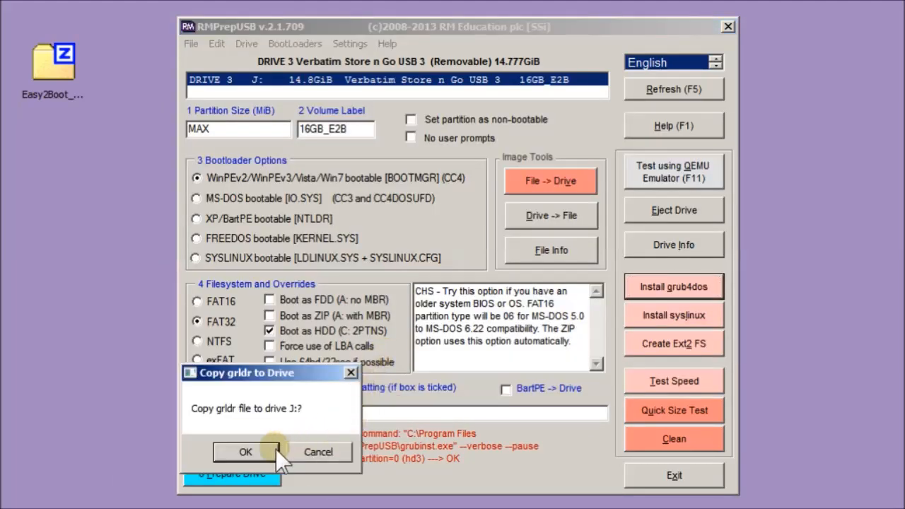
left_click(246, 453)
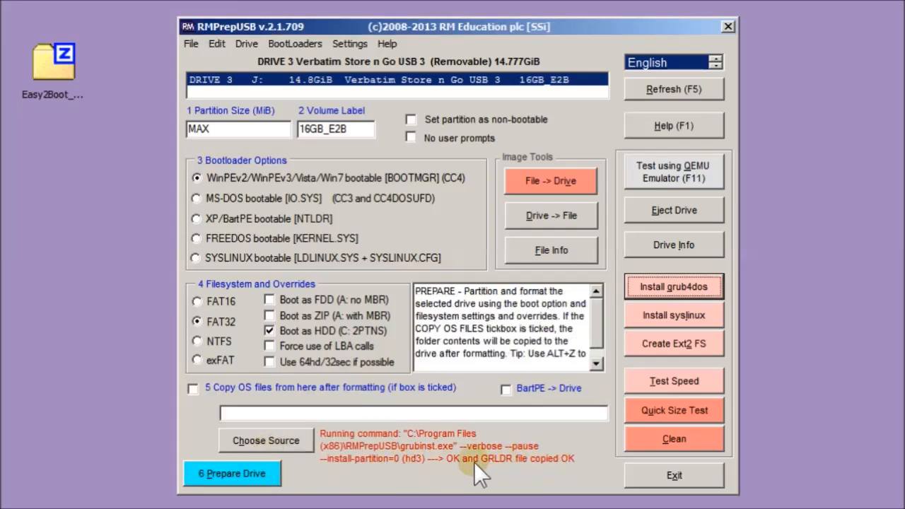
double_click(53, 59)
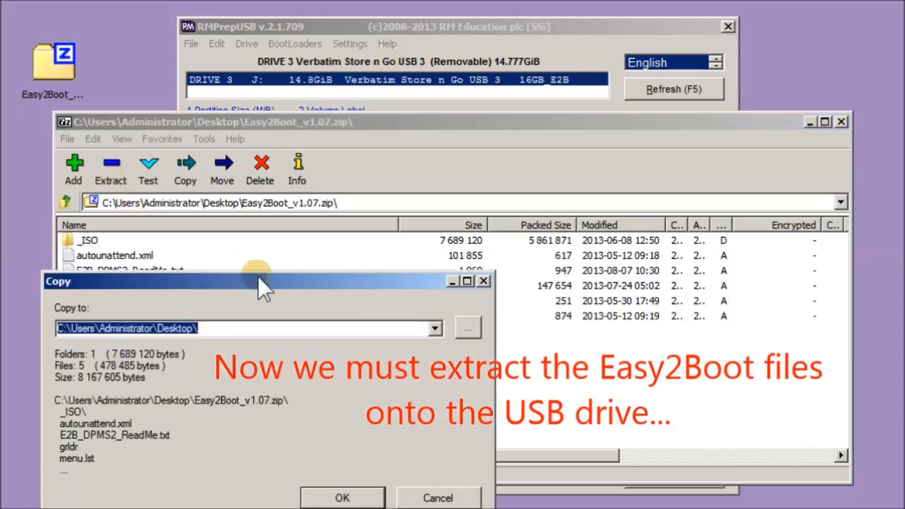
Step: Extract the Easy2Boot archive to J:\, replacing the existing grldr with the newer copy
type("J:\\")
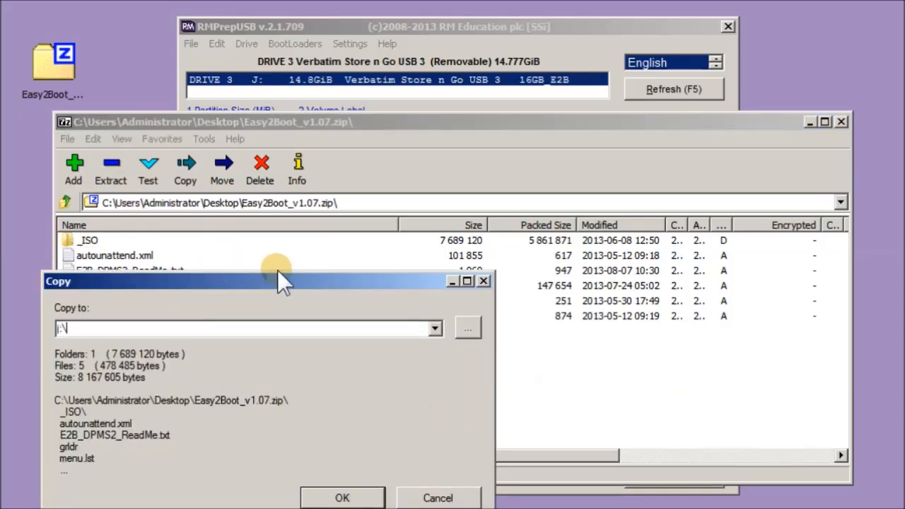
left_click(342, 498)
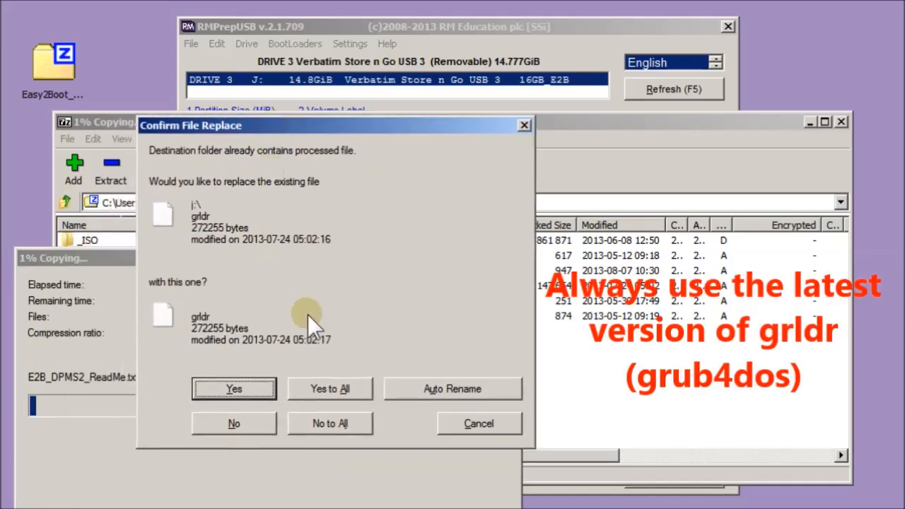
left_click(329, 388)
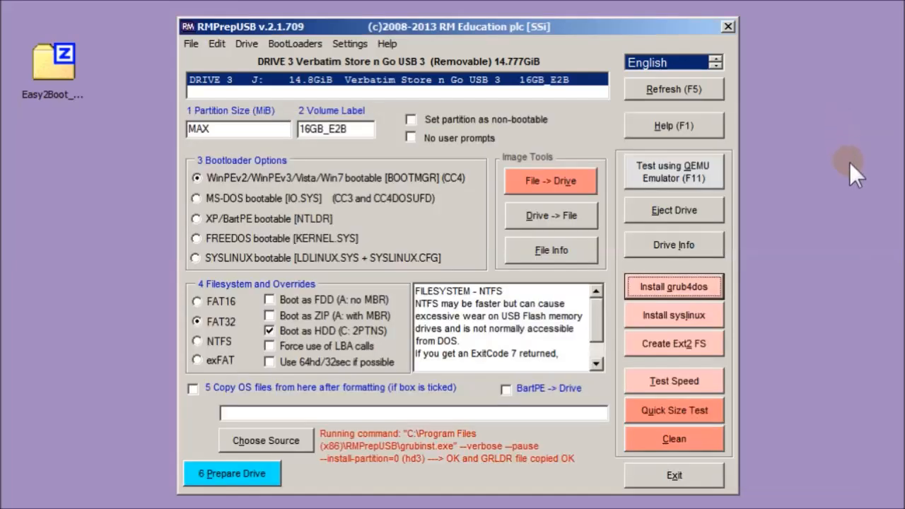
mouse_move(673, 173)
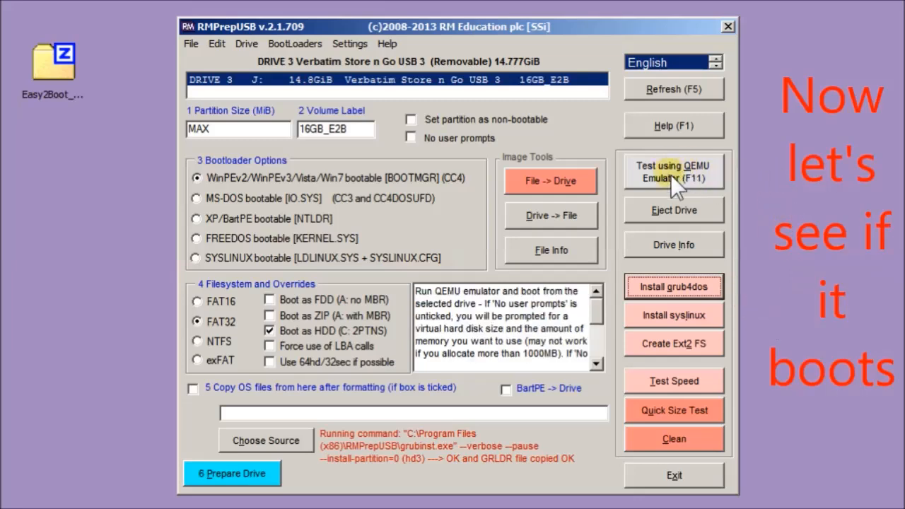
Step: Start a QEMU boot test with no virtual hard disk and 774 MiB of memory
left_click(673, 172)
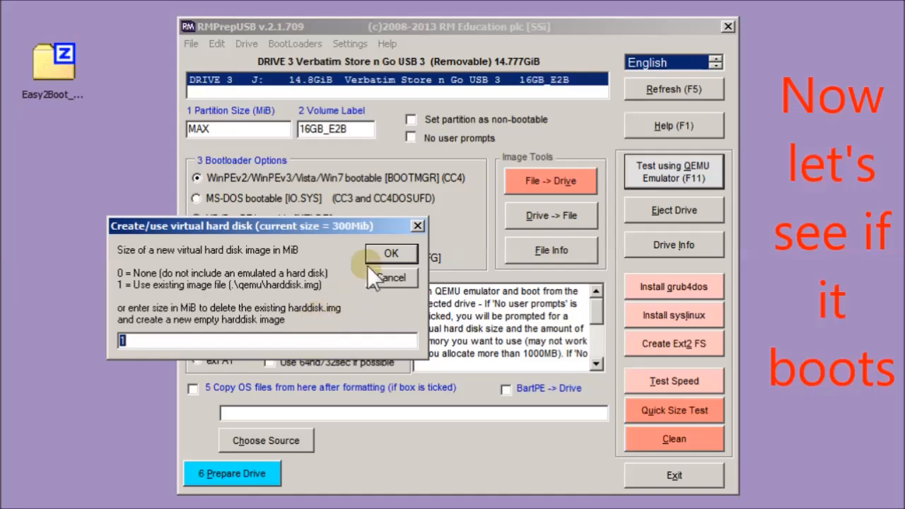
mouse_move(356, 276)
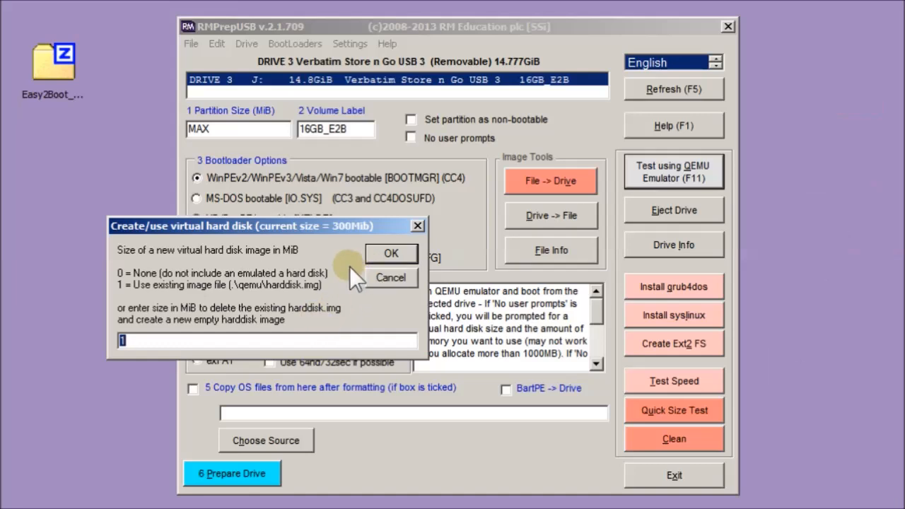
left_click(390, 253)
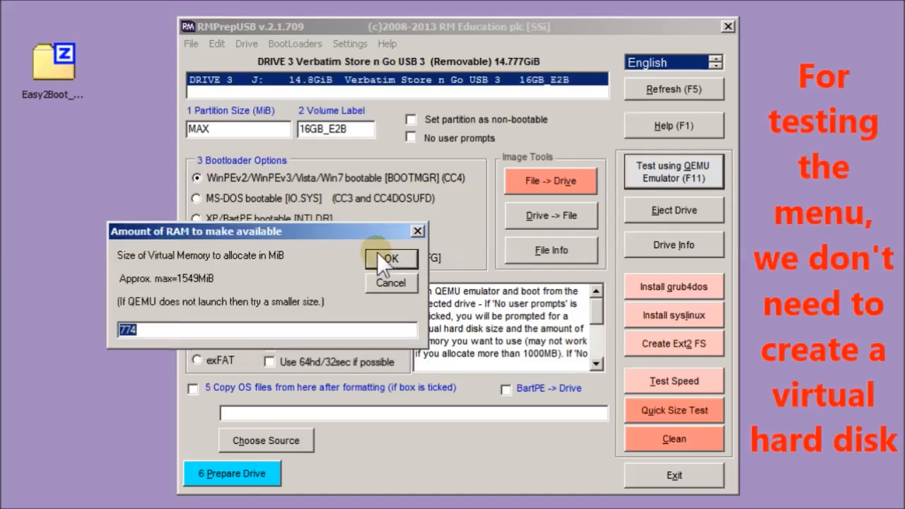
left_click(390, 257)
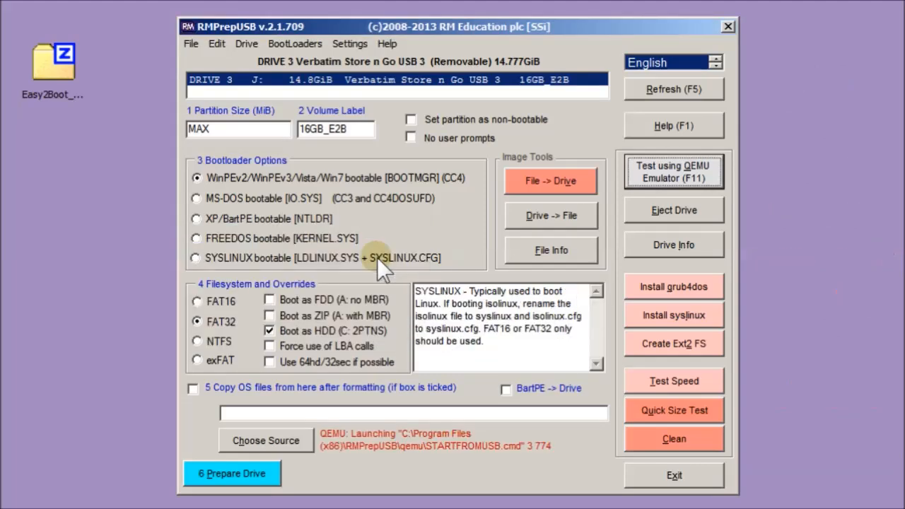
Step: Browse the Easy2Boot Utilities, DOS and Memory Tests submenus in QEMU via hotkeys, then leave
left_click(673, 171)
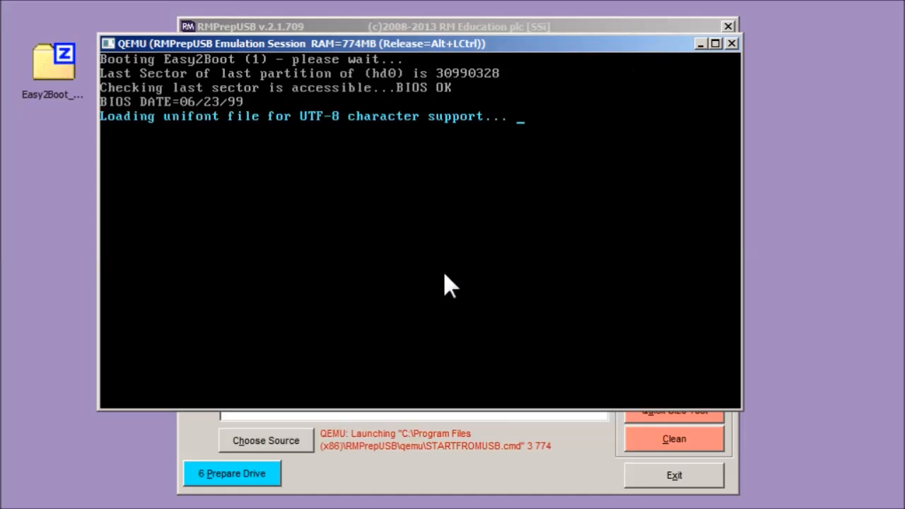
left_click(714, 43)
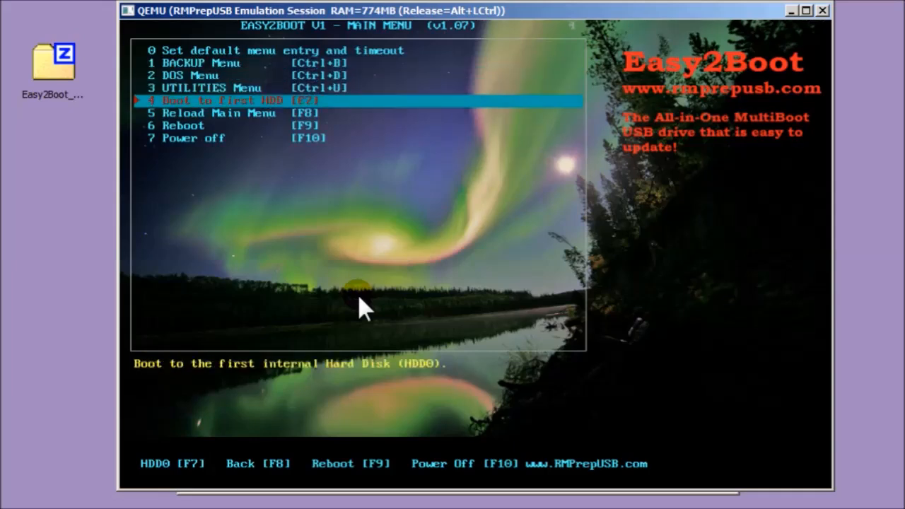
key("up")
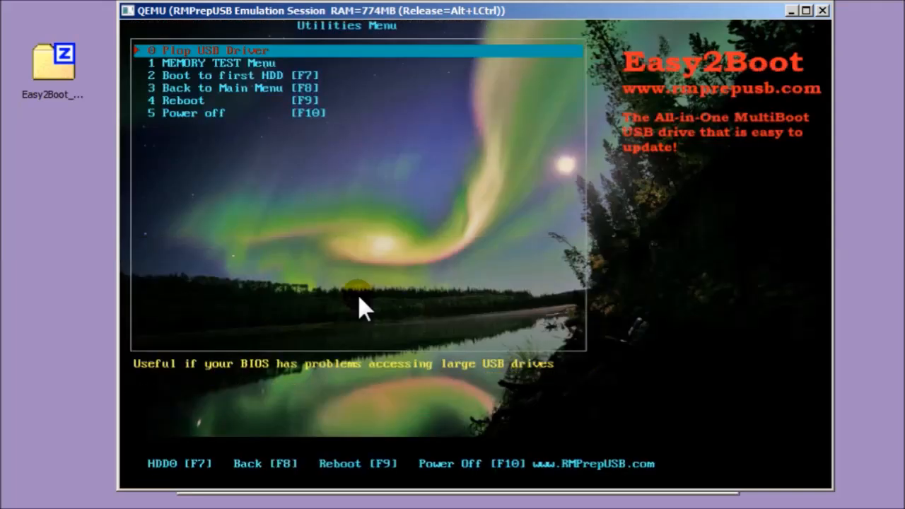
key("Down")
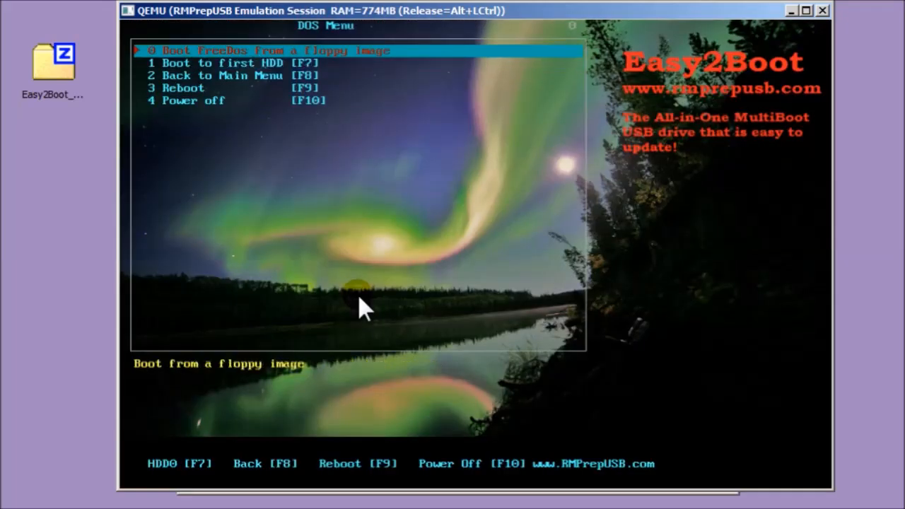
key("down")
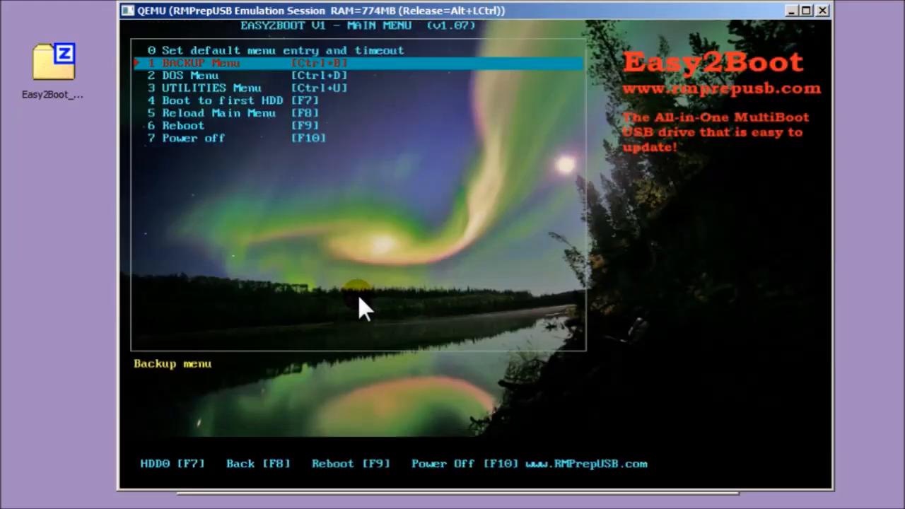
key("Down")
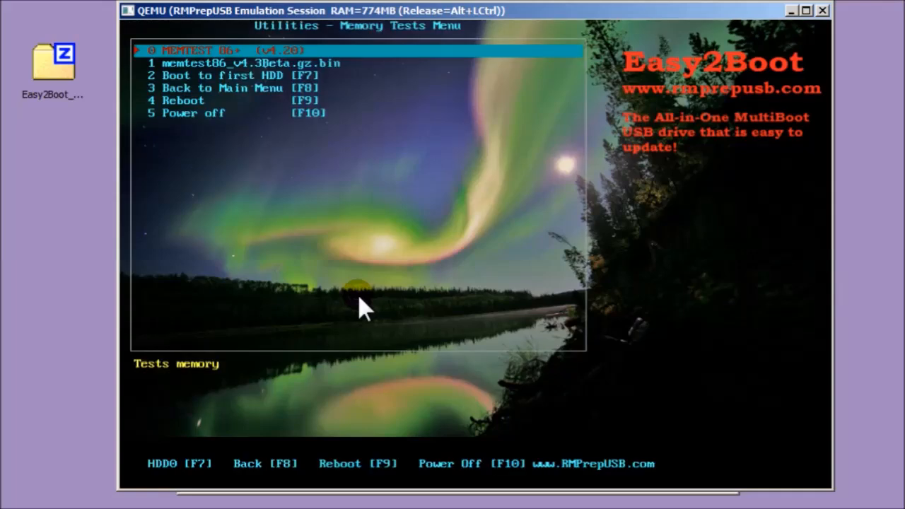
key("Return")
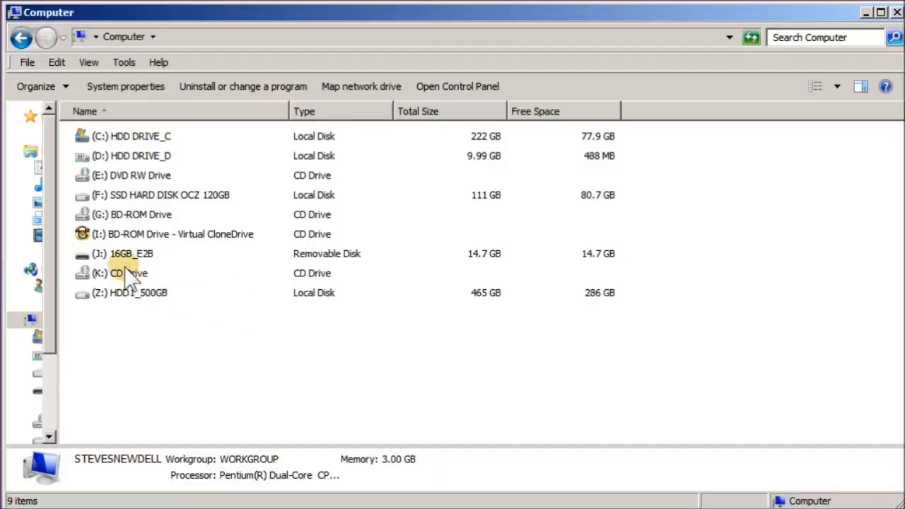
Step: Navigate into J:\_ISO\MAINMENU for the Clonezilla ISO and its clonezilla-live-1.2.3-27.txt title file
double_click(130, 254)
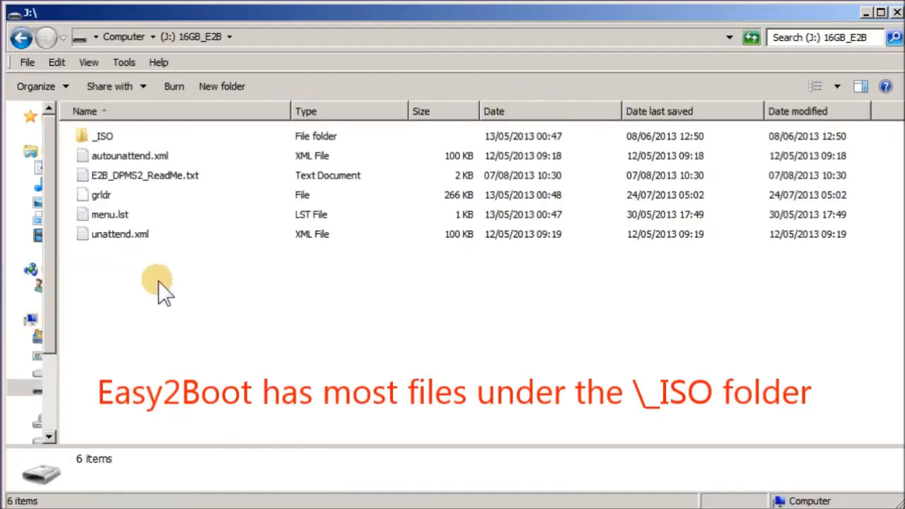
left_click(103, 136)
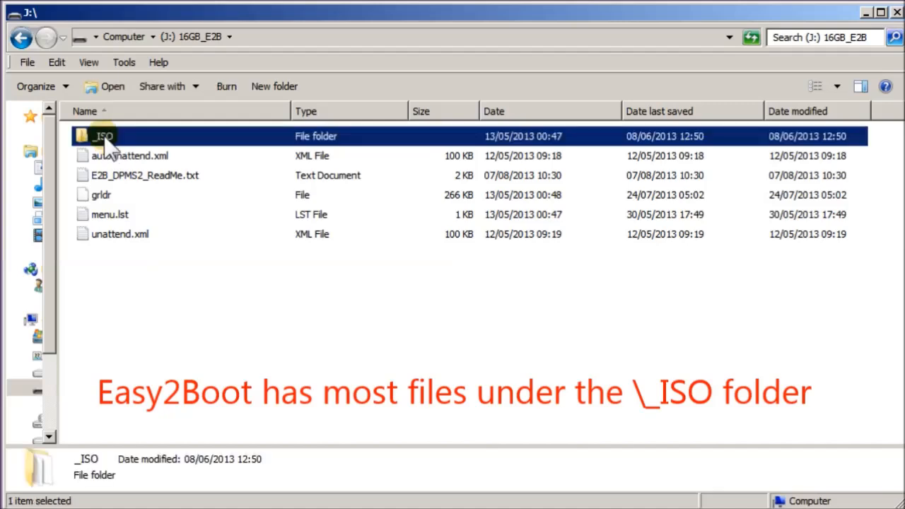
double_click(105, 136)
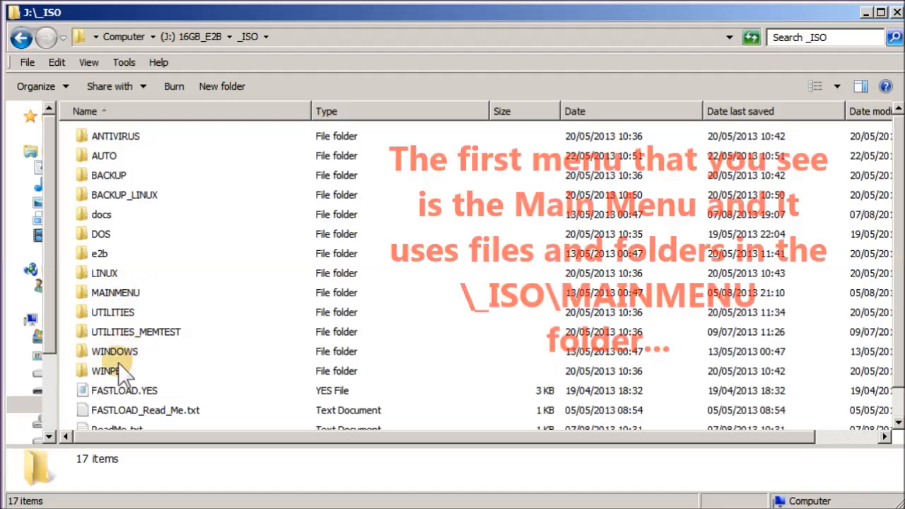
double_click(116, 291)
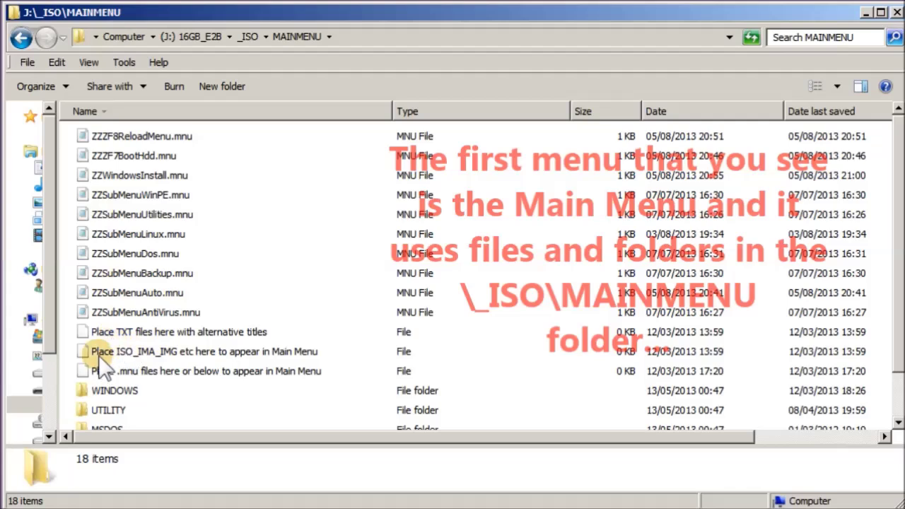
mouse_move(233, 356)
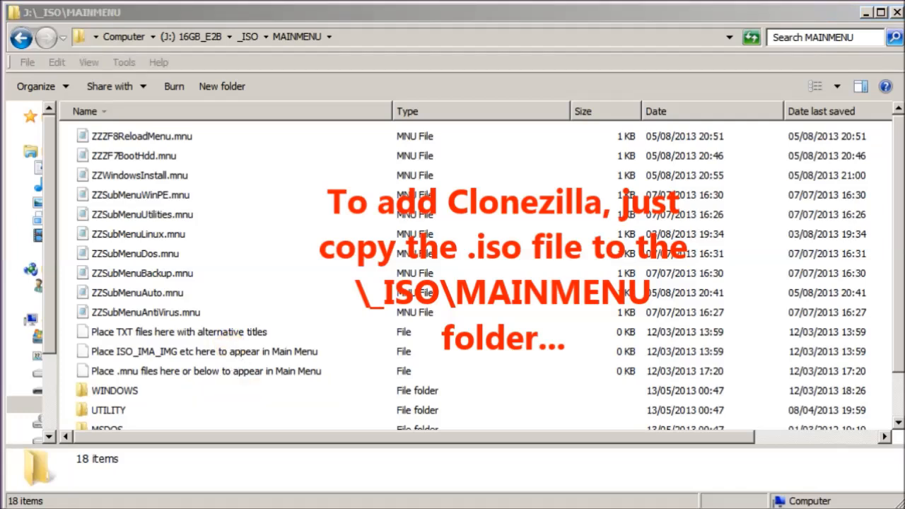
mouse_move(521, 255)
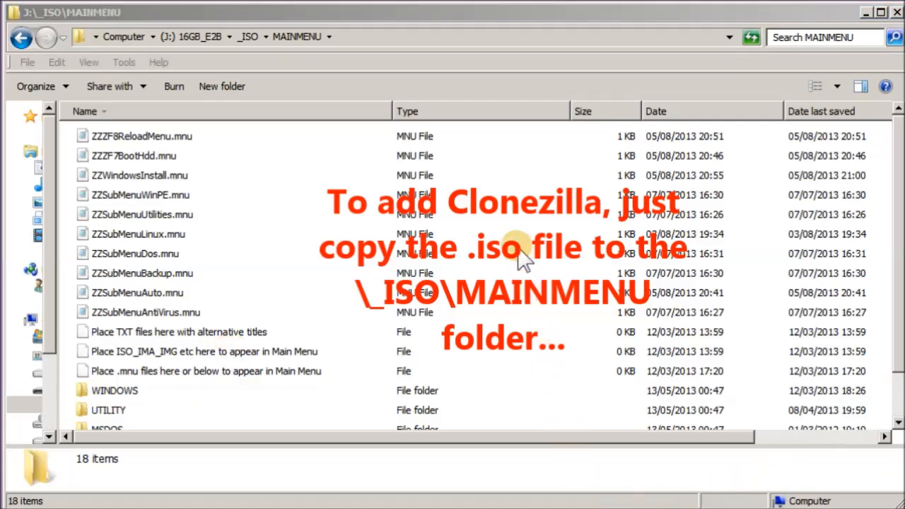
left_click(149, 420)
type("title clonezilla live \\n Take a backup or ret")
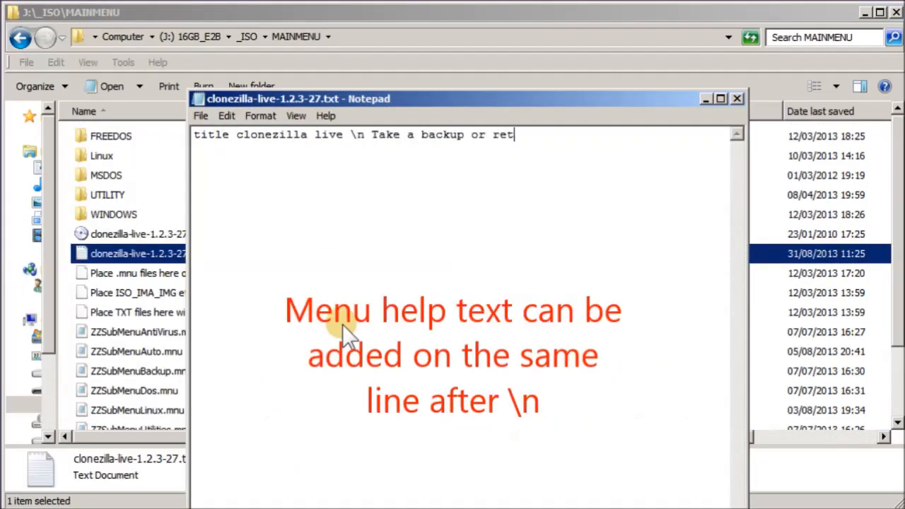
Step: Run another QEMU boot test with no virtual hard disk and default memory, then return to the J: root
left_click(738, 99)
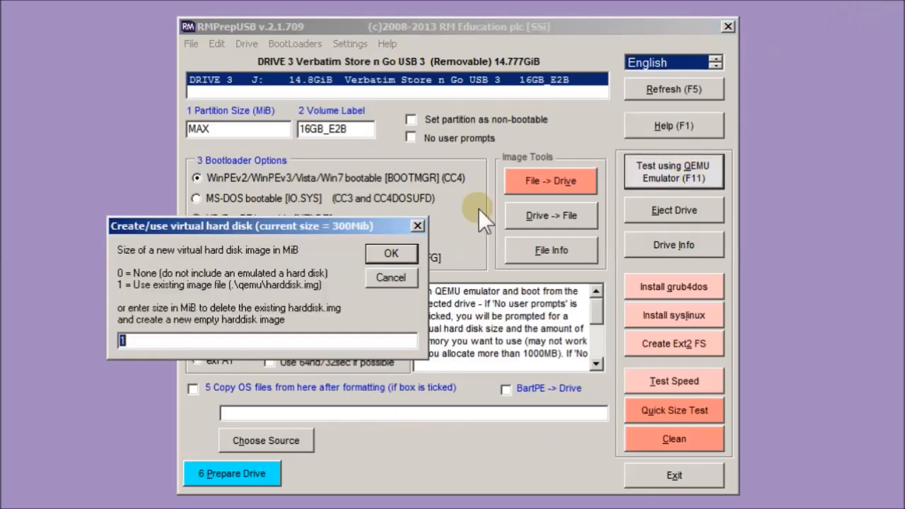
left_click(390, 253)
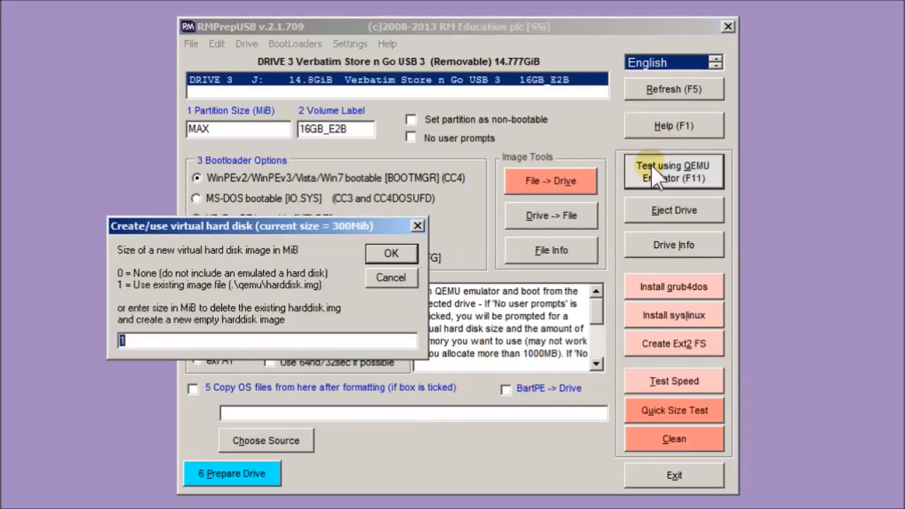
left_click(391, 253)
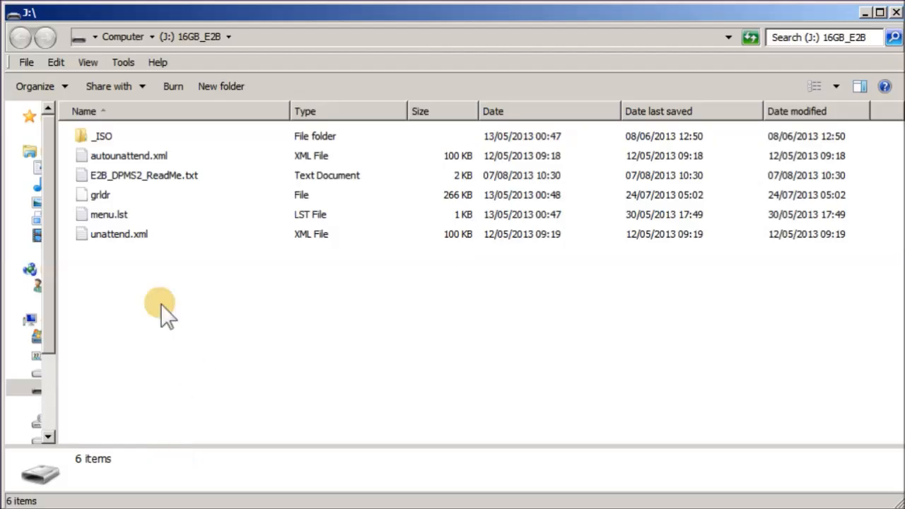
Step: Save ubuntu-13.04-desktop-i386.txt with a title line in \_ISO\MAINMENU as UTF-8, then start a QEMU test
double_click(102, 136)
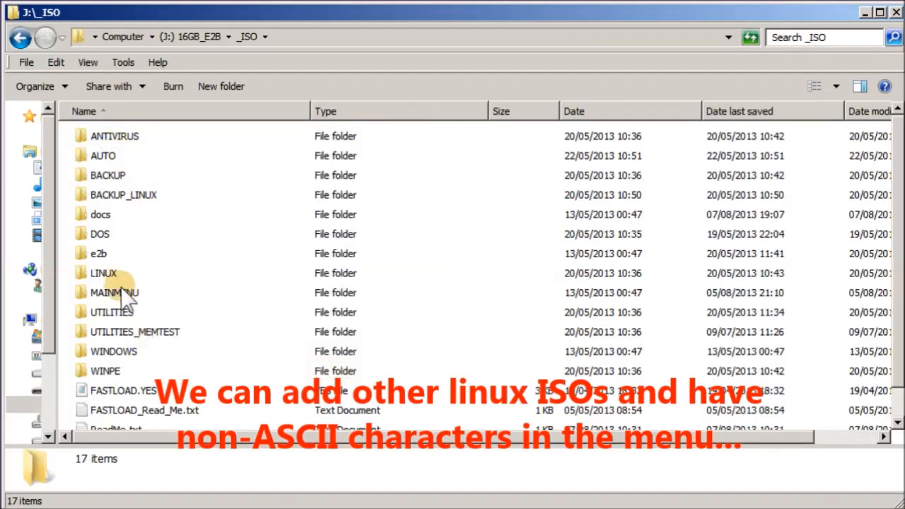
double_click(113, 291)
type("tit")
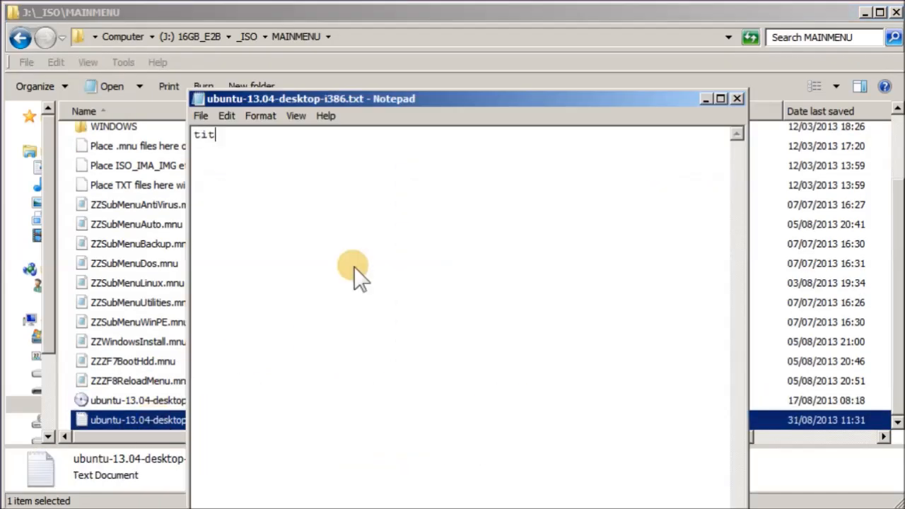
type("le")
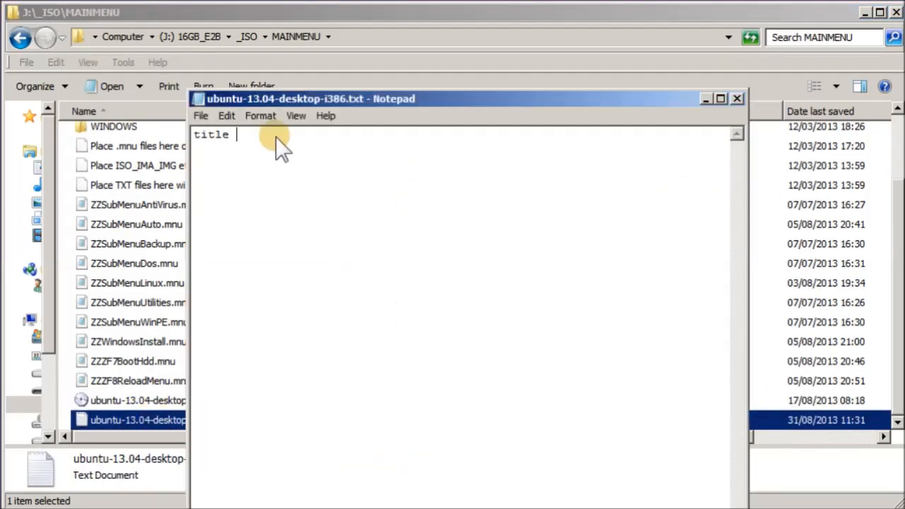
left_click(201, 116)
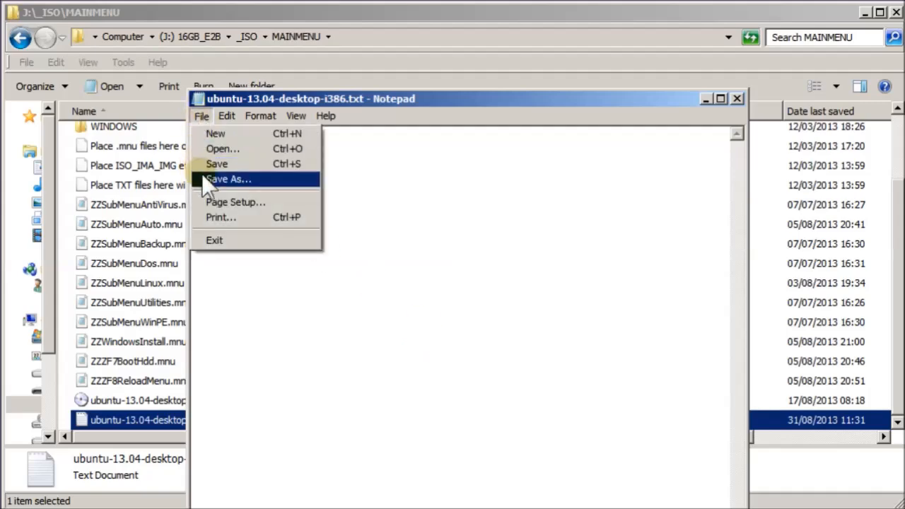
left_click(226, 178)
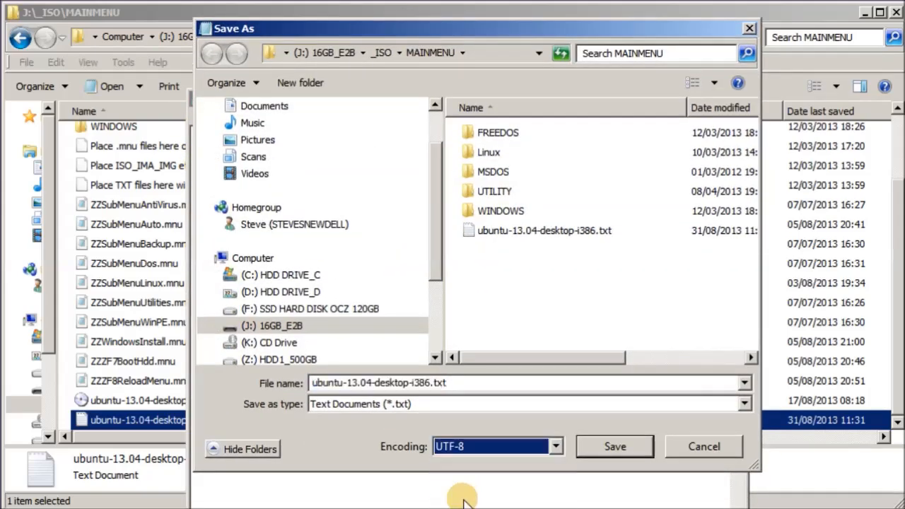
left_click(614, 447)
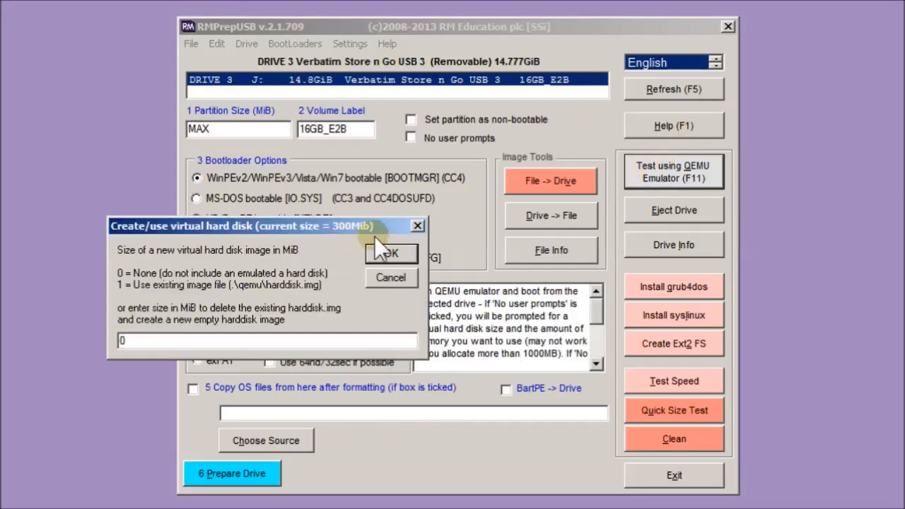
left_click(391, 254)
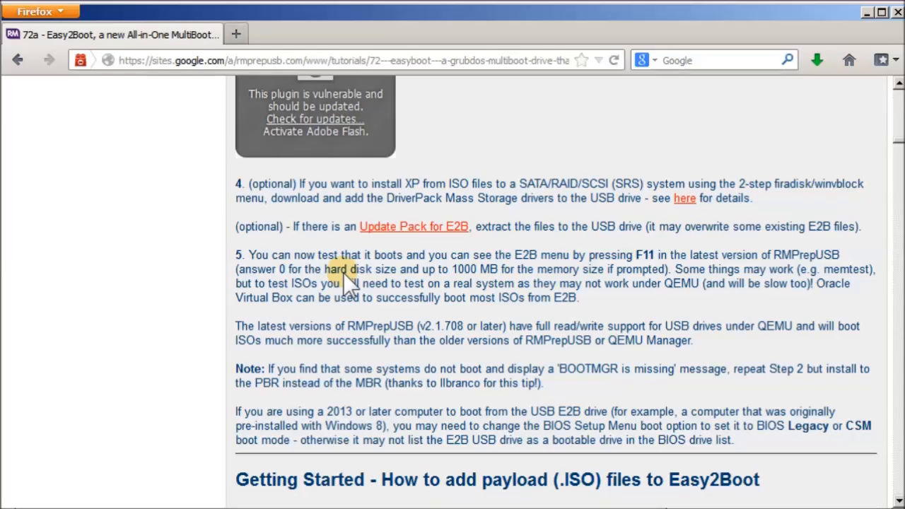
mouse_move(339, 200)
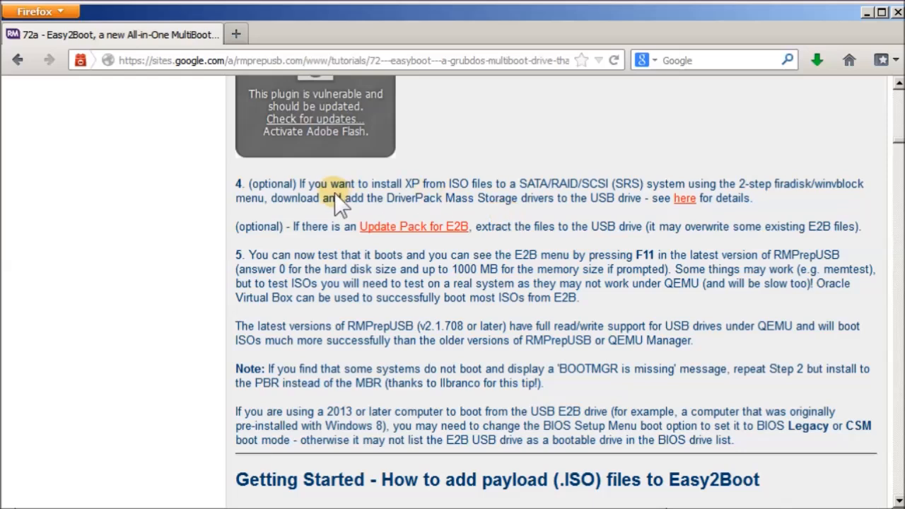
Step: Open the DPMS2 driver tutorial from the 'here' link, then follow its link to DriverPacks.net
left_click_drag(340, 191, 507, 191)
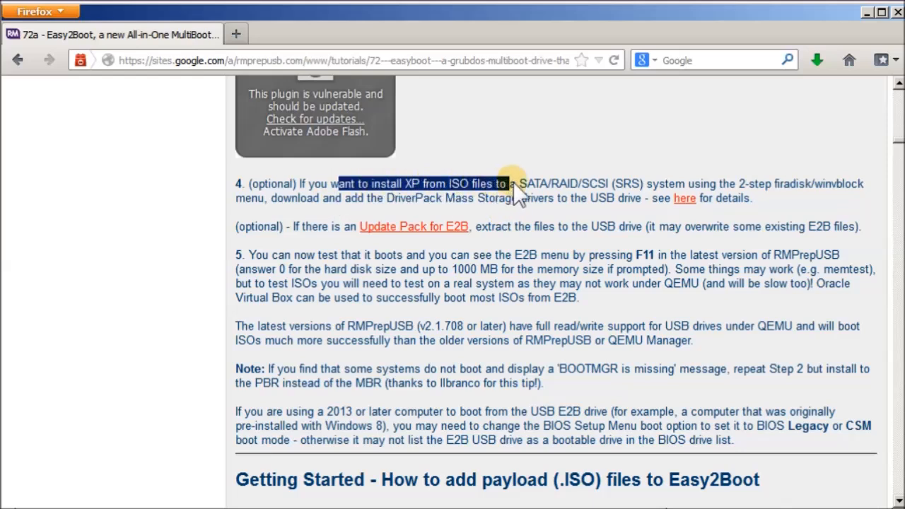
mouse_move(770, 205)
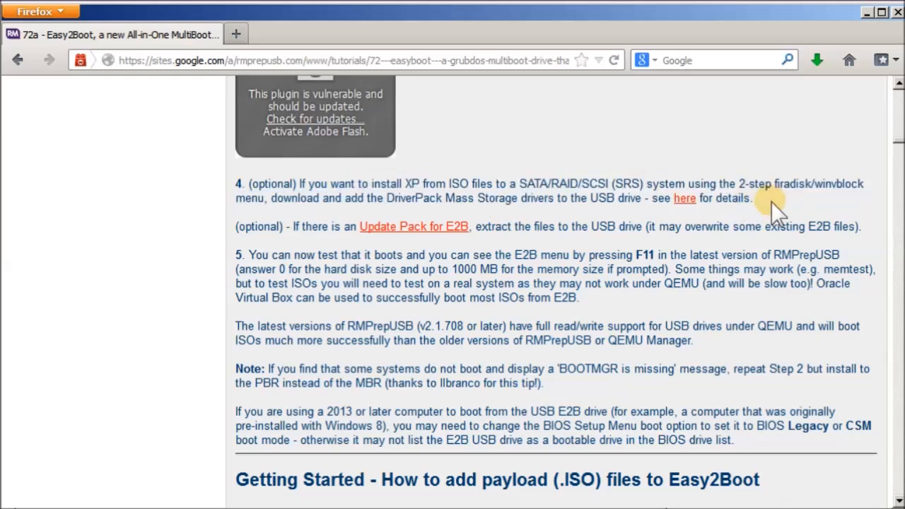
left_click(684, 198)
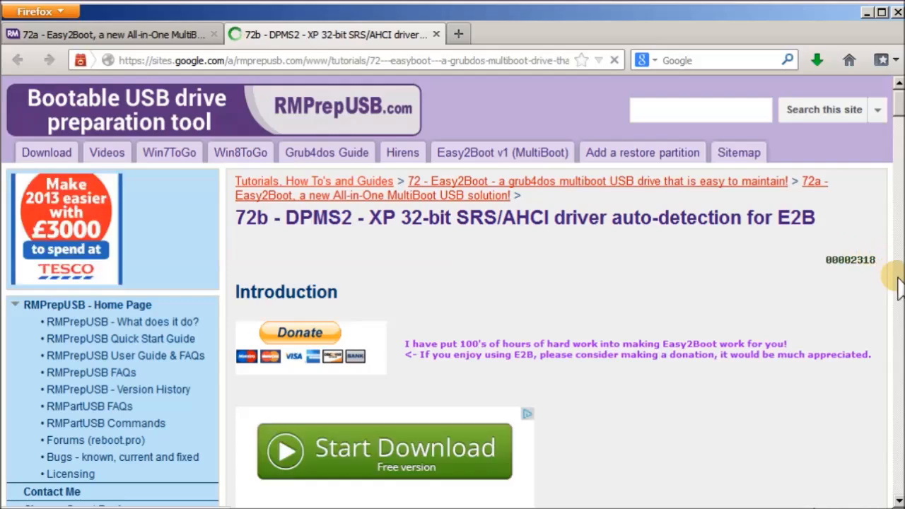
scroll("down", 3)
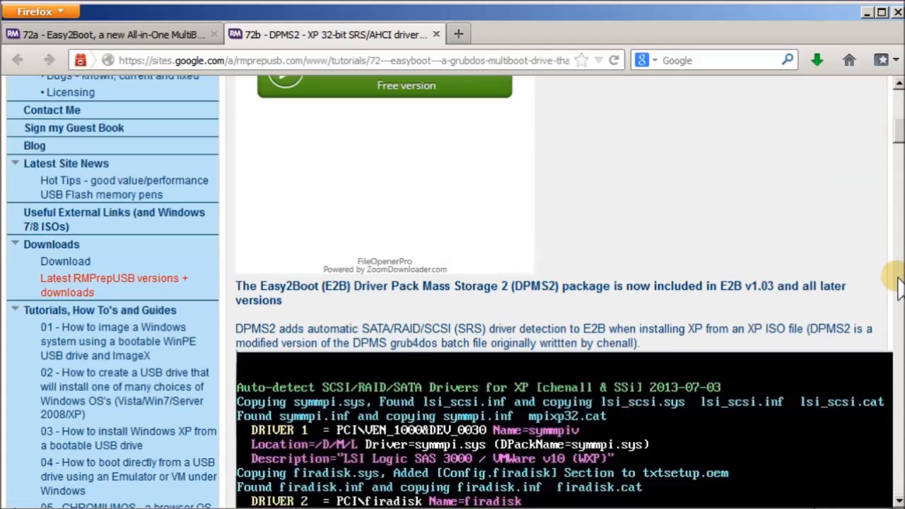
scroll("down", 3)
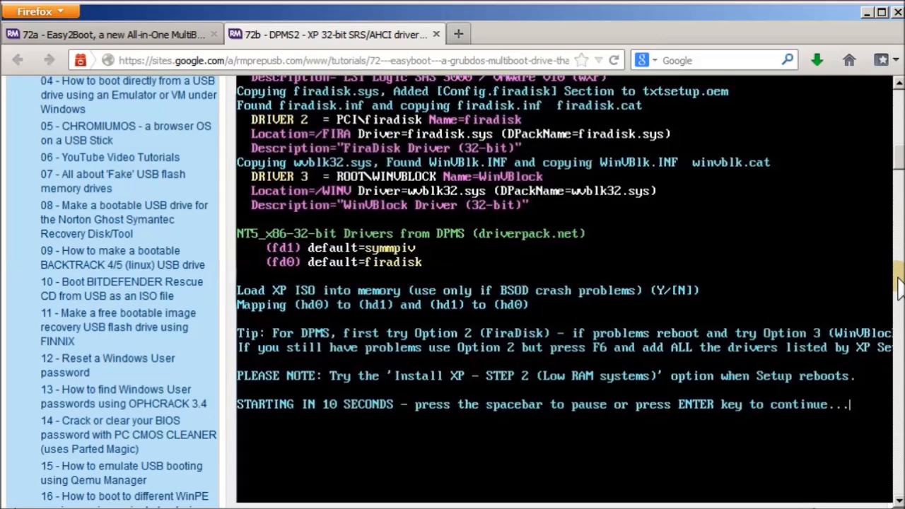
scroll("down", 3)
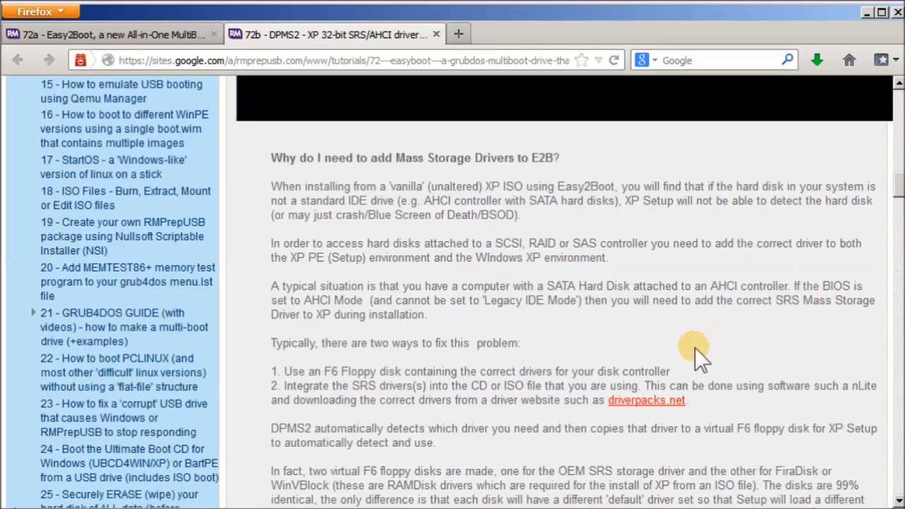
left_click(645, 400)
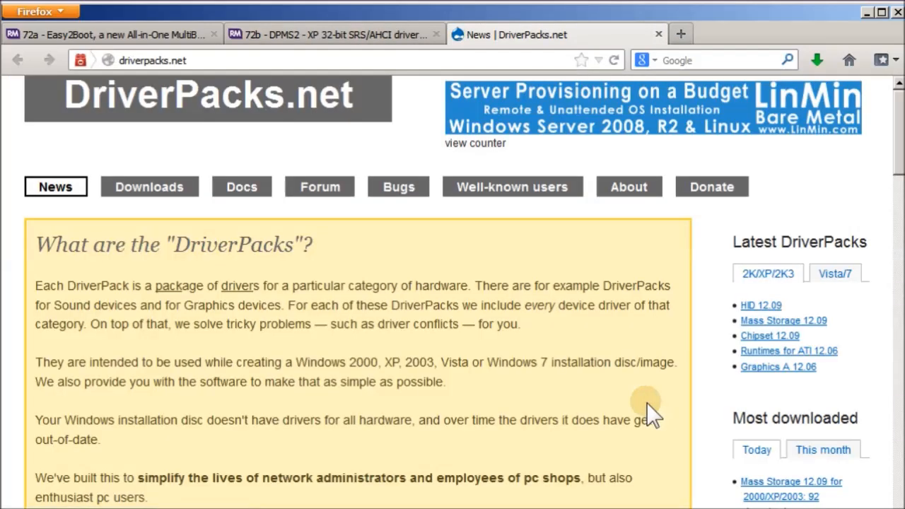
Step: Download the Mass Storage 12.09 DriverPack torrent and confirm opening it in BitTorrent
scroll("down", 3)
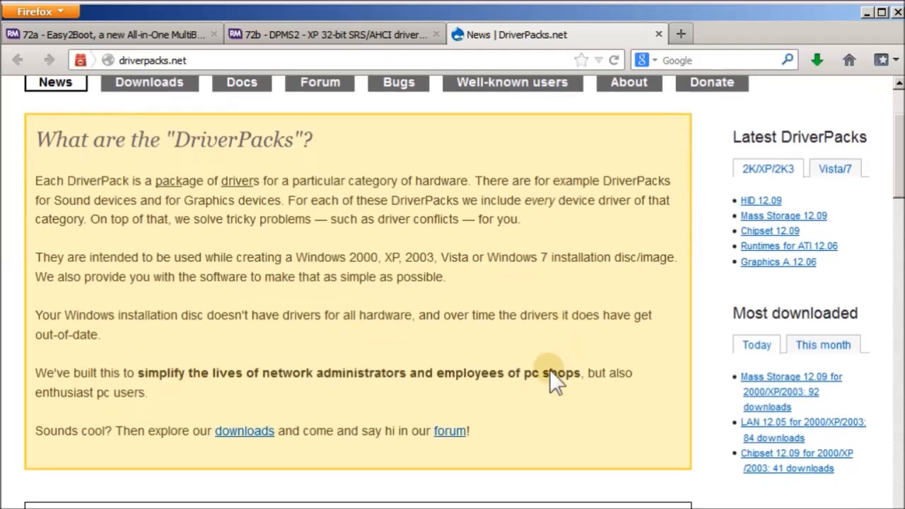
scroll("down", 3)
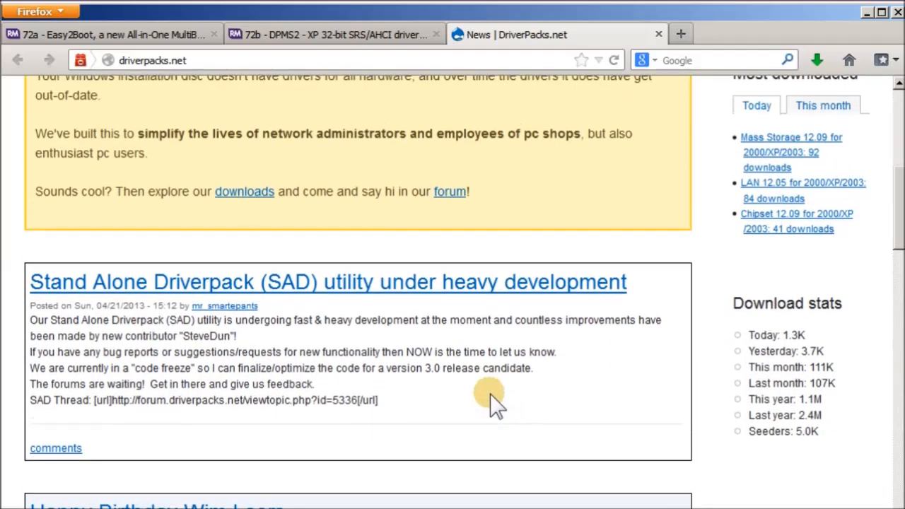
scroll("up", 3)
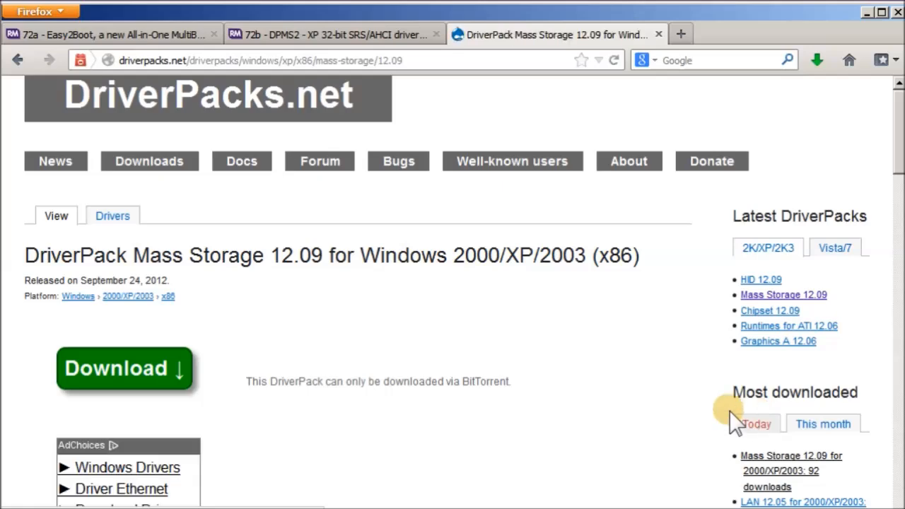
scroll("down", 3)
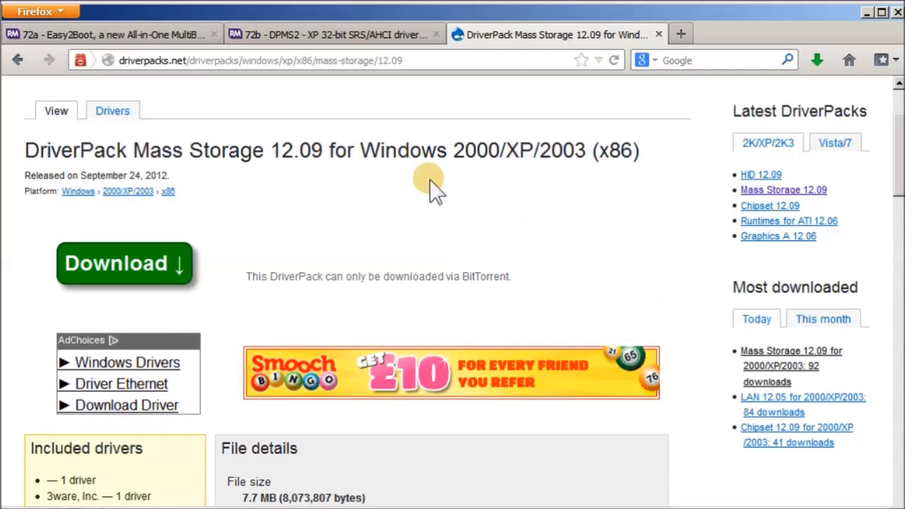
left_click(125, 263)
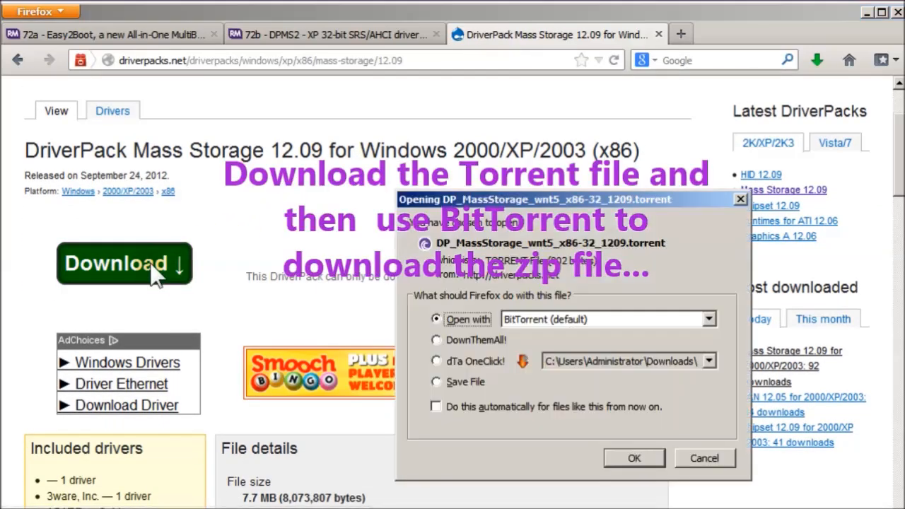
left_click(705, 458)
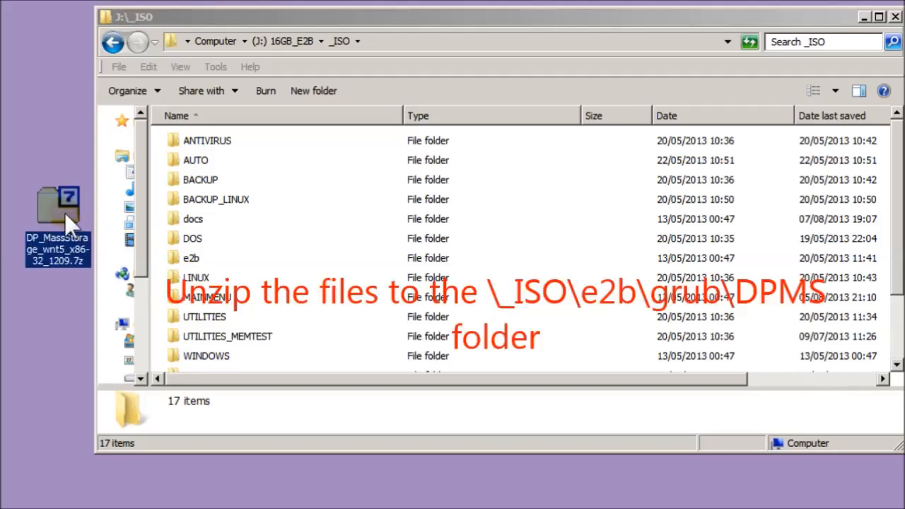
Step: Extract the driver pack .7z in 7-Zip to j:\_ISO\e2b\grub\dpms
double_click(56, 205)
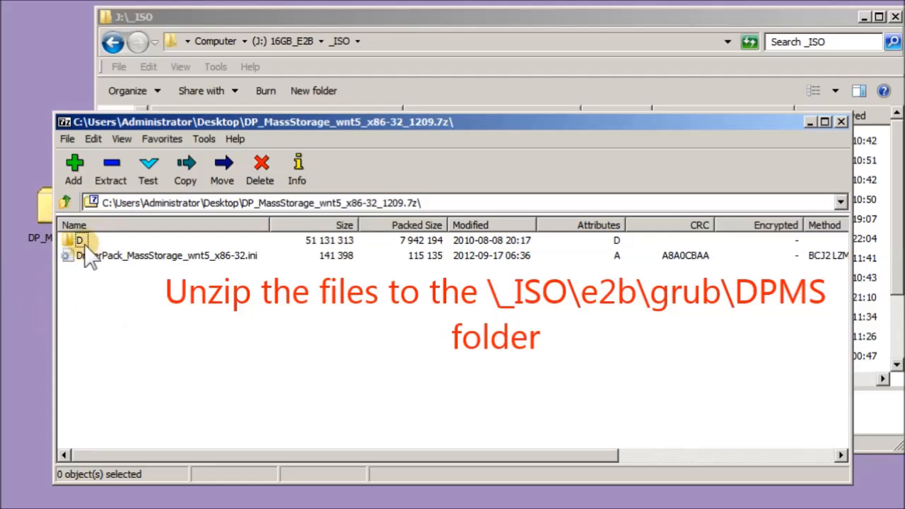
left_click(184, 169)
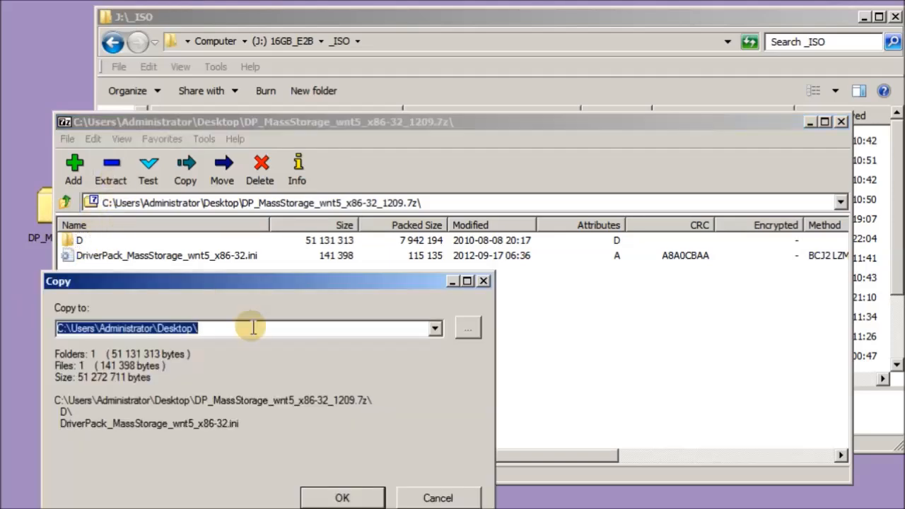
type("j:\\_ISO\\e2b\\grub\\dpms")
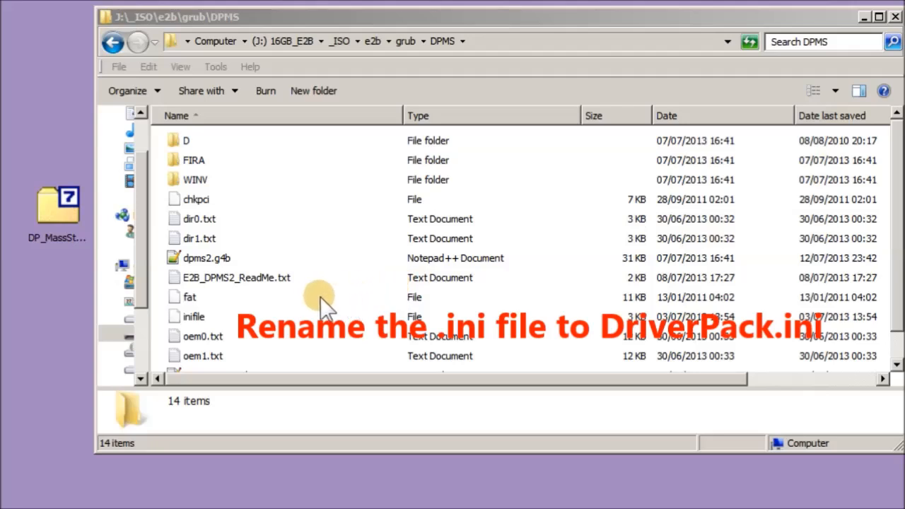
Step: Sort the DPMS folder by name and rename the pack's .ini file to DriverPack.ini
left_click(177, 116)
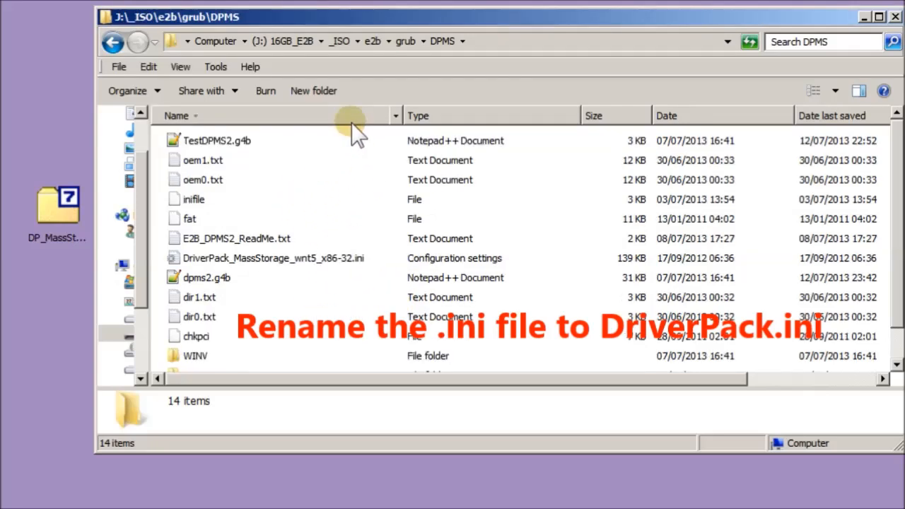
left_click(274, 257)
type("DriverPack")
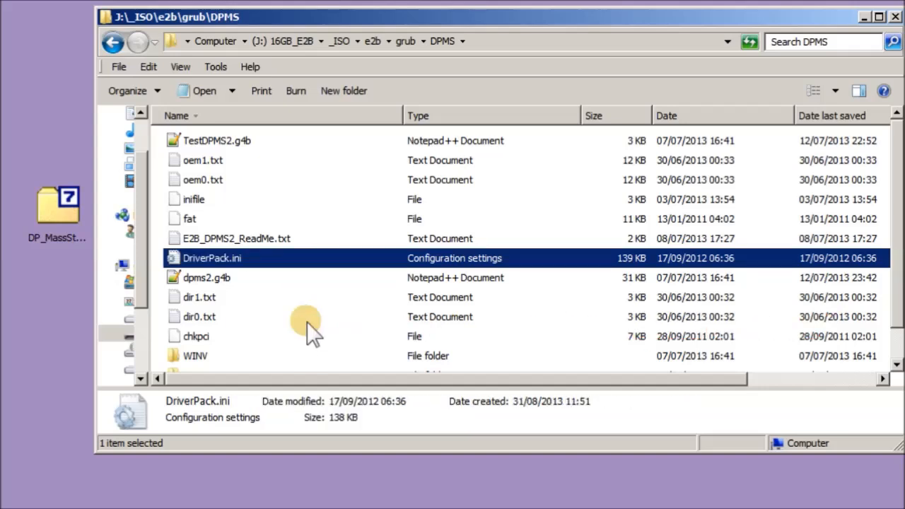
scroll("down", 3)
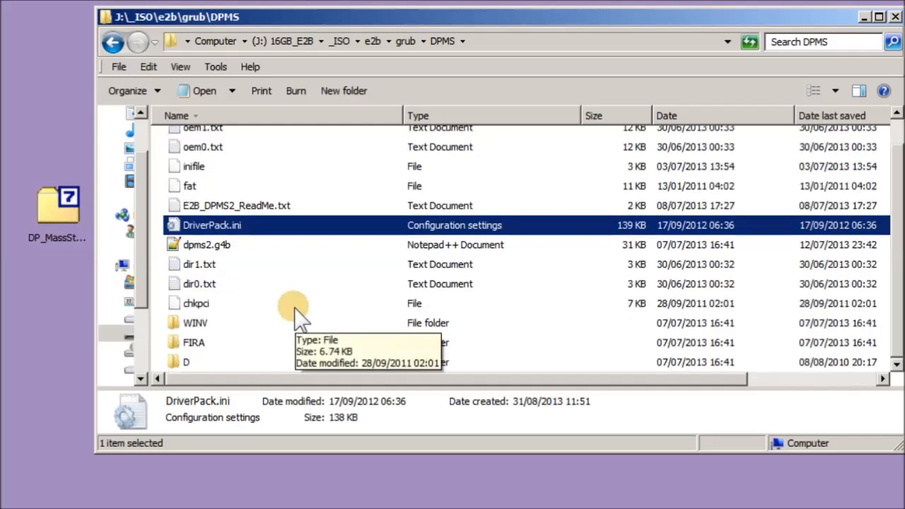
Step: Browse into DPMS\D\M\ADB to confirm the driver files are present
double_click(186, 363)
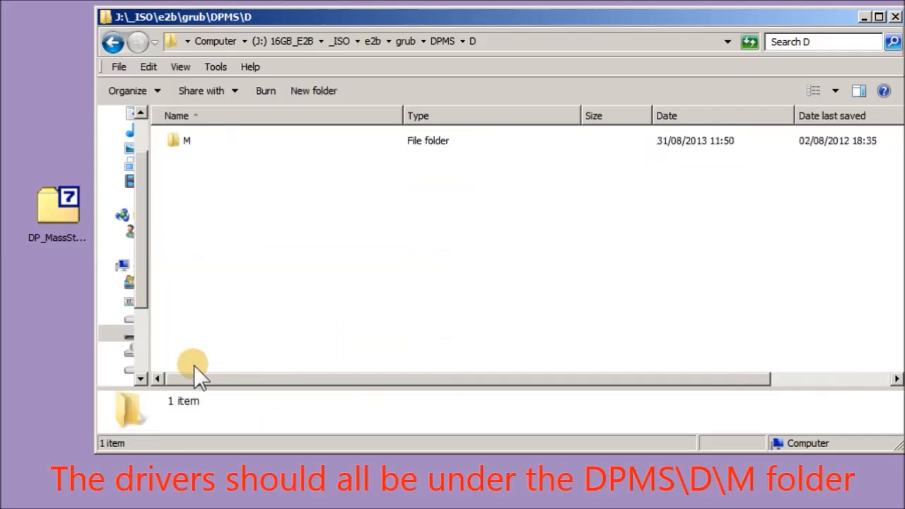
double_click(187, 140)
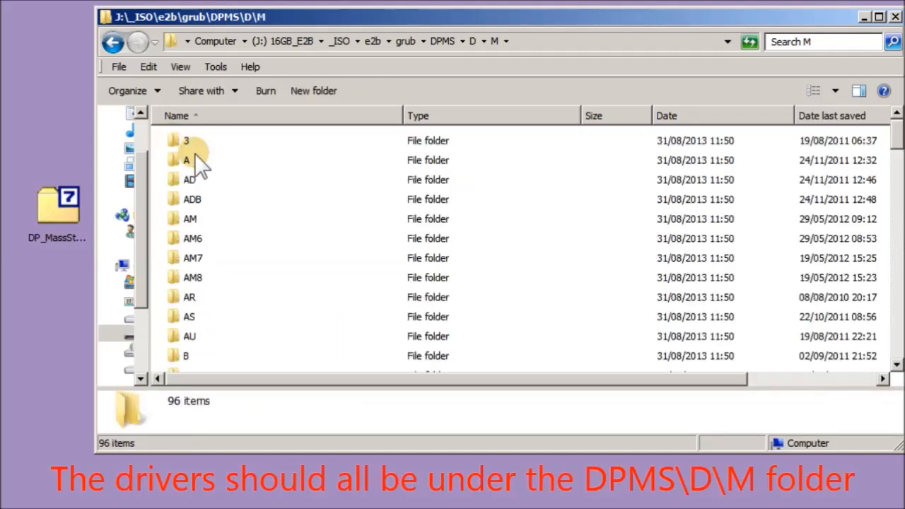
double_click(193, 198)
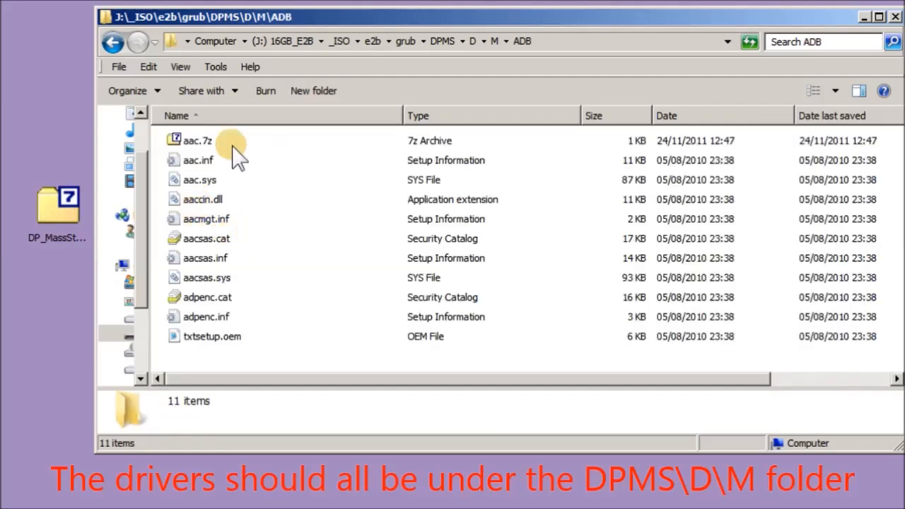
mouse_move(373, 41)
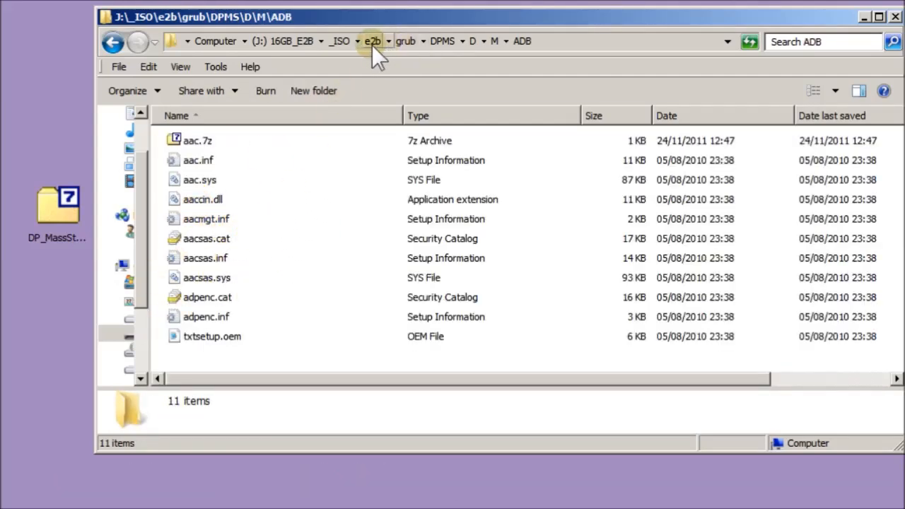
Step: Paste XPPROSP3.iso into the _ISO\WINDOWS\XP folder beside the XP install files
left_click(339, 40)
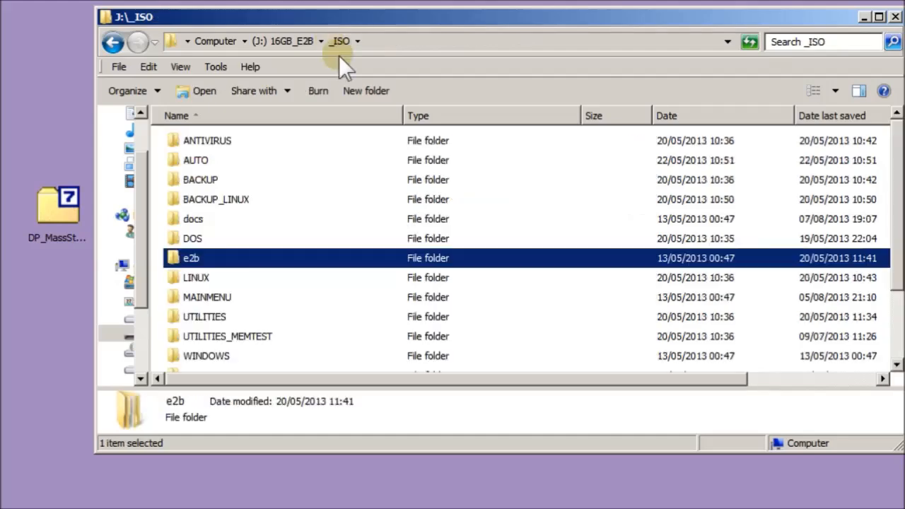
mouse_move(215, 368)
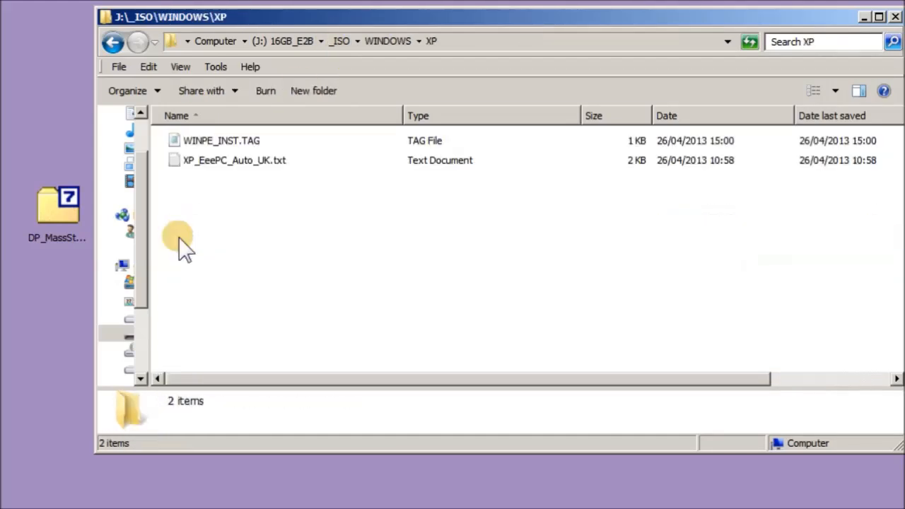
mouse_move(311, 233)
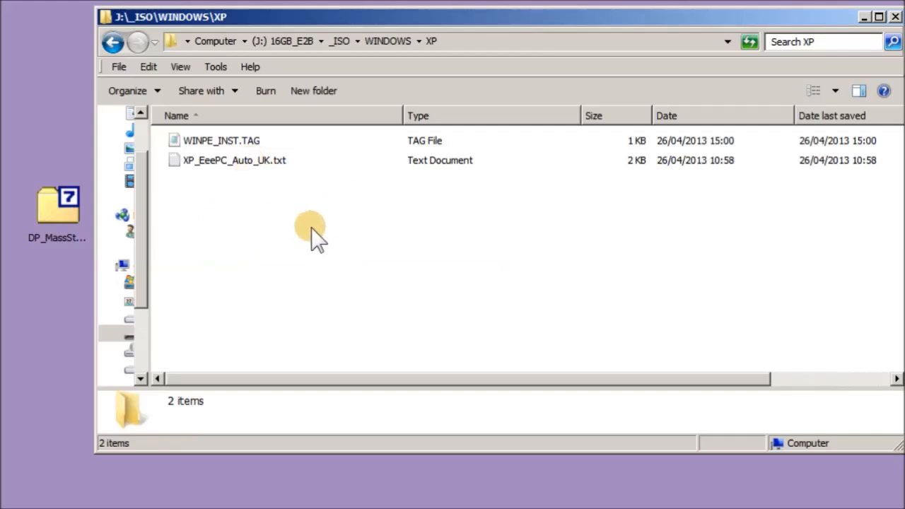
right_click(309, 233)
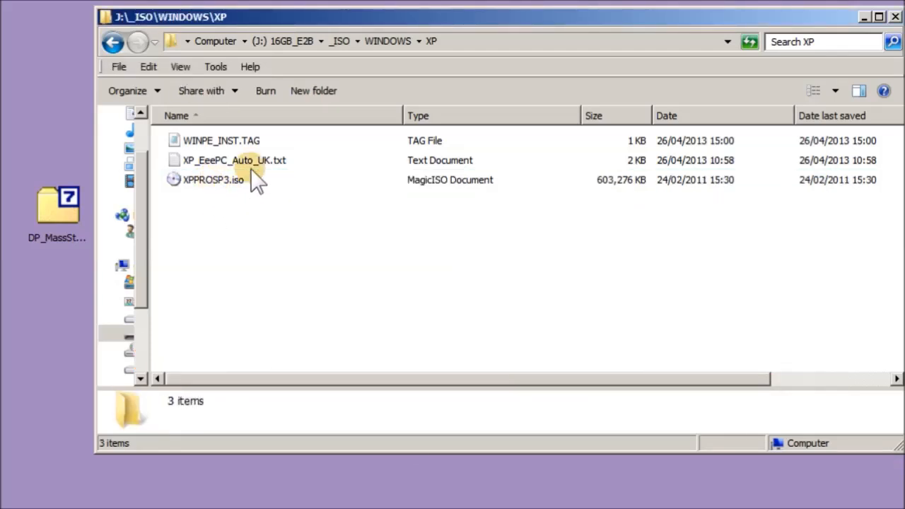
mouse_move(212, 180)
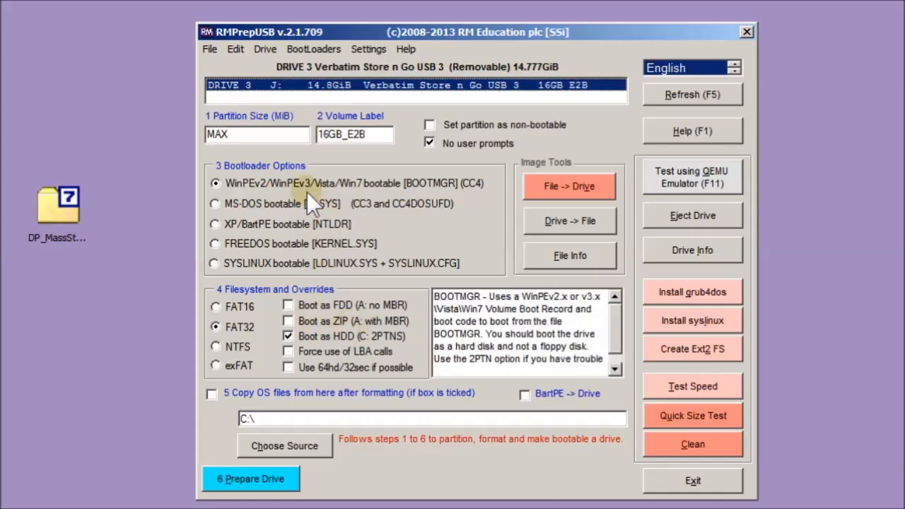
Step: Boot the USB drive in the 'USB SATA VT OFF' VirtualBox machine to reach the Easy2Boot main menu
left_click(266, 48)
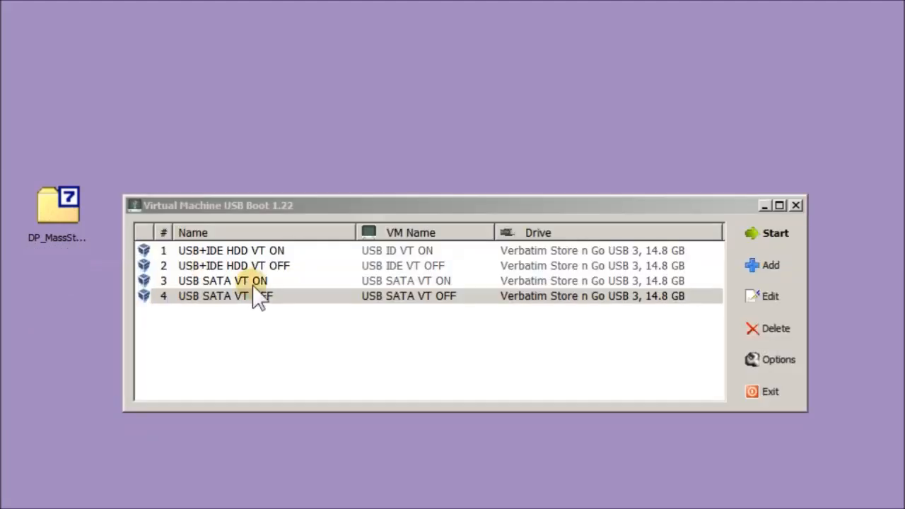
left_click(775, 234)
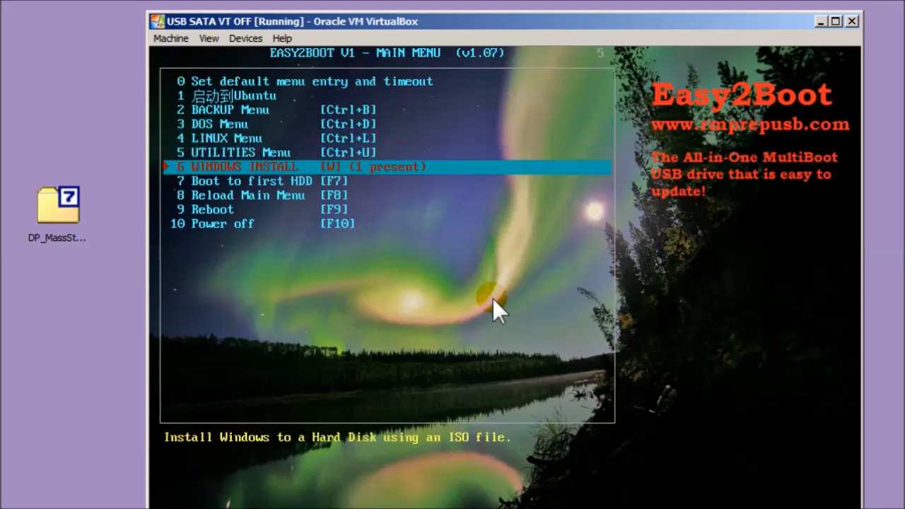
Step: Enter the WINDOWS INSTALL submenu to run XP Step 1 and see DPMS detect the SATA AHCI driver
key("Return")
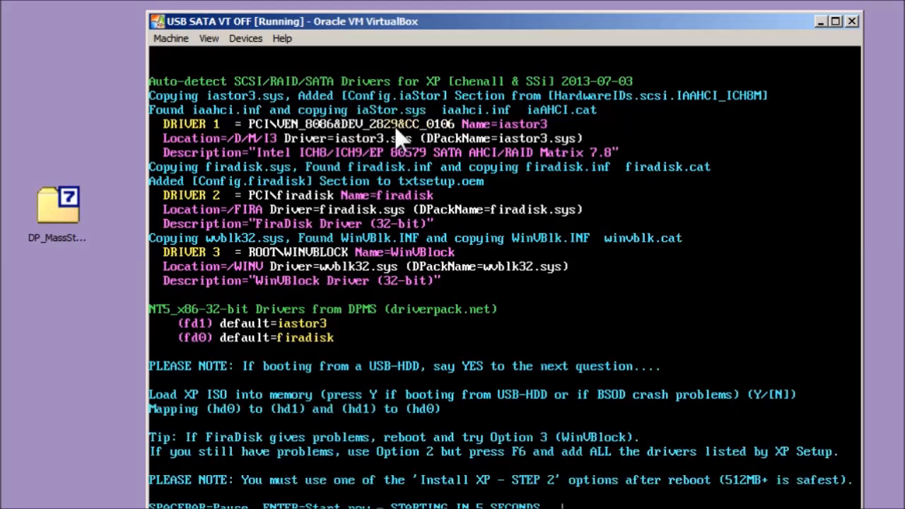
mouse_move(407, 106)
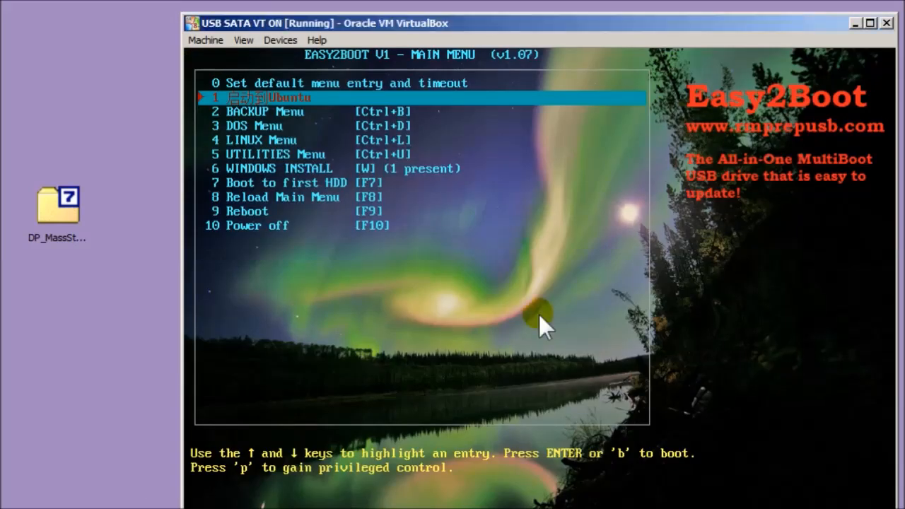
Step: Run the XP install step in the VT ON machine and accept Typical networking settings in XP Setup
key("down")
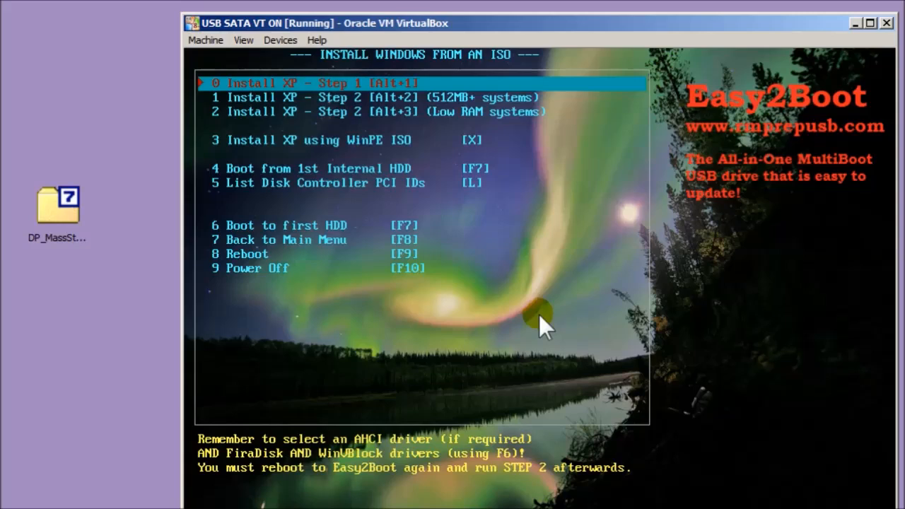
key("down")
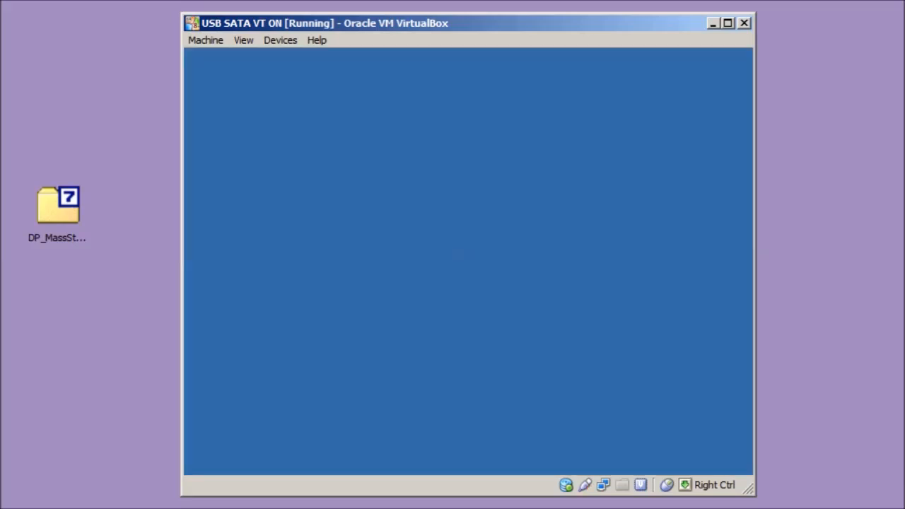
mouse_move(478, 270)
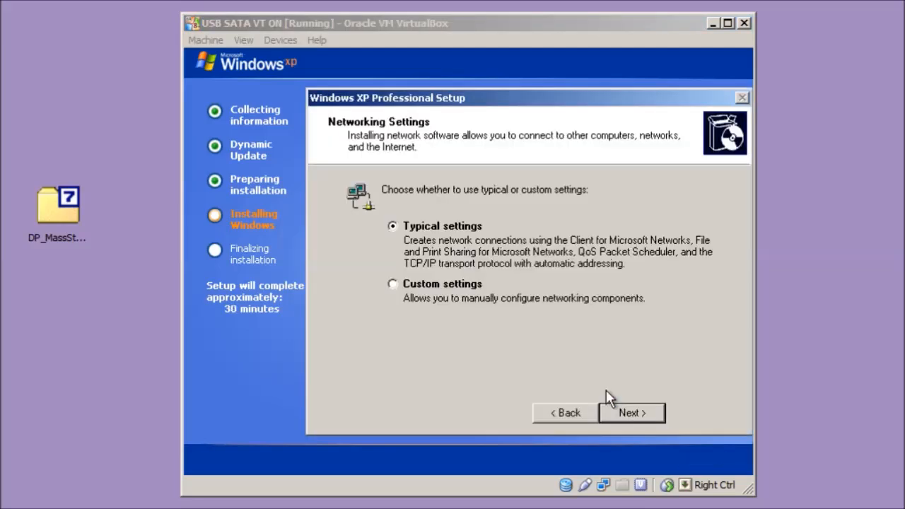
left_click(631, 413)
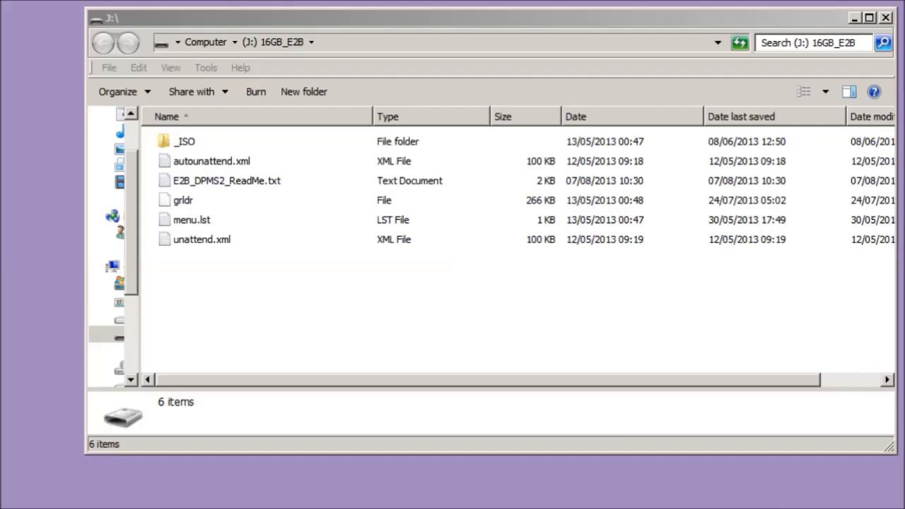
Step: Open the _ISO folder on the 16GB_E2B drive to reach WINDOWS\WIN7
left_click(184, 142)
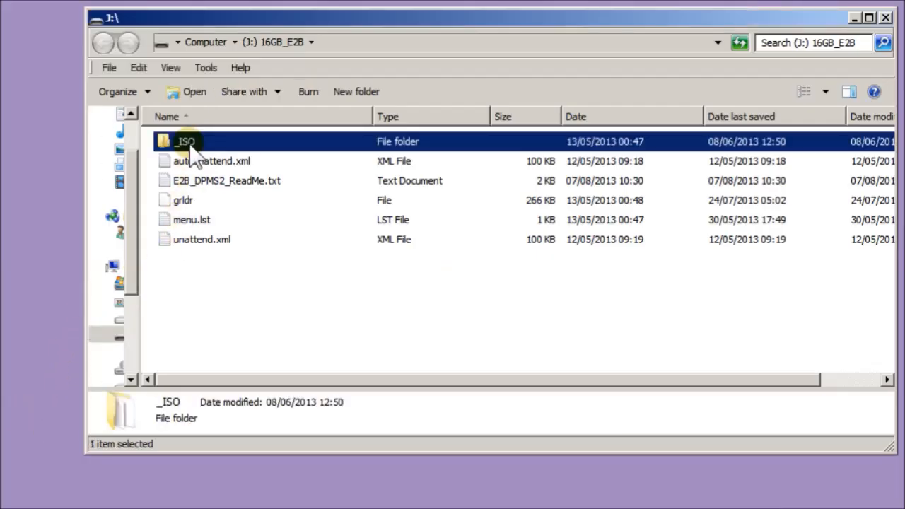
double_click(185, 142)
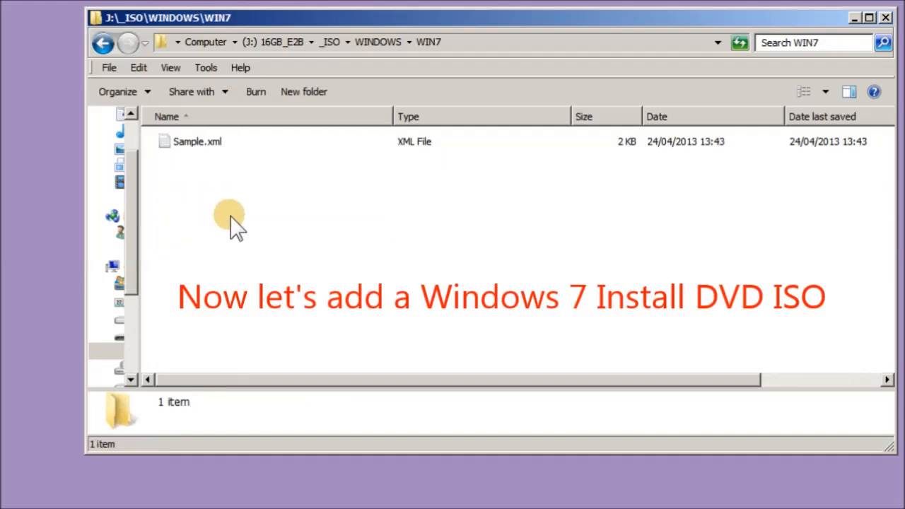
mouse_move(266, 346)
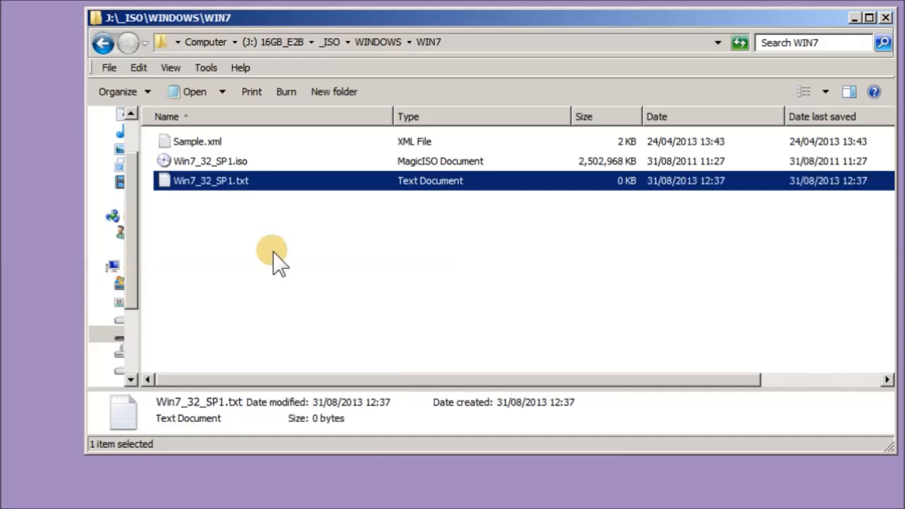
Step: Fill Win7_32_SP1.txt with 'title Install Windows 7 32-bit SP1 \n Install Win7' and save it
double_click(209, 181)
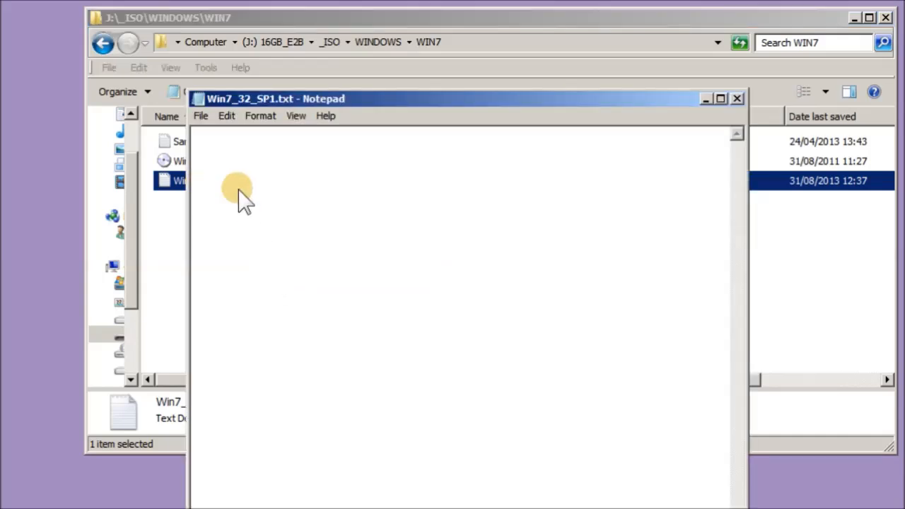
type("title Install Wi")
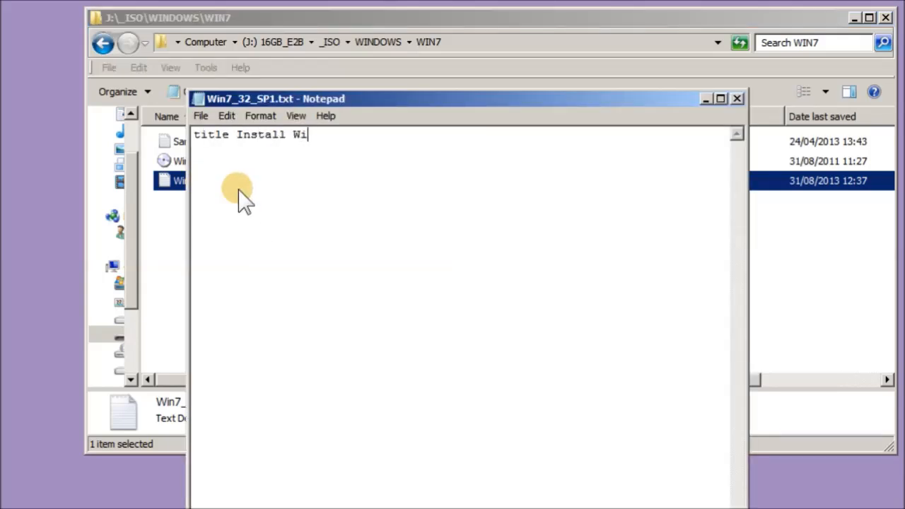
type("ndows 7 32-bit")
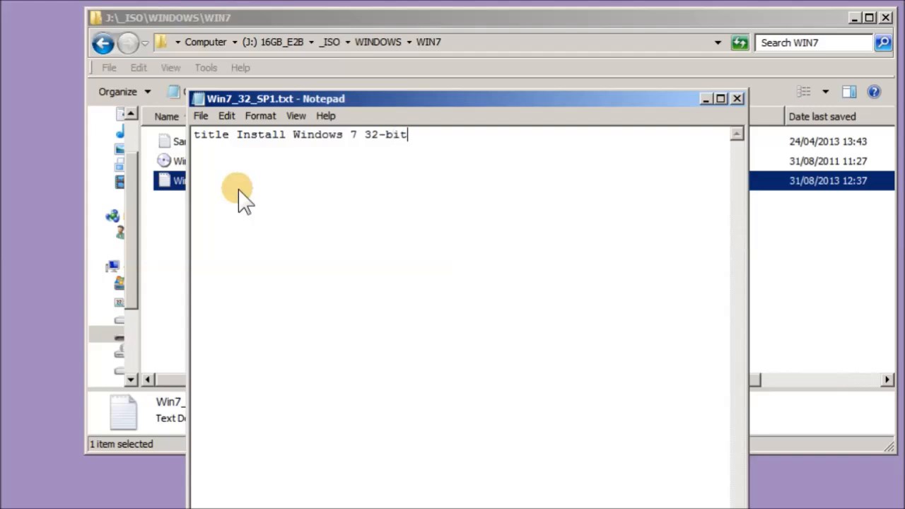
type("SP1")
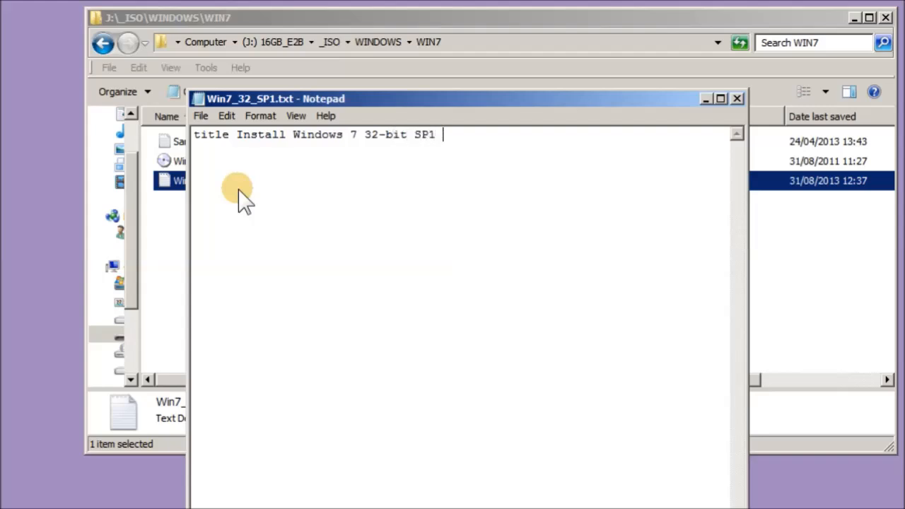
type("\\n")
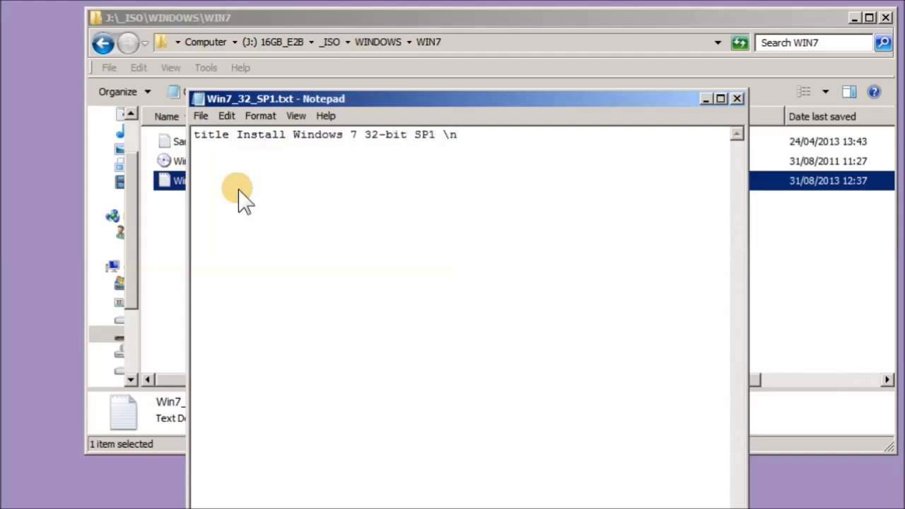
type("Install Win7")
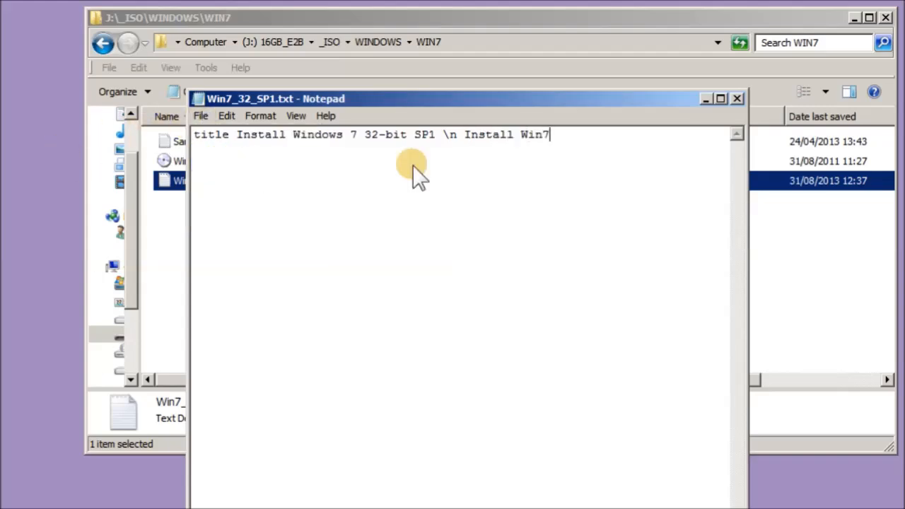
left_click(738, 99)
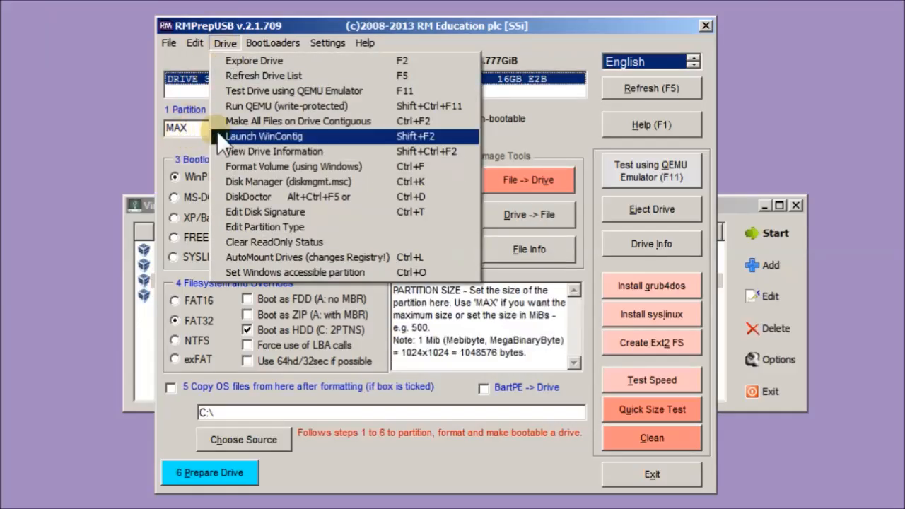
Step: Boot the USB drive in the USB SATA VT ON virtual machine to the Windows install menu
left_click(265, 136)
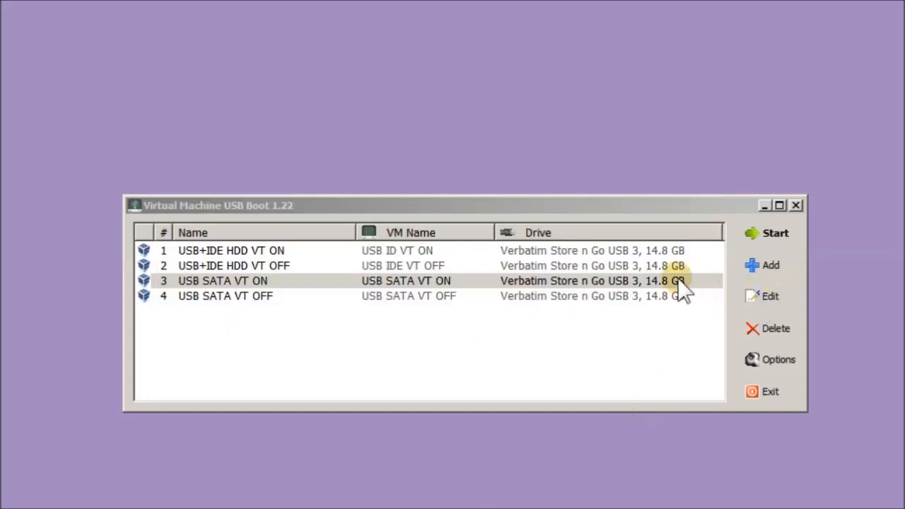
left_click(775, 233)
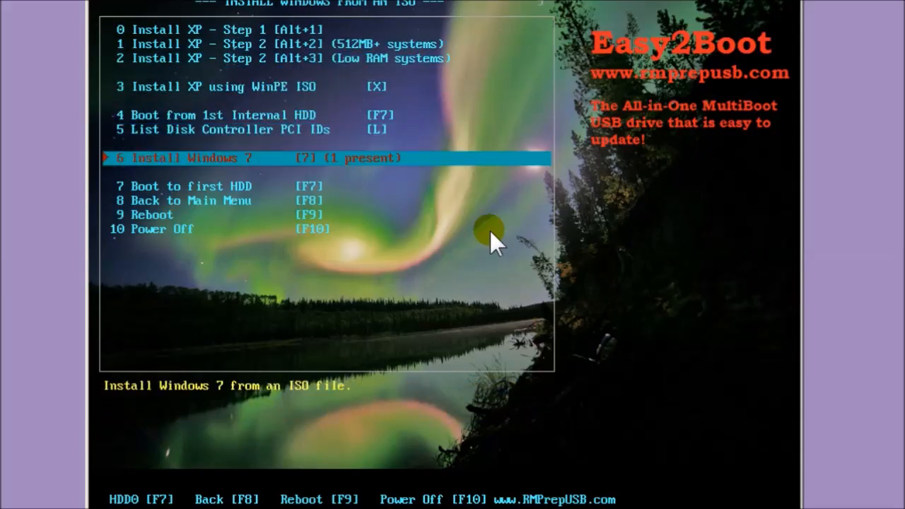
Step: Boot Install Windows 7 and proceed through setup to the partition selection page
key("Return")
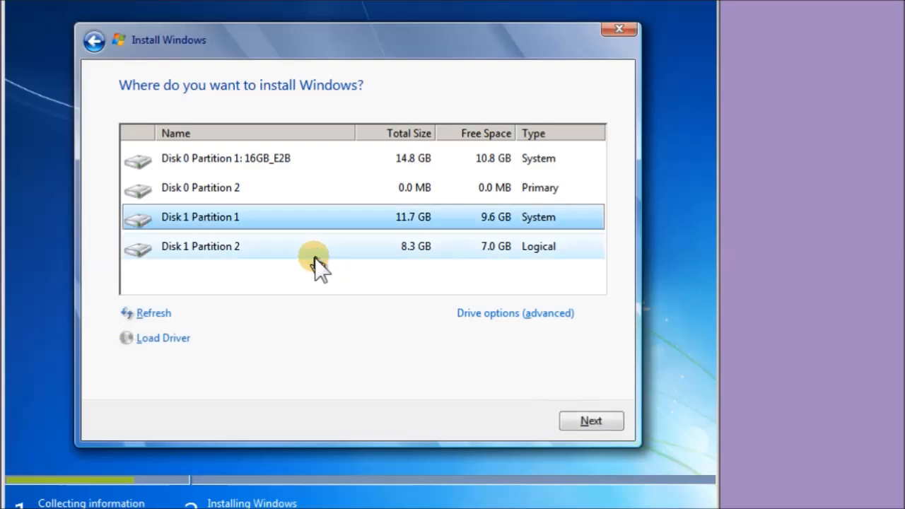
left_click(591, 421)
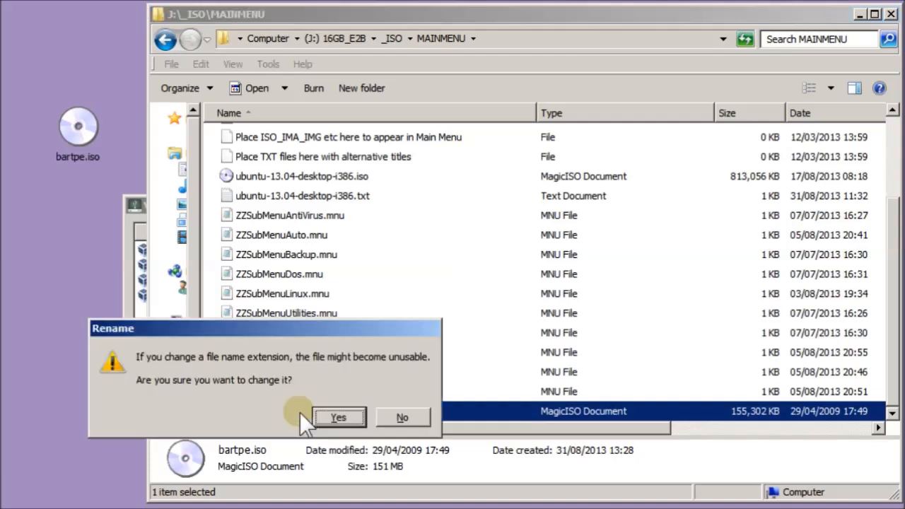
Step: Confirm renaming bartpe.iso to bartpe.isoask and boot the USB SATA VT OFF machine
left_click(338, 417)
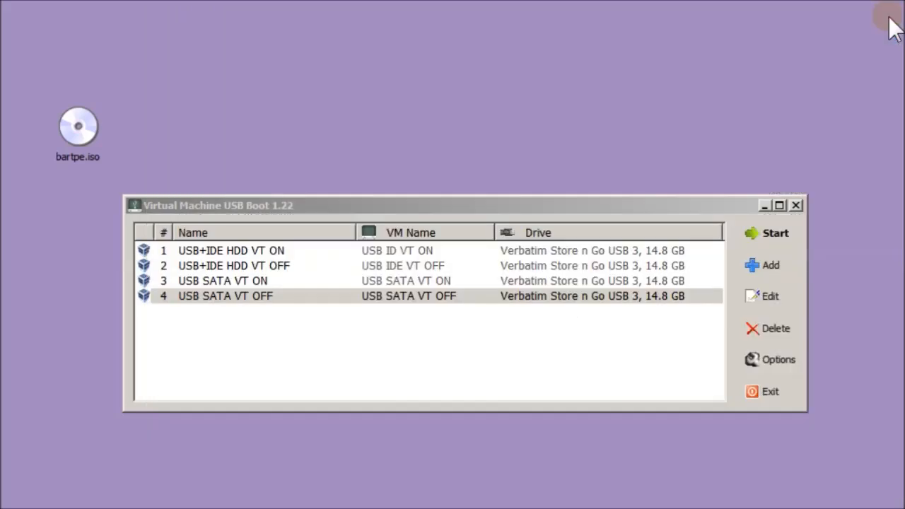
left_click(775, 233)
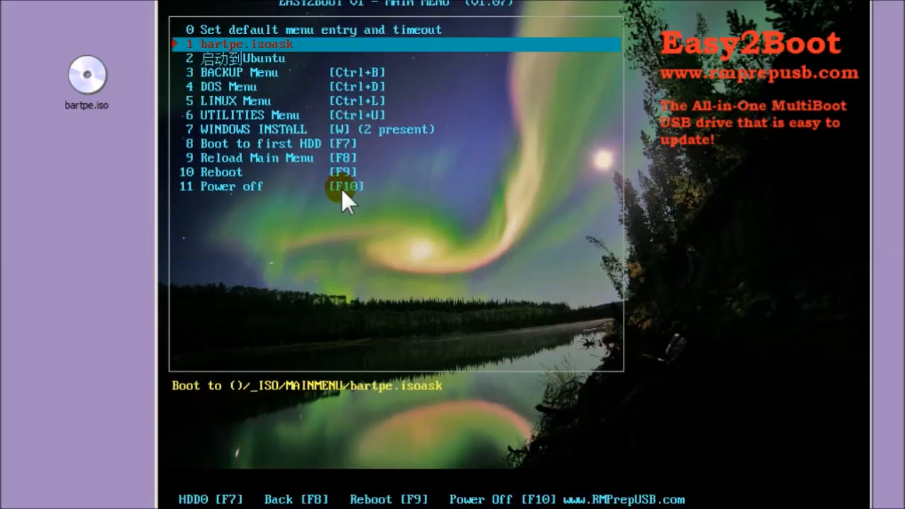
mouse_move(516, 275)
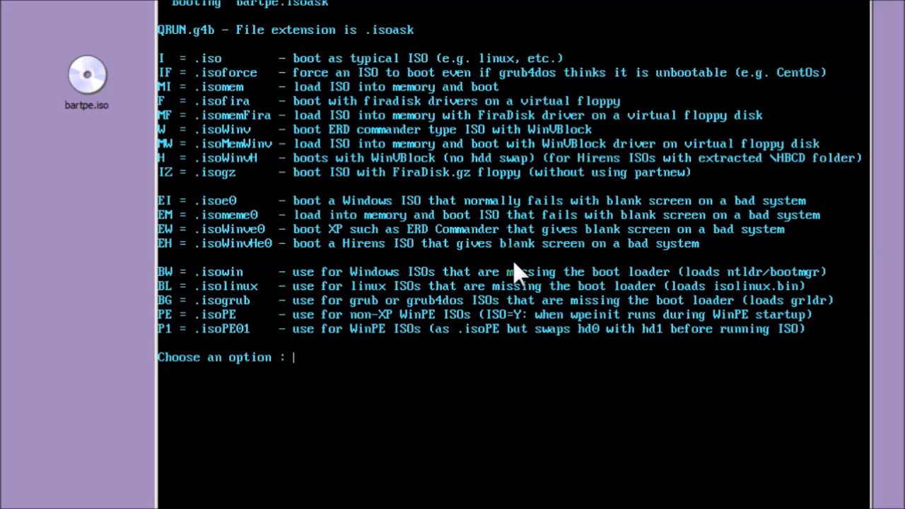
Step: Boot bartpe.isoask as a plain ISO, reset after the crash, then boot it with the MW option
type("i")
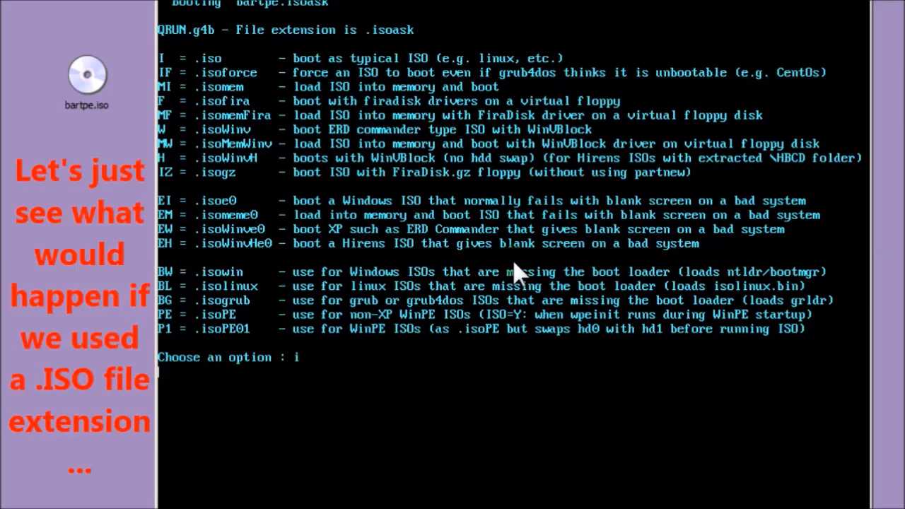
key("Return")
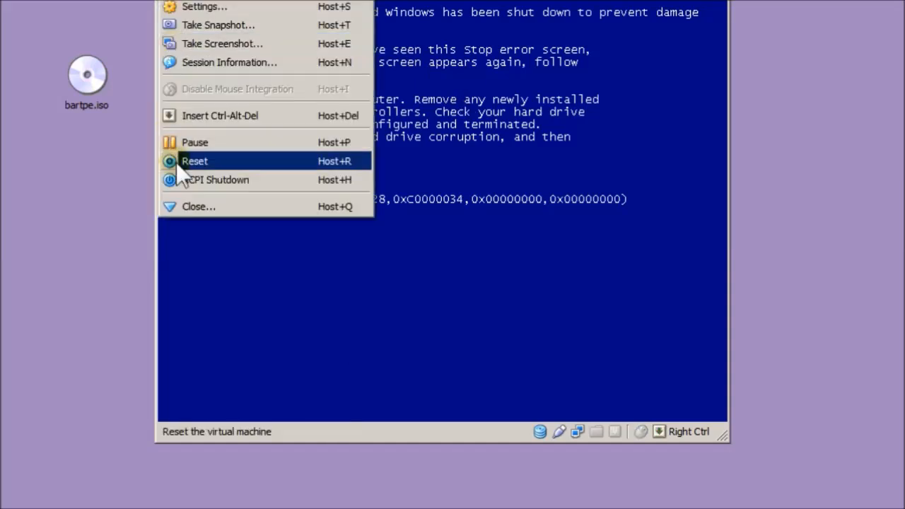
left_click(195, 161)
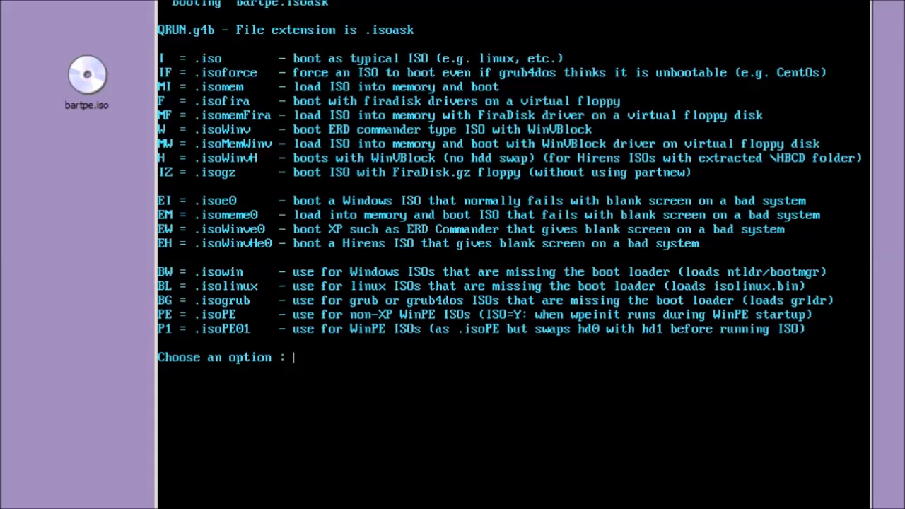
type("MW")
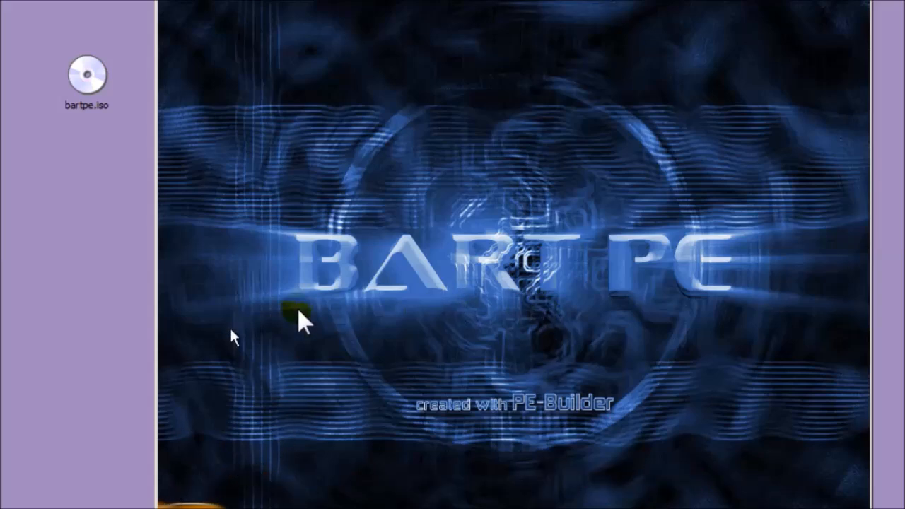
mouse_move(566, 474)
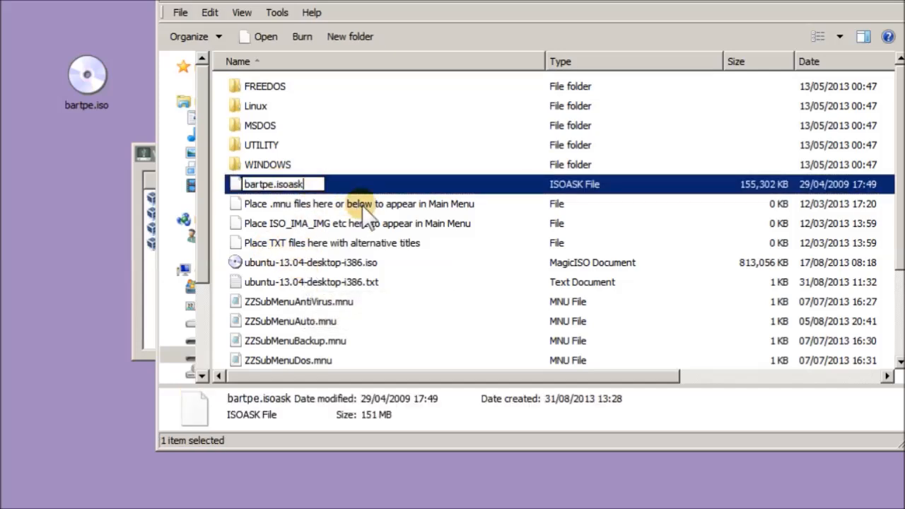
Step: Commit the bartpe file rename and boot the drive in the USB SATA VT OFF machine
key("Return")
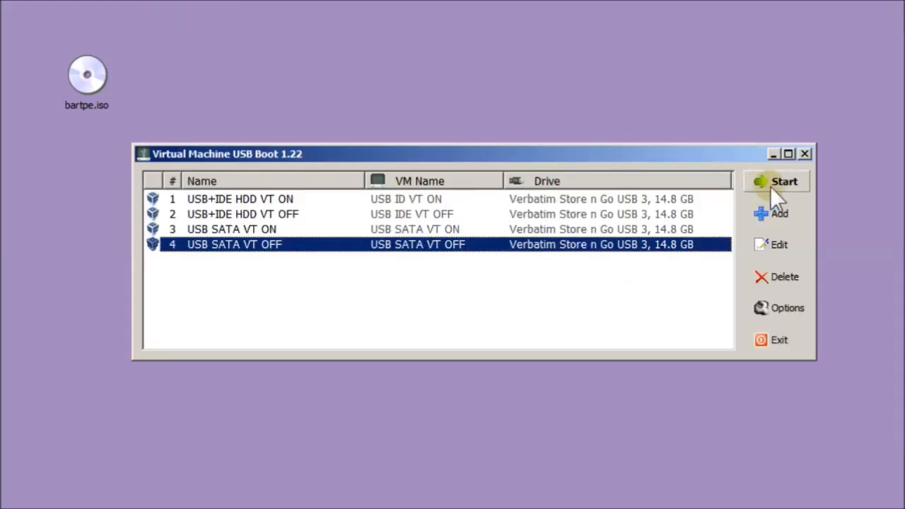
left_click(783, 181)
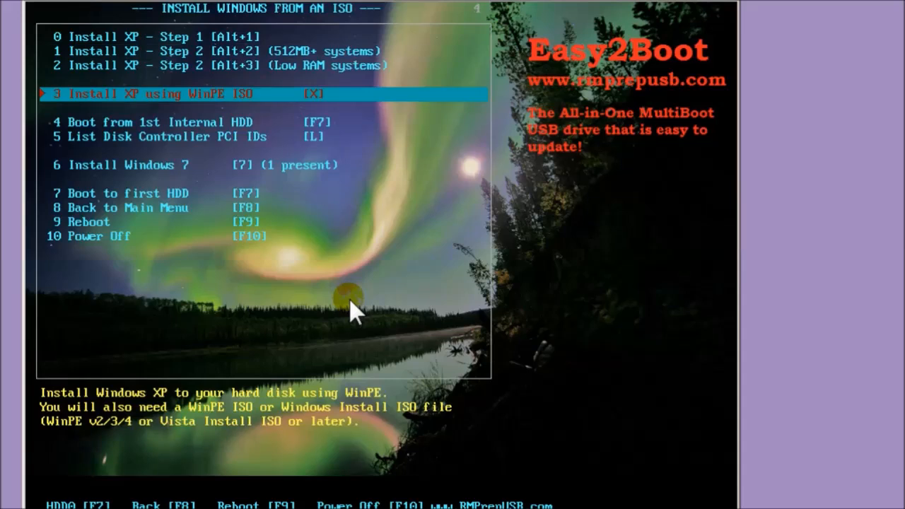
Step: Run Install XP using WinPE ISO, answering its prompts to install without an unattend file
key("Return")
type("3")
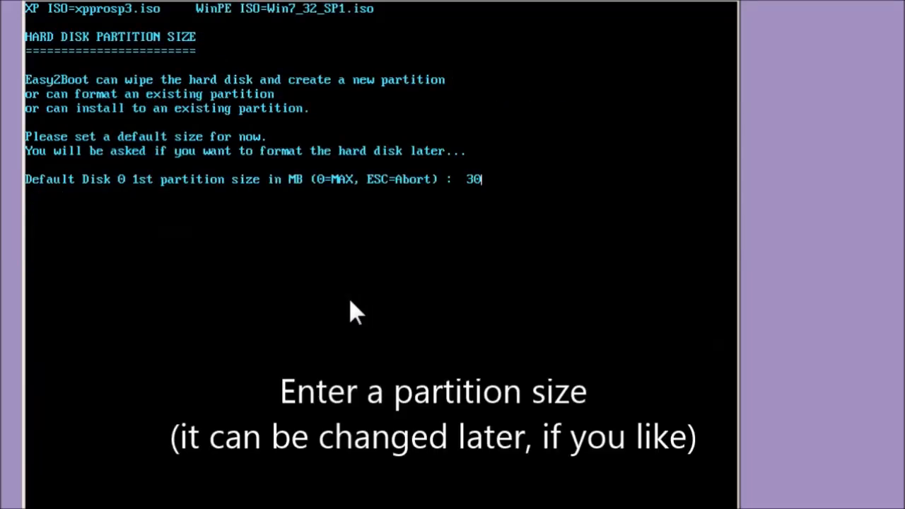
type("00")
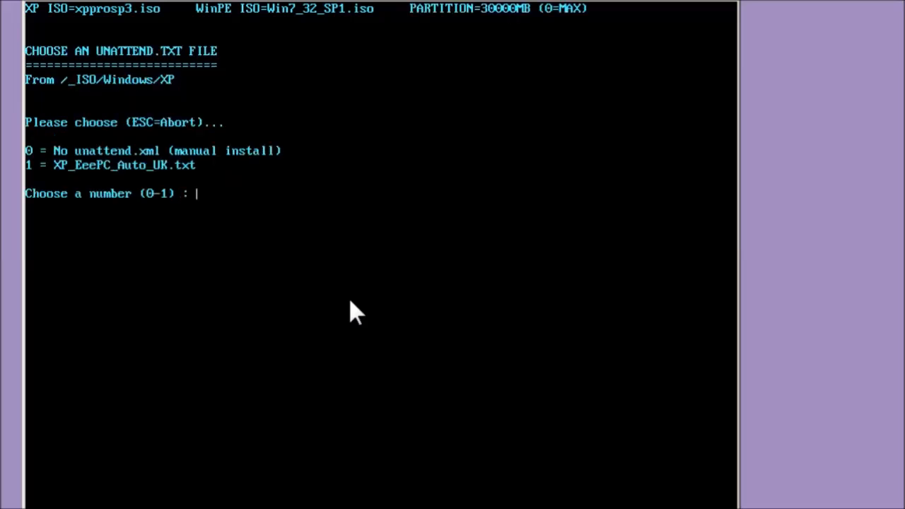
type("0")
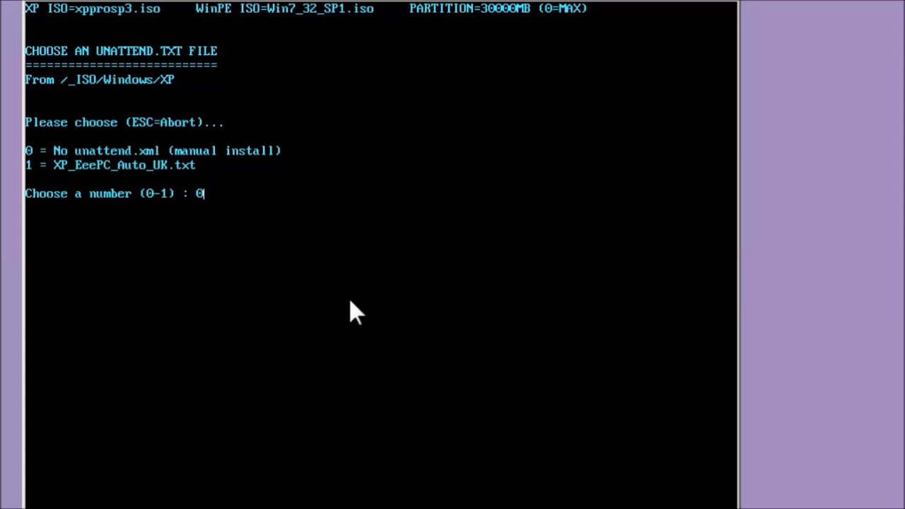
key("Return")
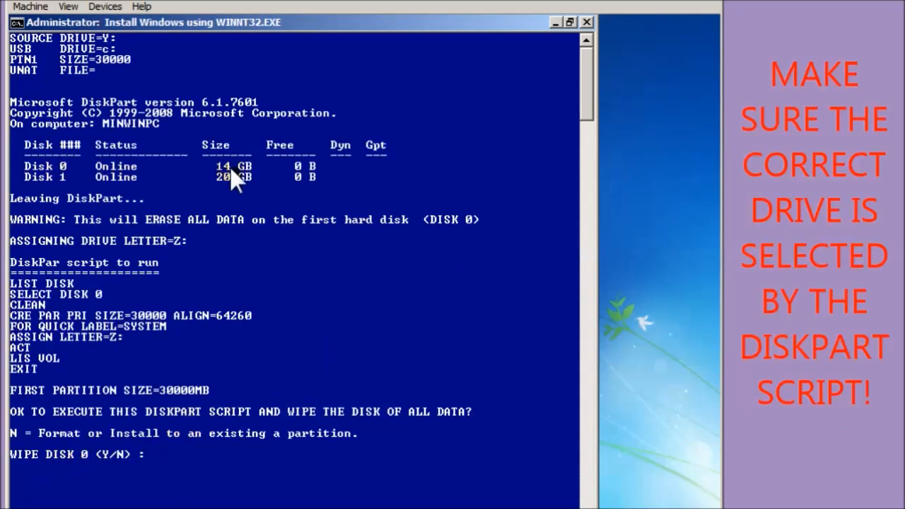
mouse_move(220, 293)
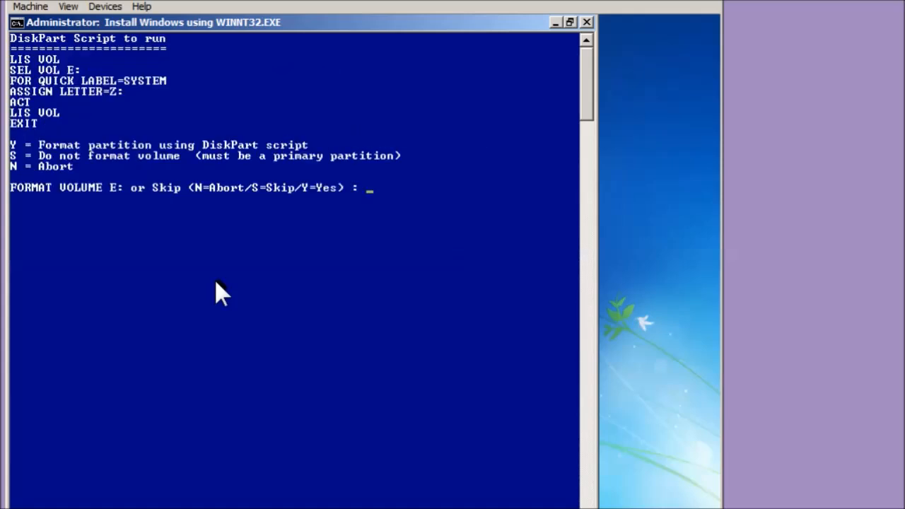
type("y")
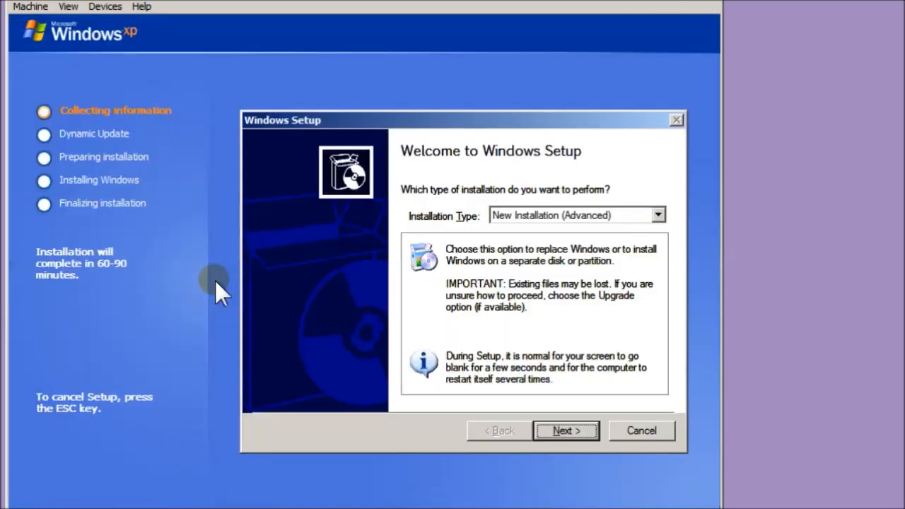
Step: Advance XP Setup past the welcome, product key warning and NTFS upgrade screens
left_click(566, 430)
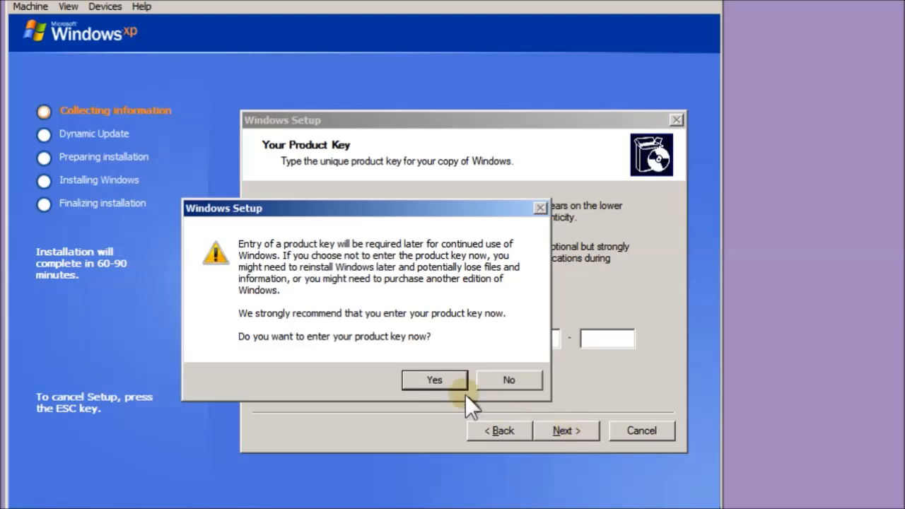
left_click(509, 379)
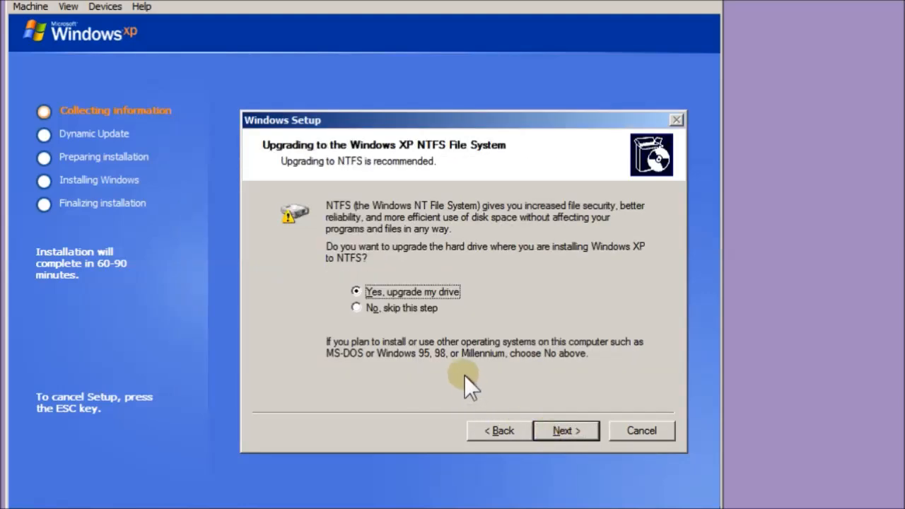
left_click(566, 430)
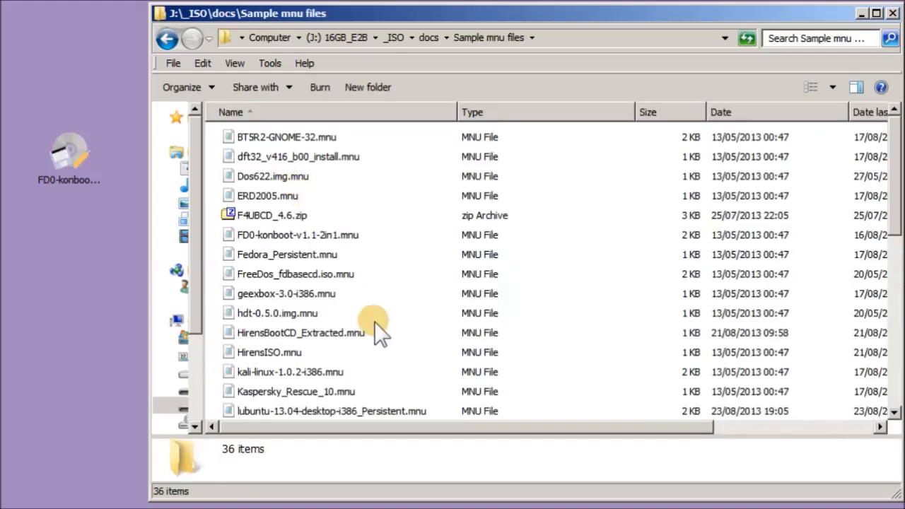
Step: Go to the drive's _ISO\docs folder and open the Easy2Boot v1.html help document
double_click(297, 235)
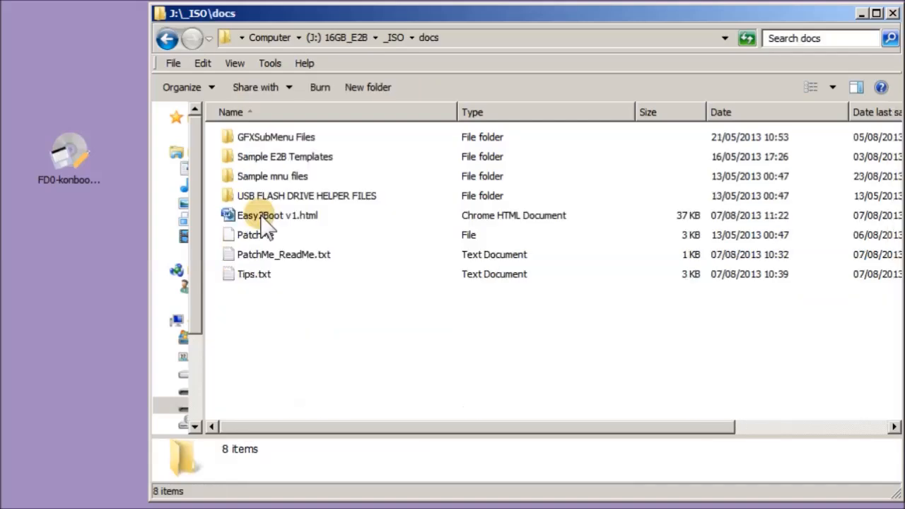
double_click(271, 176)
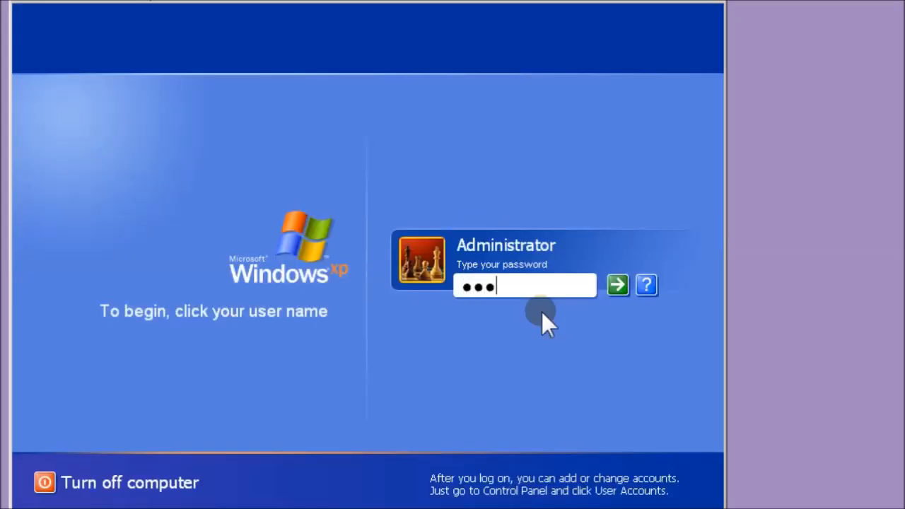
Step: Log on to the freshly installed Windows XP guest as Administrator
left_click(616, 285)
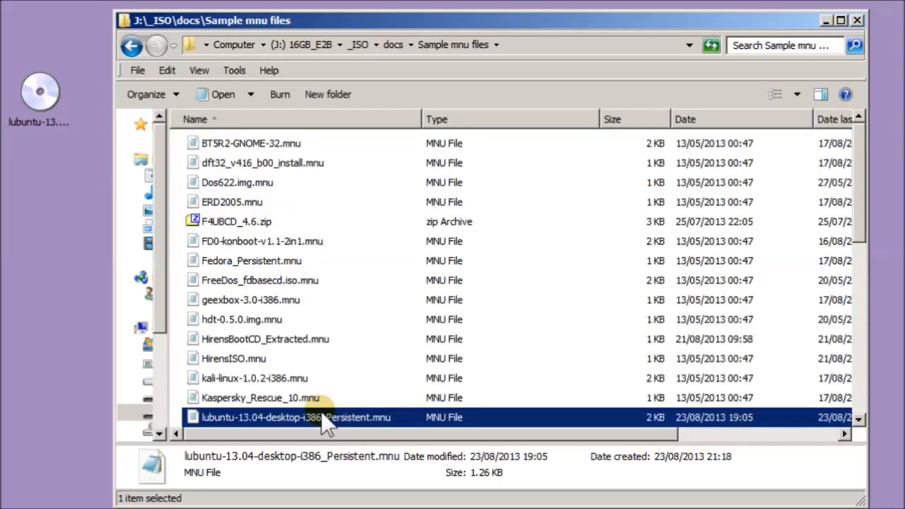
Step: Copy lubuntu-13.04-desktop-i386_Persistent.mnu into _ISO\MAINMENU\Linux and read its casper-rw instructions in Notepad
double_click(294, 418)
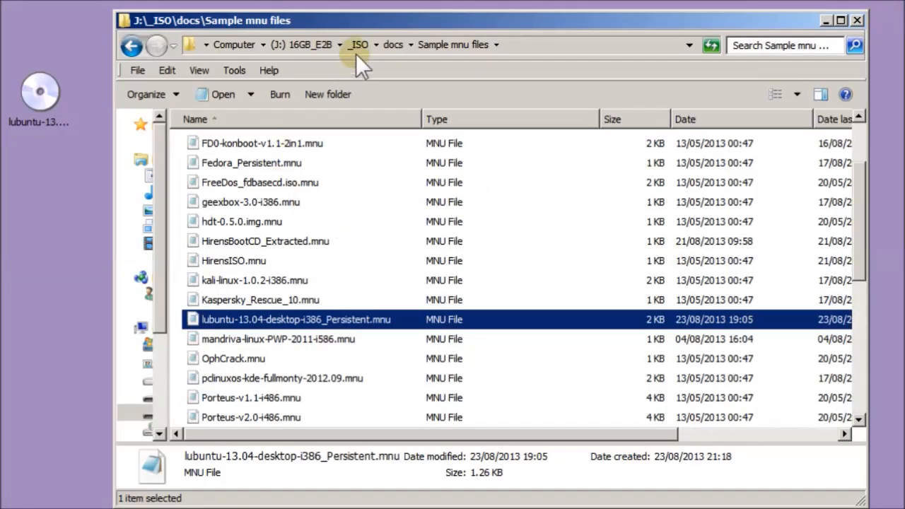
left_click(132, 45)
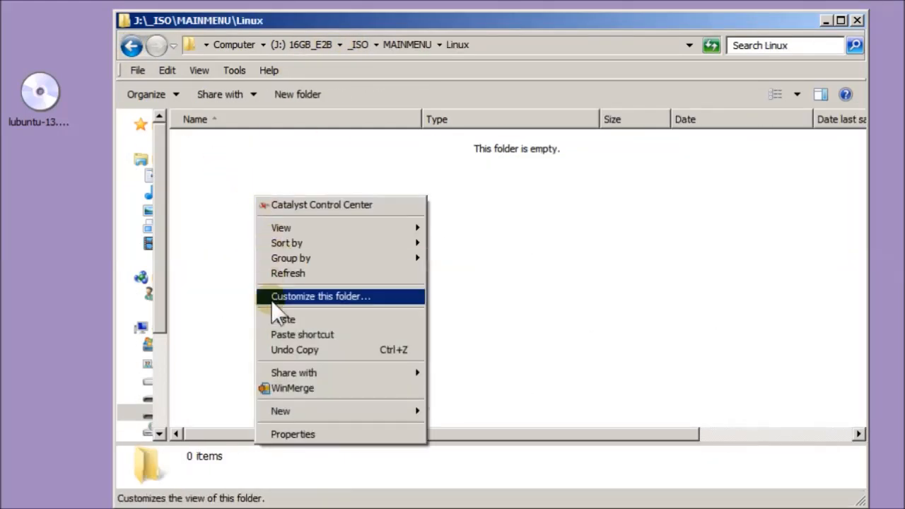
left_click(283, 319)
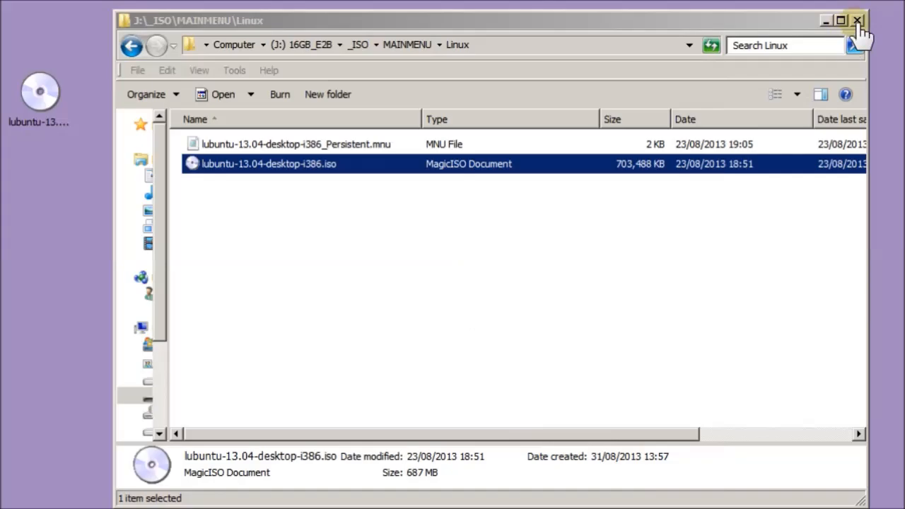
double_click(295, 144)
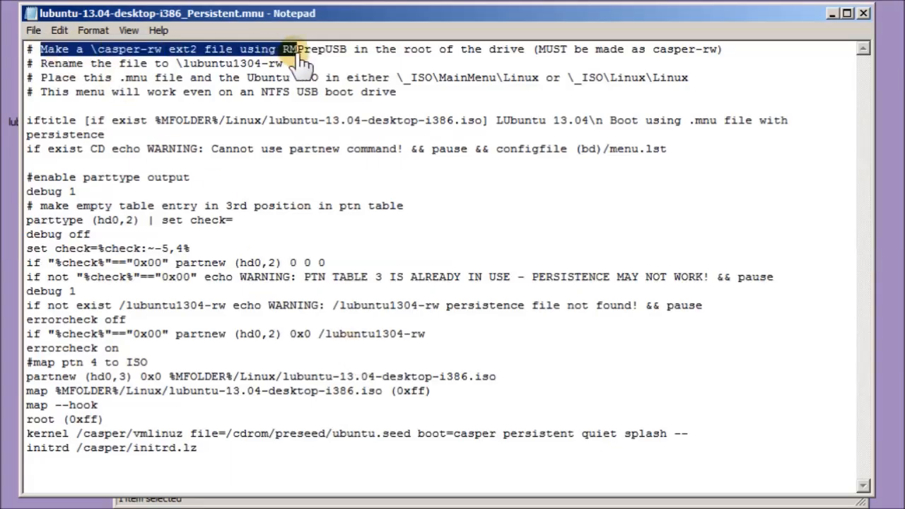
double_click(233, 62)
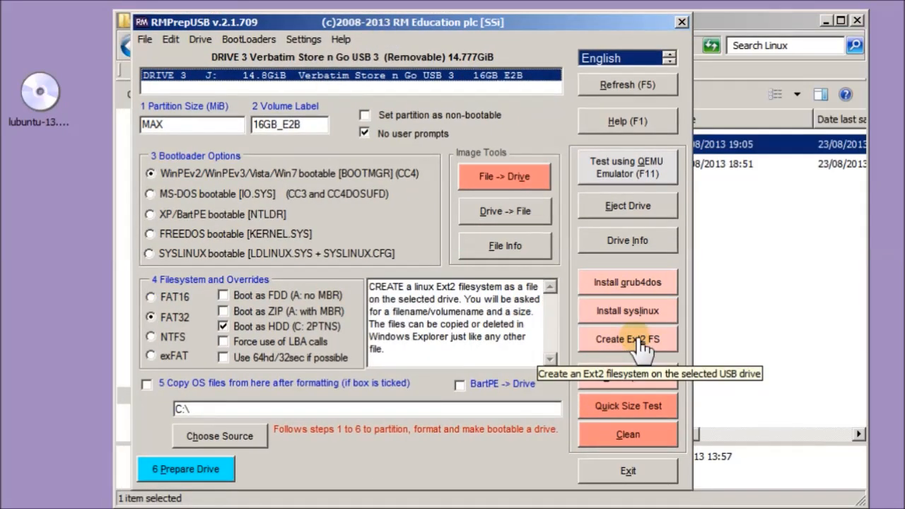
Step: Create a 500 MB ext2 casper-rw file on the drive and rename it lubuntu1304-rw
left_click(627, 339)
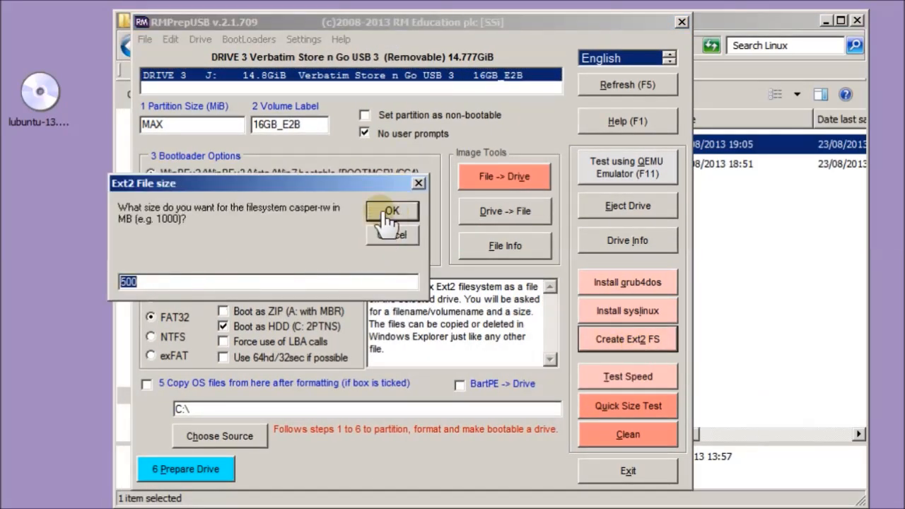
left_click(392, 210)
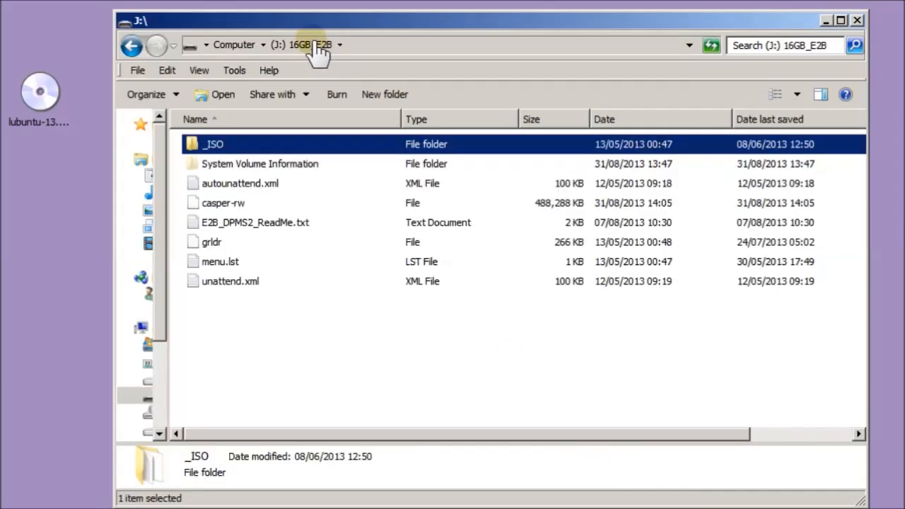
left_click(223, 204)
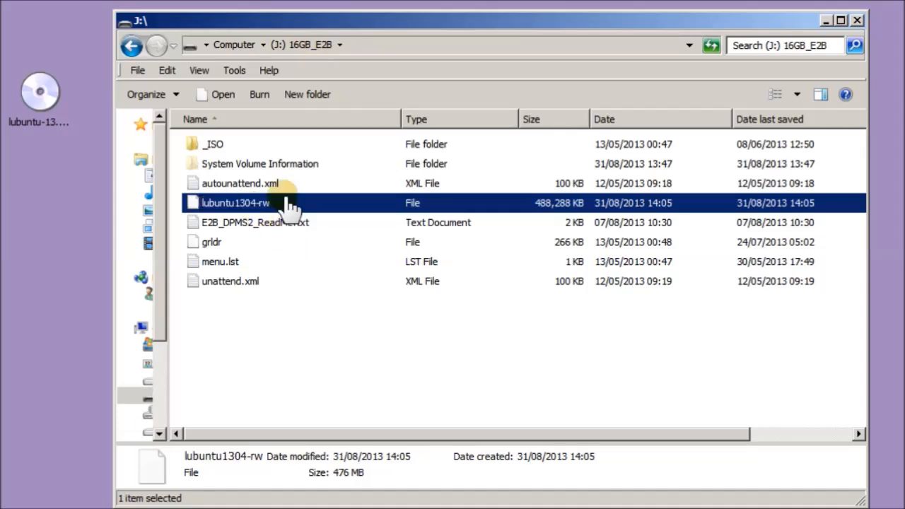
mouse_move(855, 25)
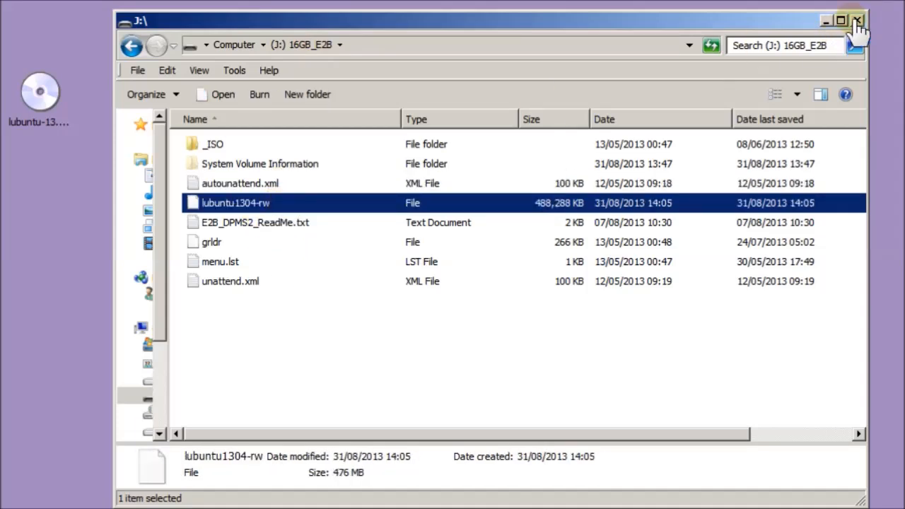
left_click(840, 20)
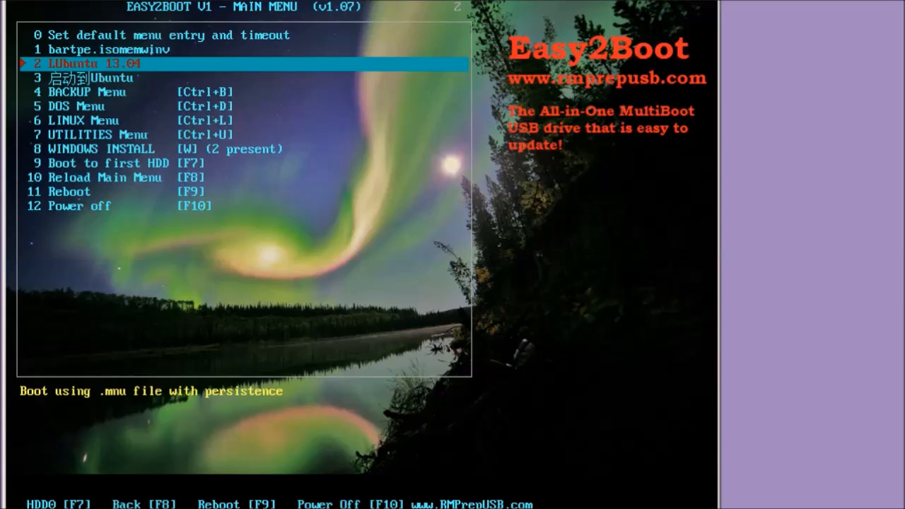
Step: Boot persistent Lubuntu 13.04, make a New desktop folder and set the Nature wallpaper
key("Return")
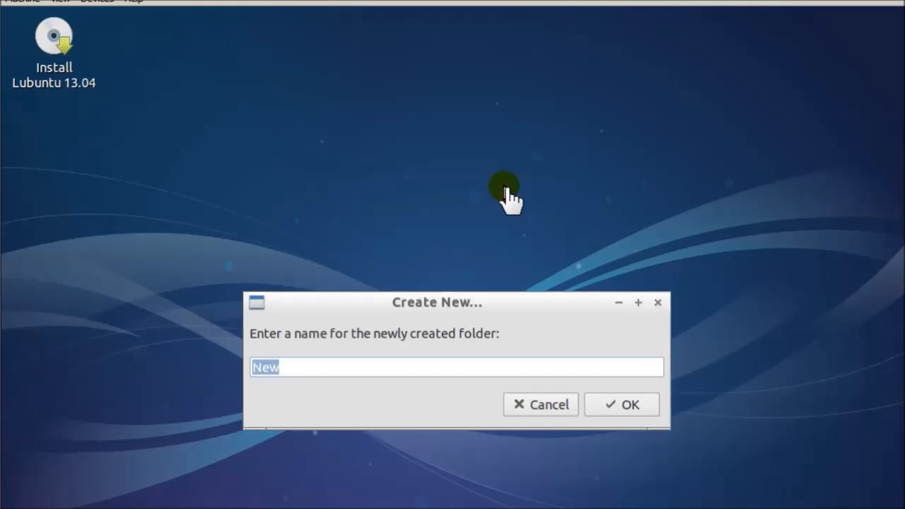
left_click(621, 405)
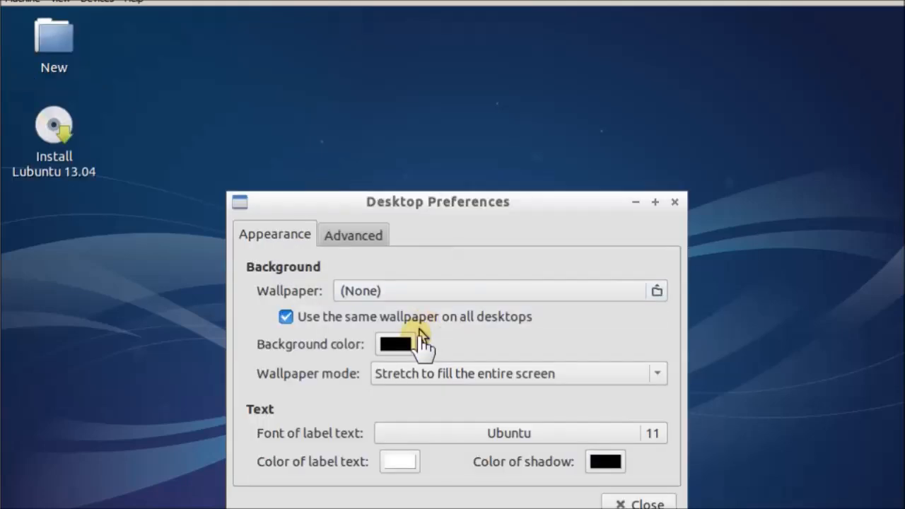
left_click(657, 292)
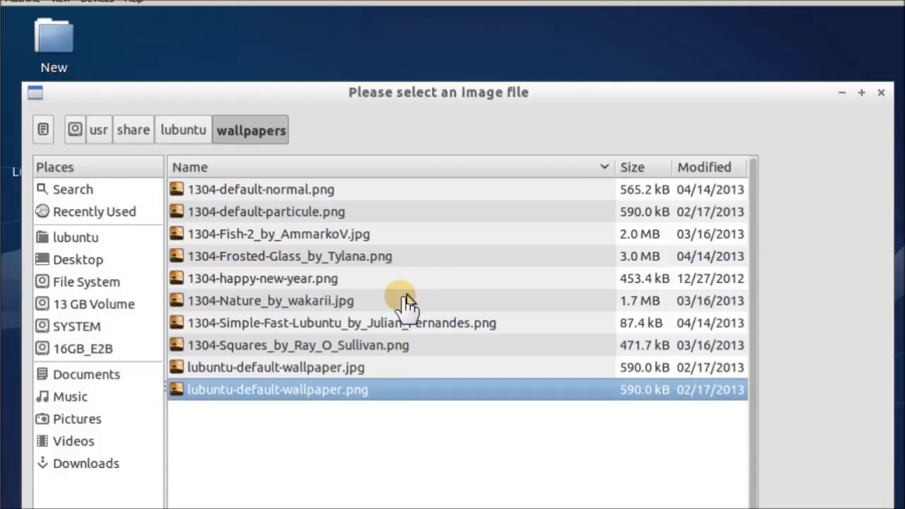
double_click(277, 391)
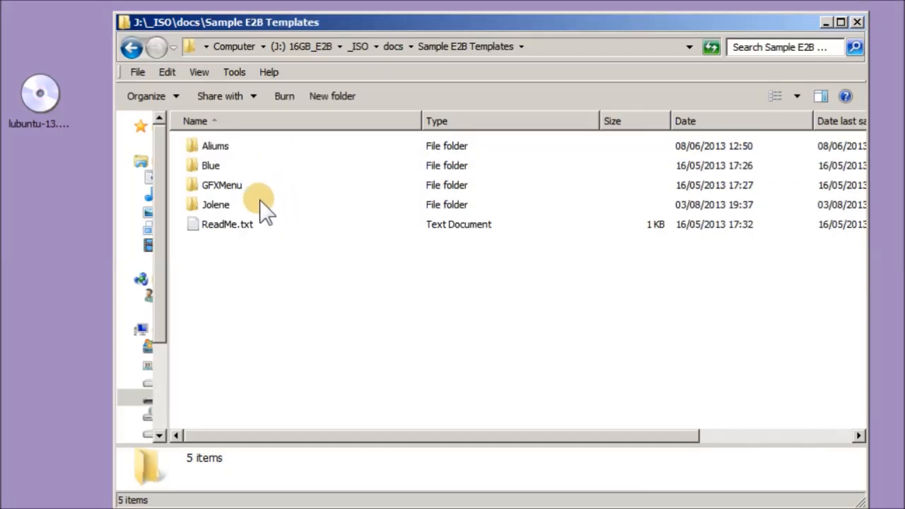
Step: Copy the Jolene theme files into \_ISO and boot the drive to view the themed menu
double_click(215, 204)
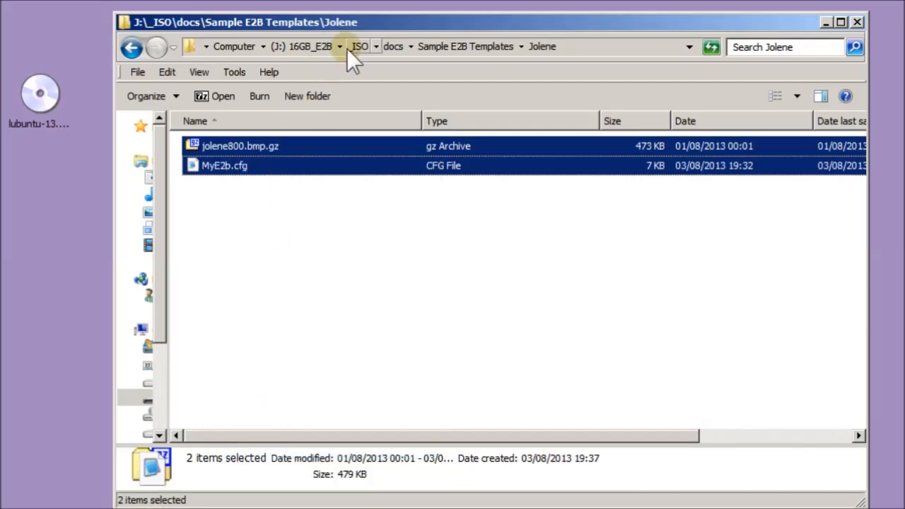
left_click(360, 47)
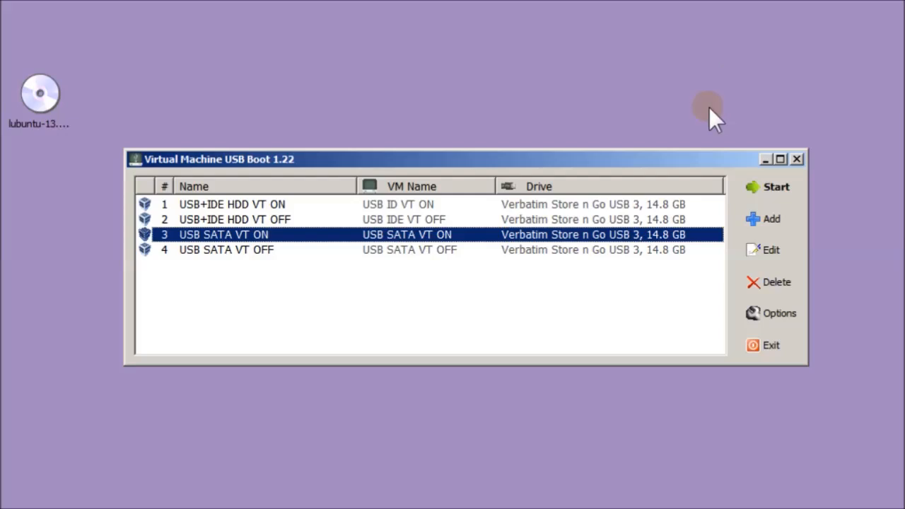
left_click(775, 187)
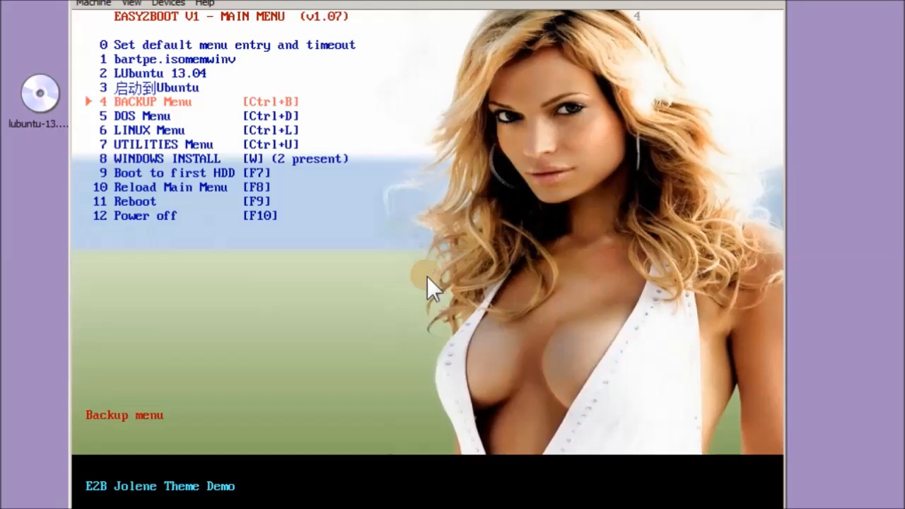
key("Down")
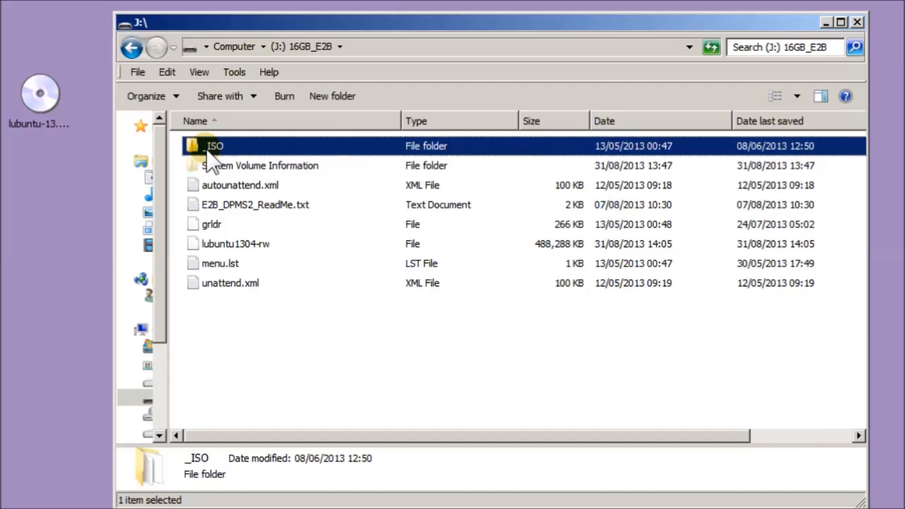
Step: Copy the Aliums theme's two files and boot the drive to the FreeDOS prompt
double_click(215, 146)
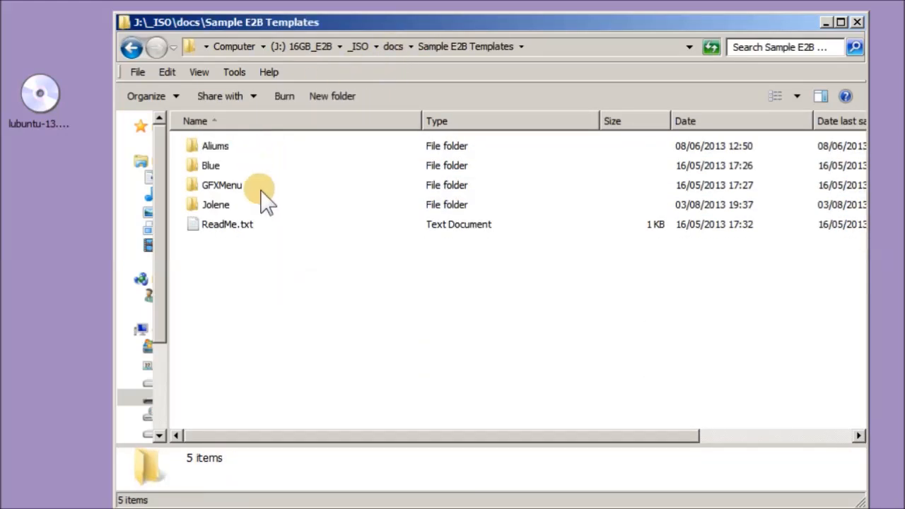
right_click(227, 156)
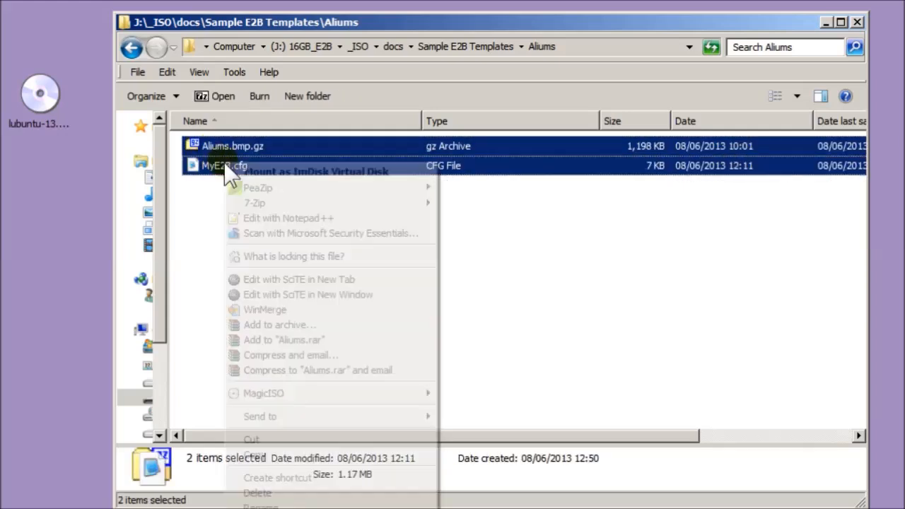
left_click(359, 46)
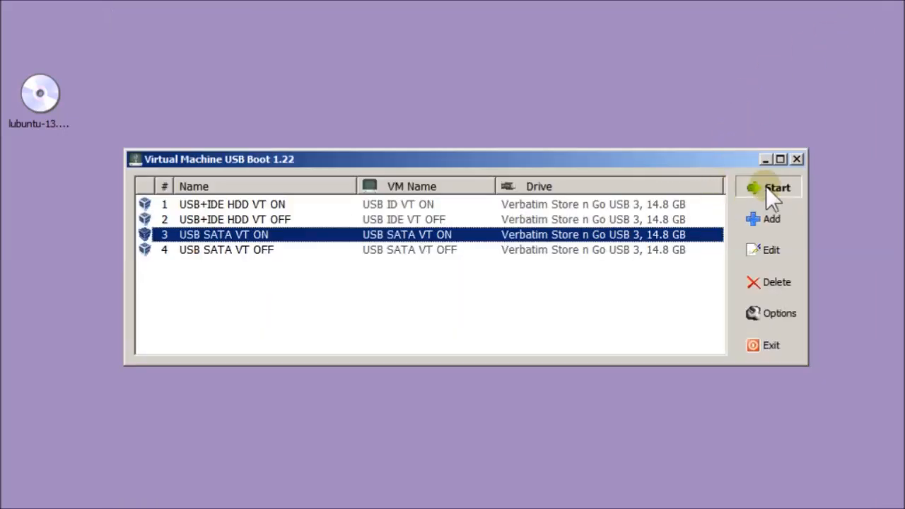
left_click(777, 187)
type("FINIS!")
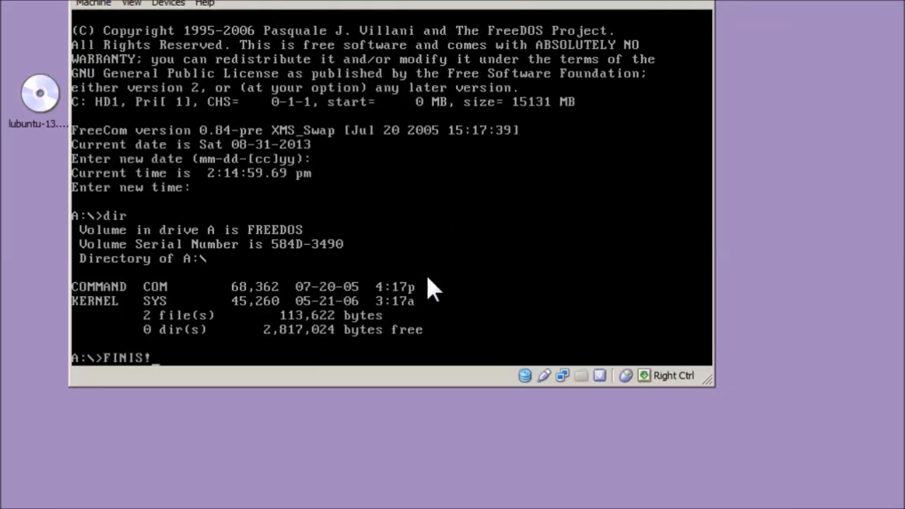
mouse_move(393, 254)
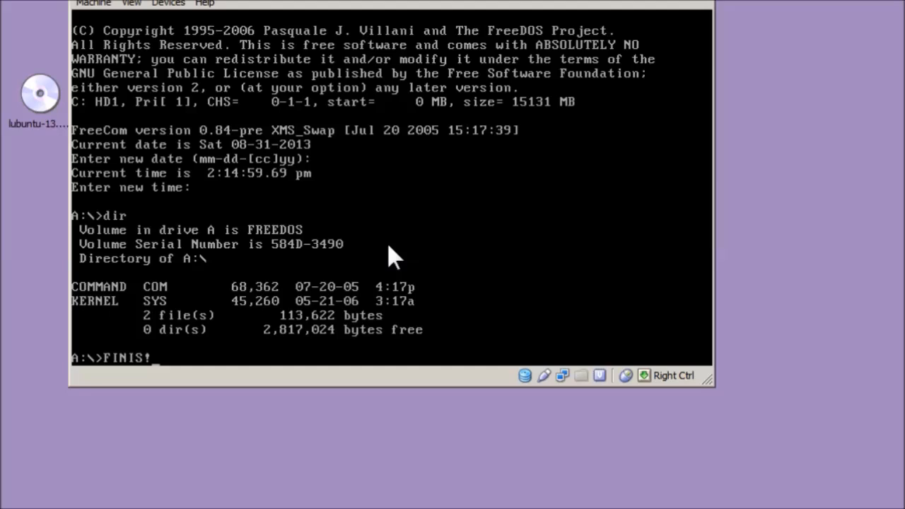